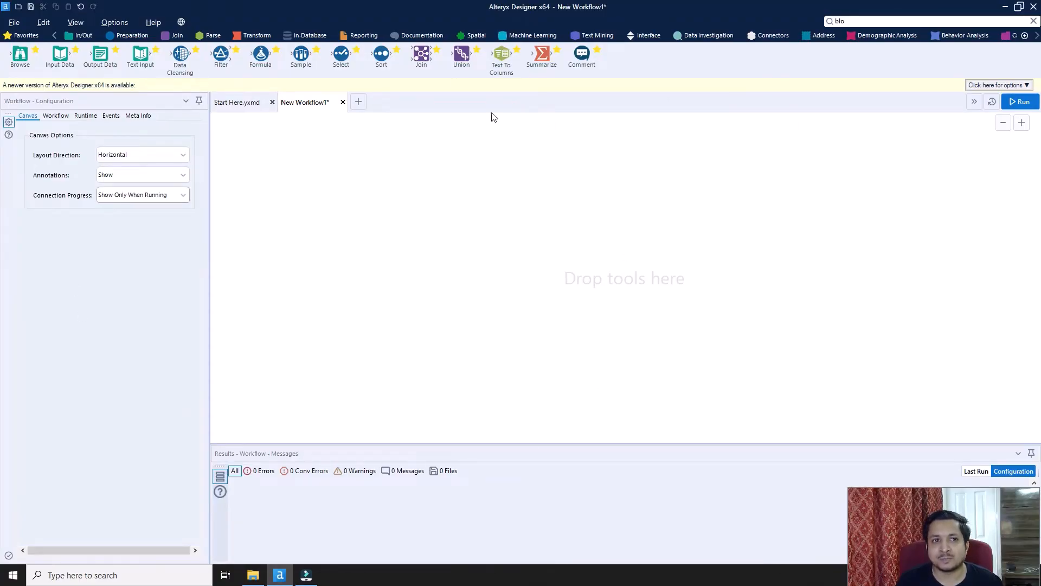
{"action": "mouse_move", "coordinate": [291, 93]}
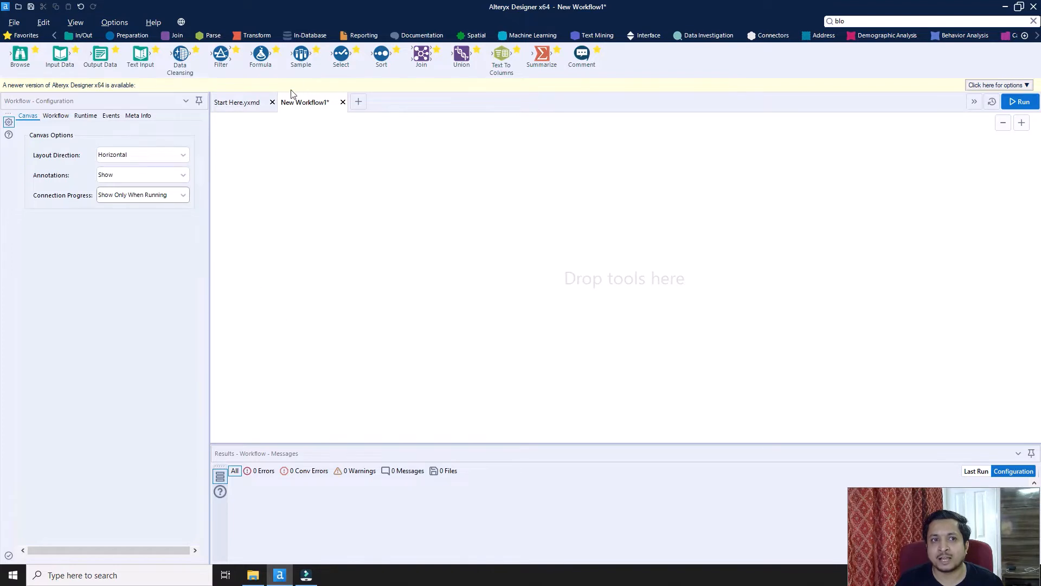
{"action": "mouse_move", "coordinate": [863, 267]}
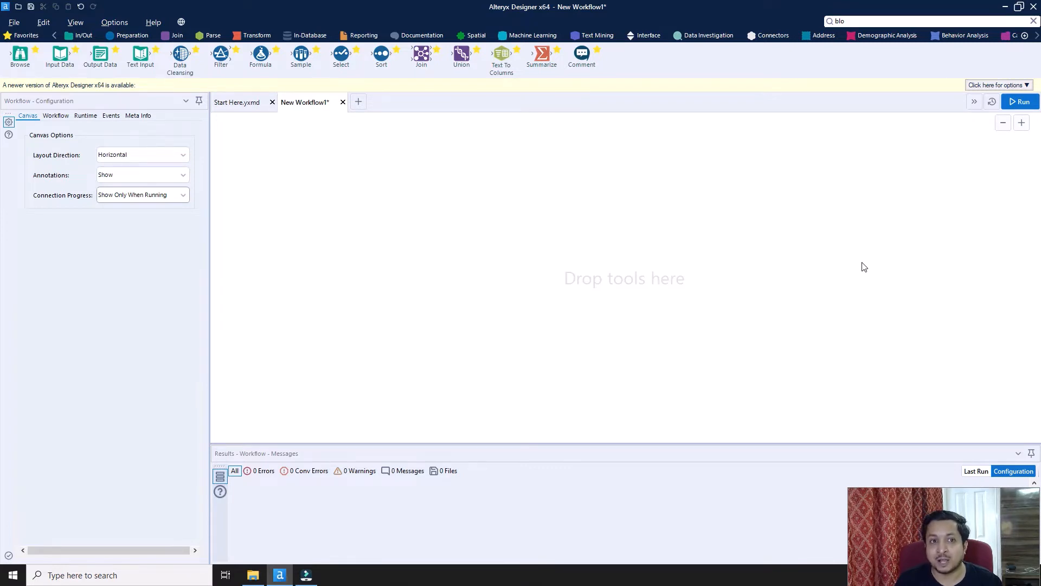
{"action": "mouse_move", "coordinate": [456, 395]}
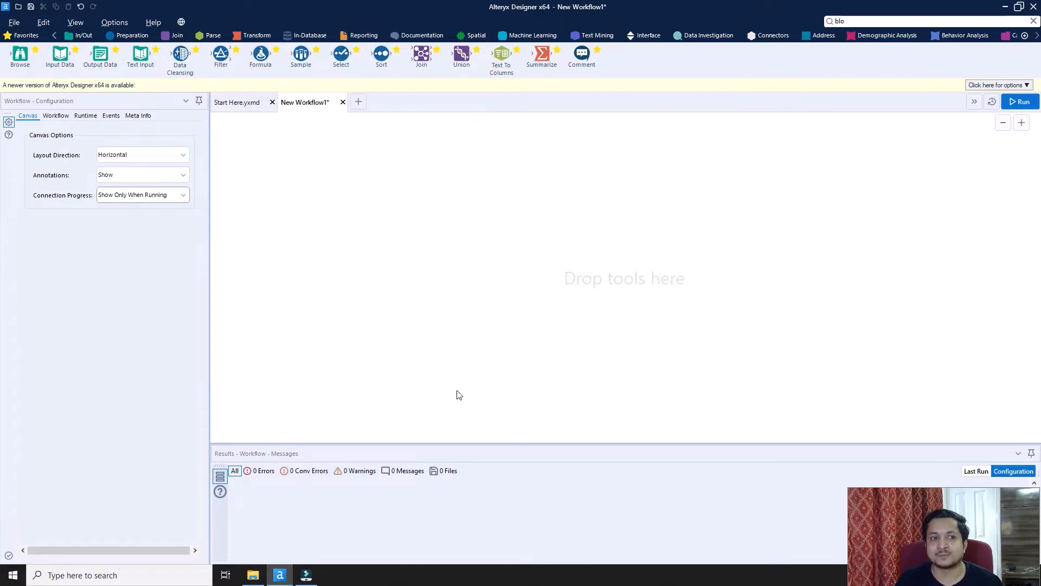
- Look through the Alteryx folder's Input Files and Output Files subfolders in the file browser
{"action": "left_click", "coordinate": [253, 574]}
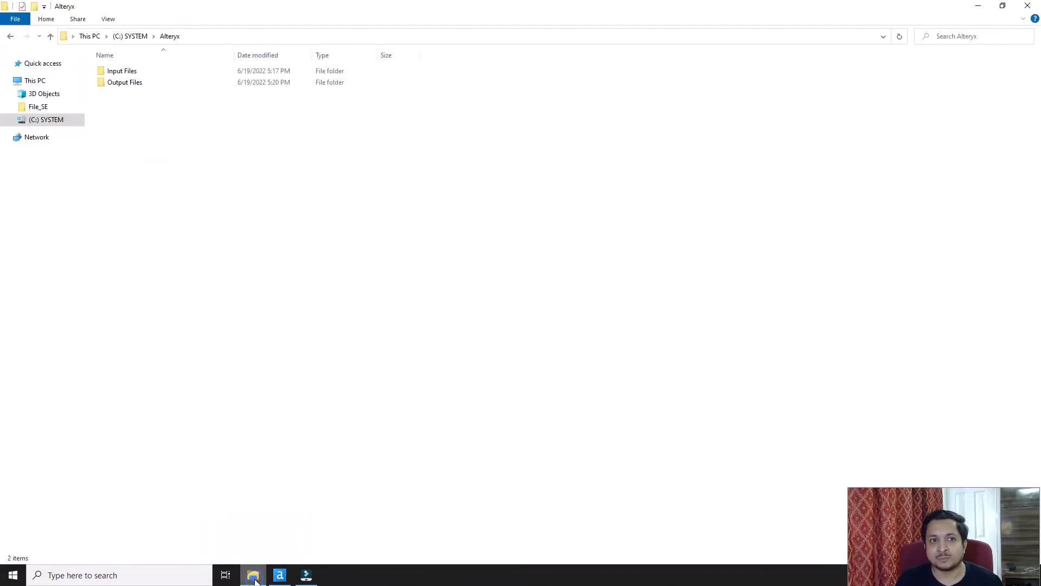
{"action": "mouse_move", "coordinate": [124, 81]}
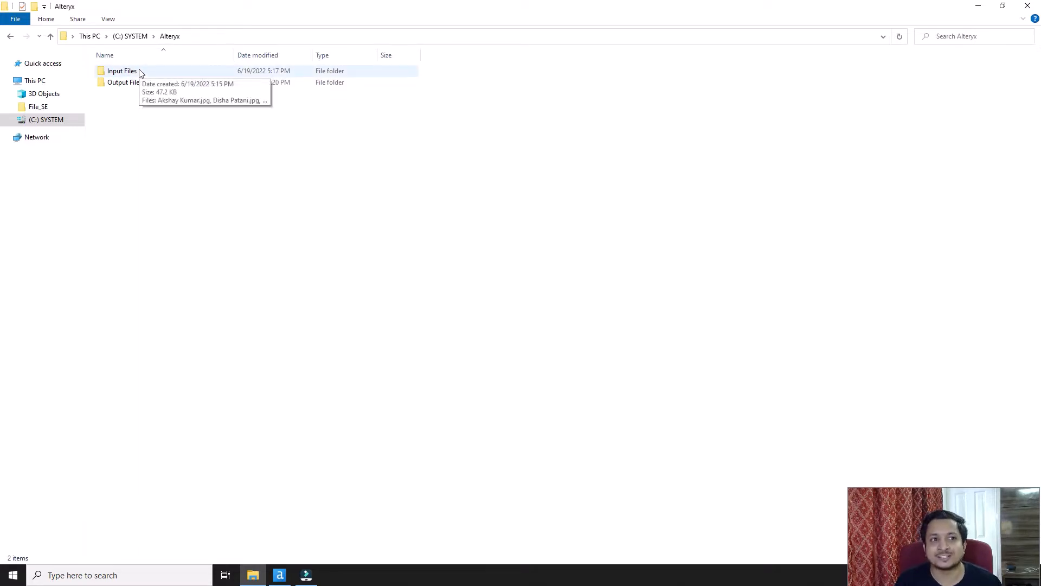
{"action": "double_click", "coordinate": [122, 72]}
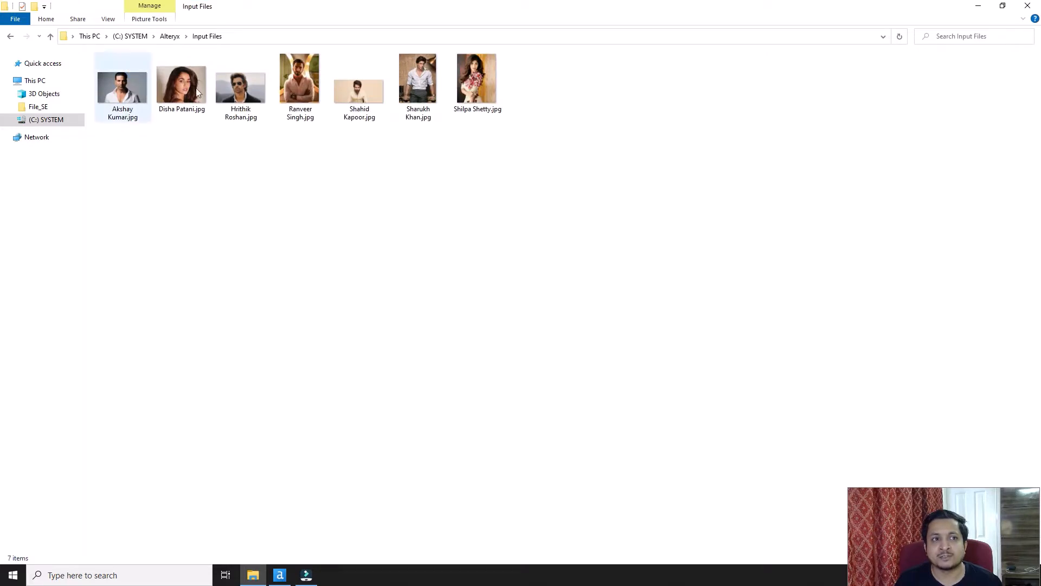
{"action": "left_click", "coordinate": [131, 164]}
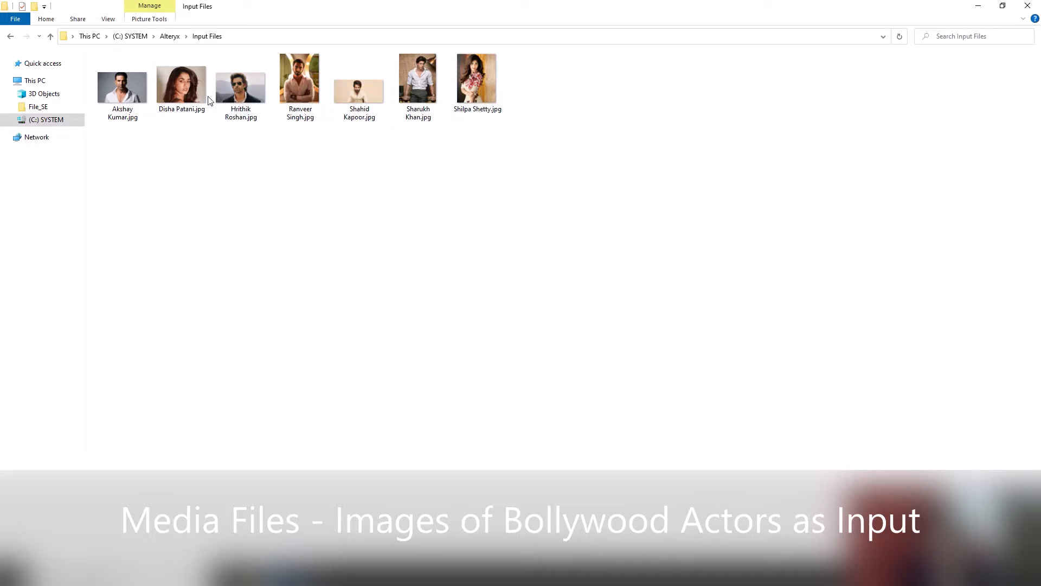
{"action": "mouse_move", "coordinate": [181, 80]}
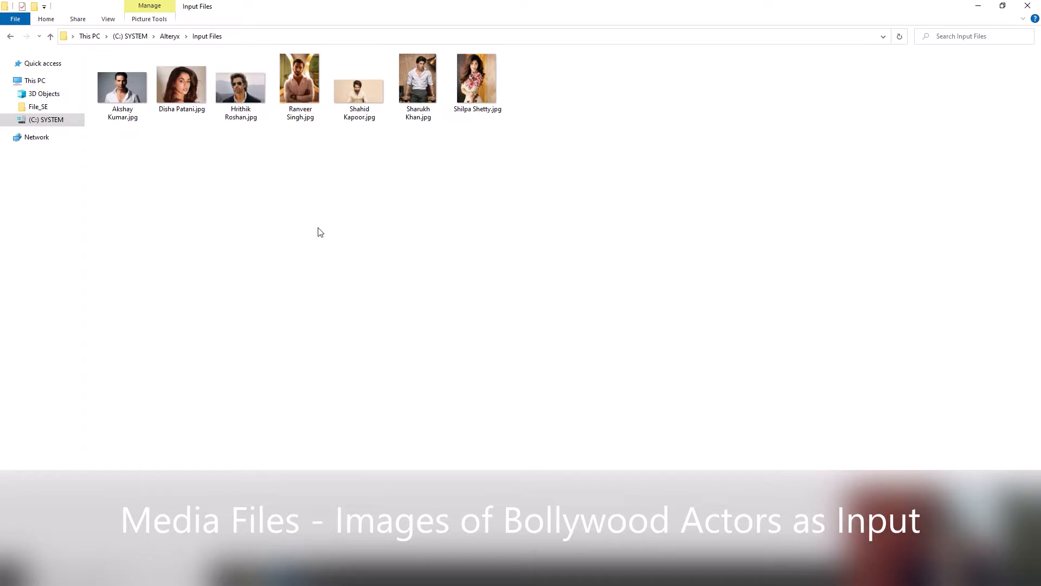
{"action": "mouse_move", "coordinate": [297, 195]}
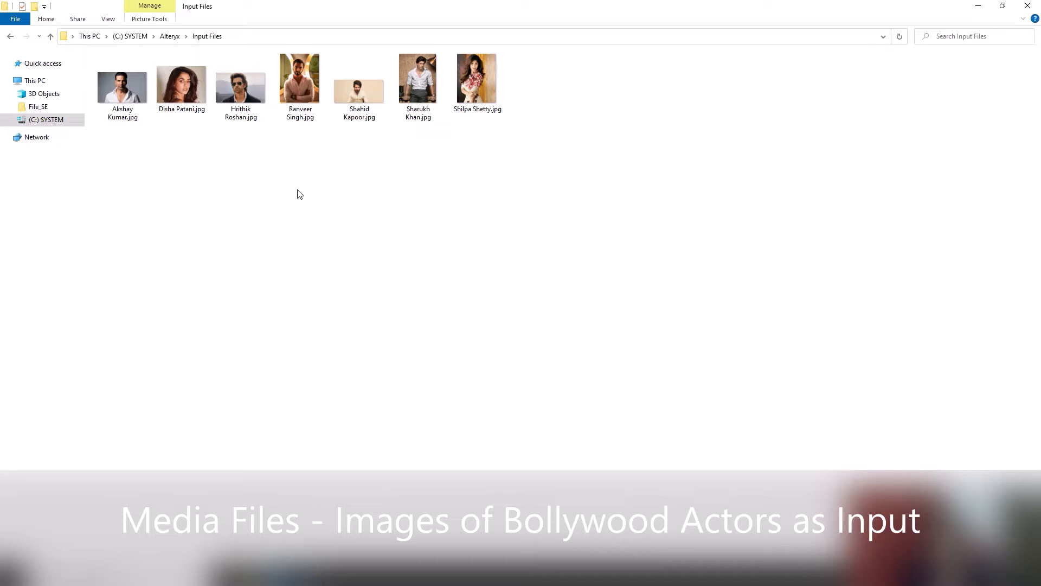
{"action": "left_click", "coordinate": [122, 79]}
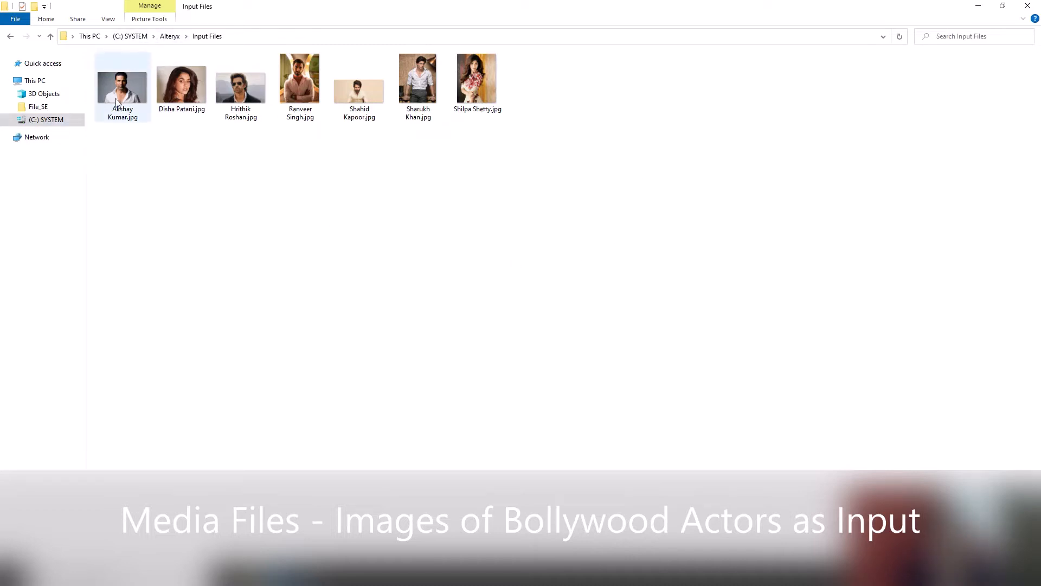
{"action": "left_click", "coordinate": [522, 189]}
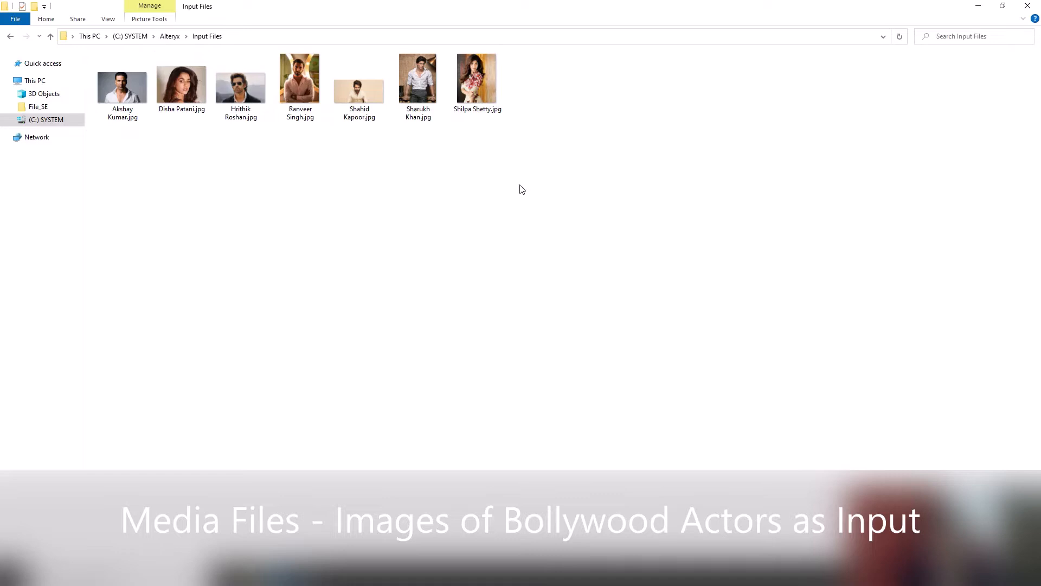
{"action": "left_click", "coordinate": [169, 36]}
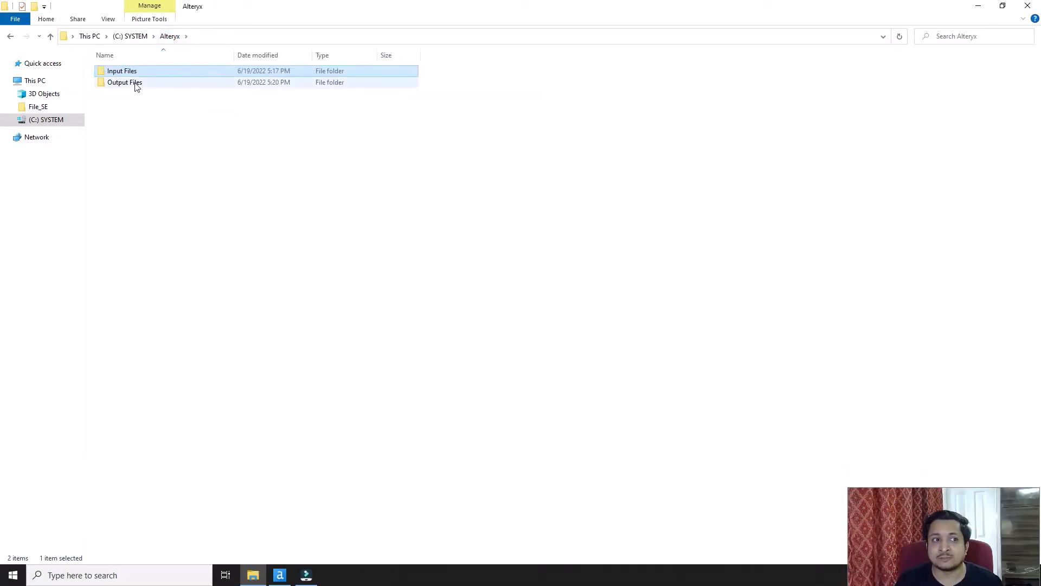
{"action": "double_click", "coordinate": [124, 81]}
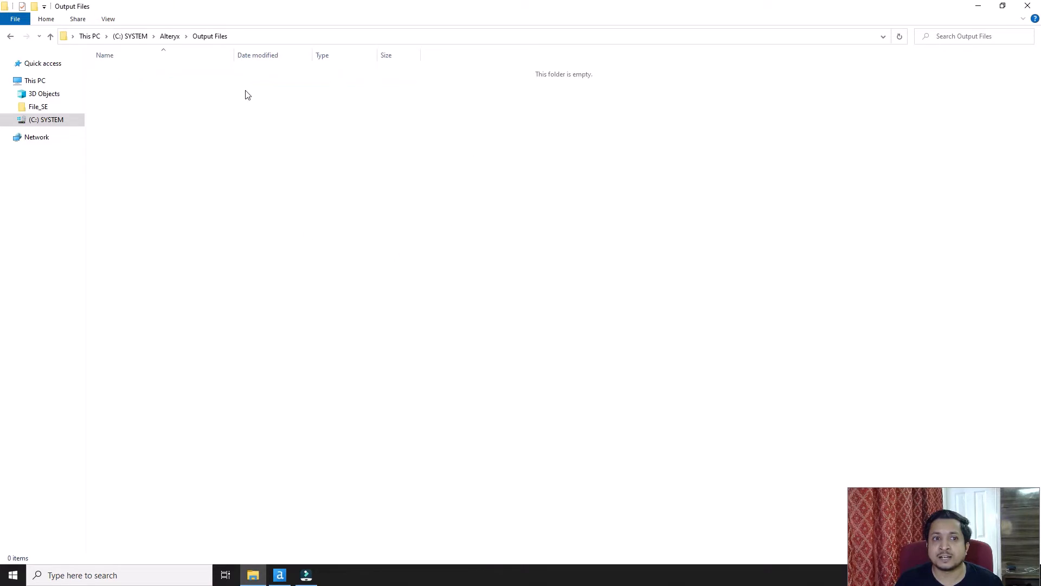
{"action": "mouse_move", "coordinate": [177, 61]}
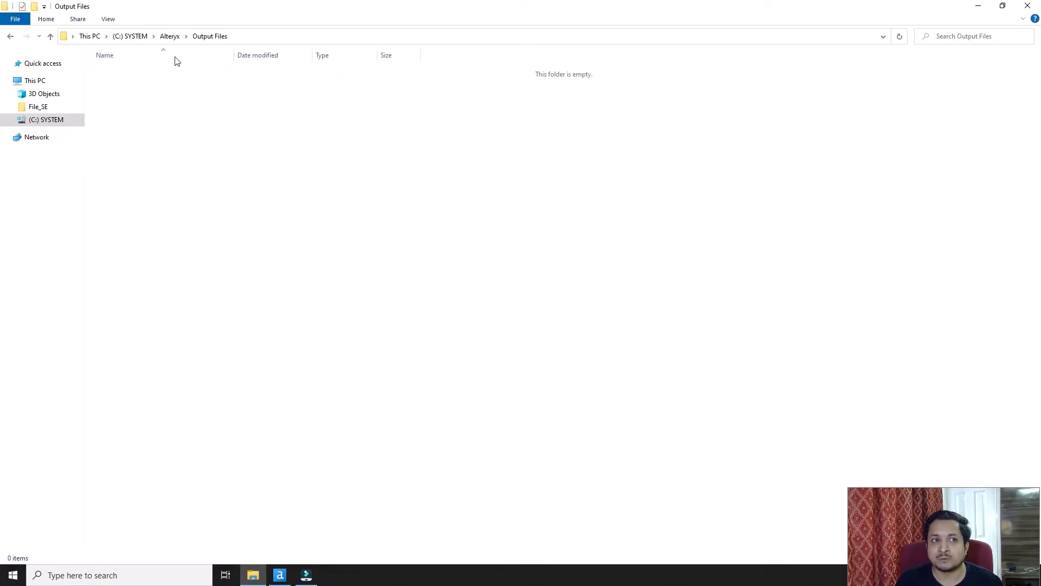
{"action": "left_click", "coordinate": [169, 36]}
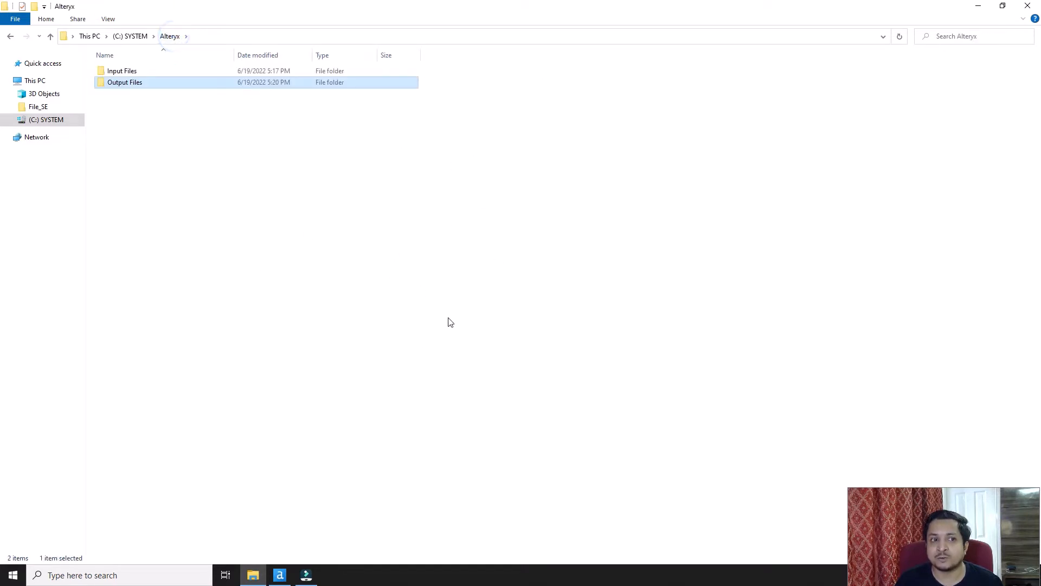
{"action": "mouse_move", "coordinate": [445, 323]}
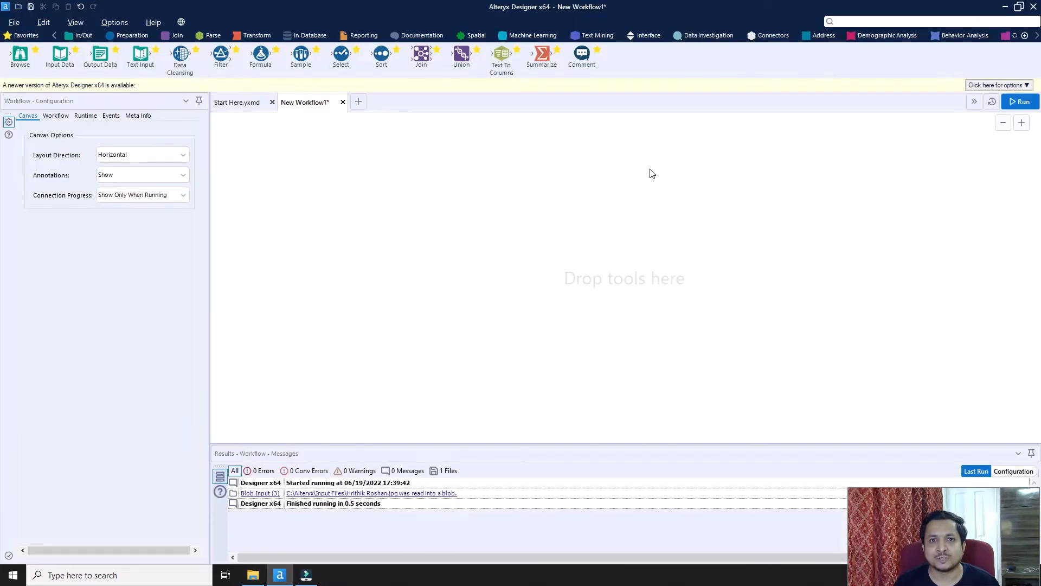
- Search the tool catalogue for 'blo' and drop a Blob Input tool onto the canvas
{"action": "left_click", "coordinate": [864, 20]}
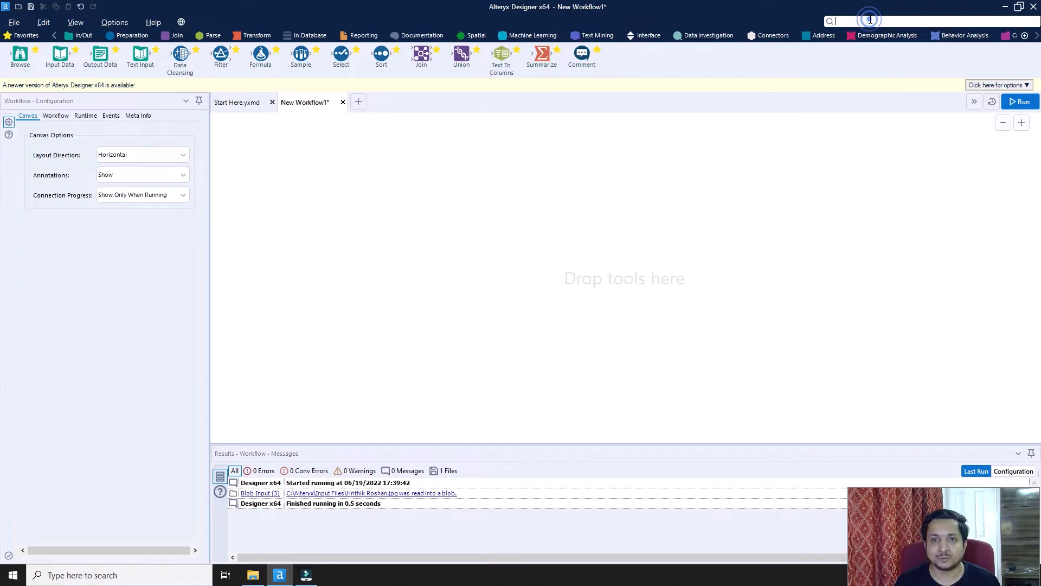
{"action": "type", "text": "blo"}
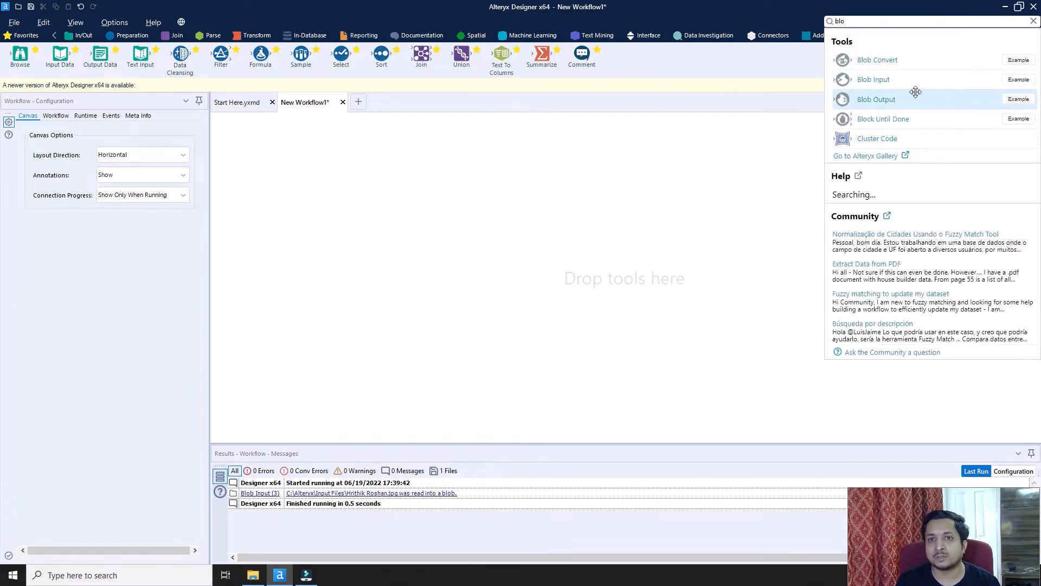
{"action": "mouse_move", "coordinate": [873, 79]}
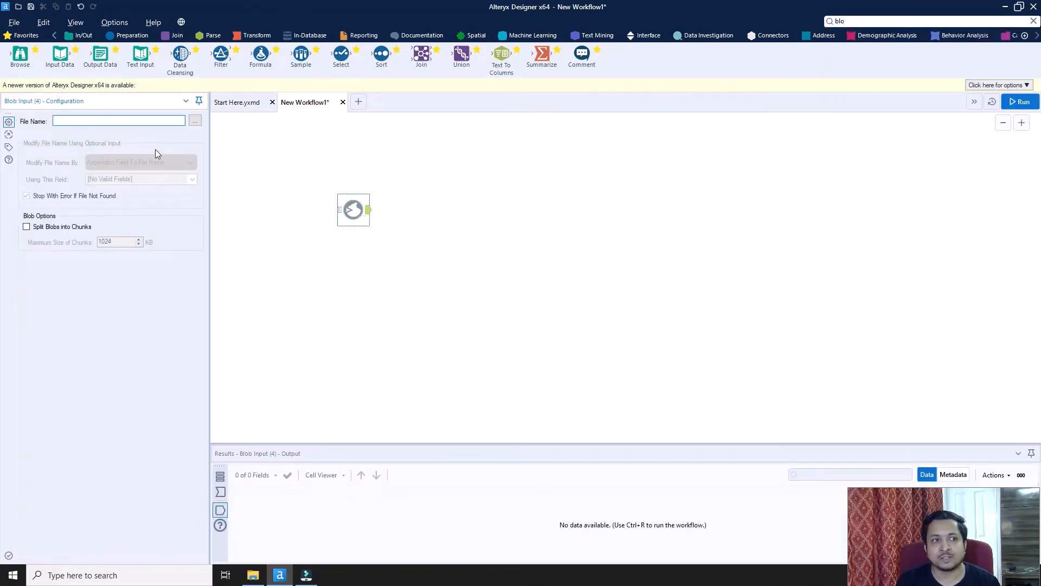
{"action": "left_click", "coordinate": [118, 120]}
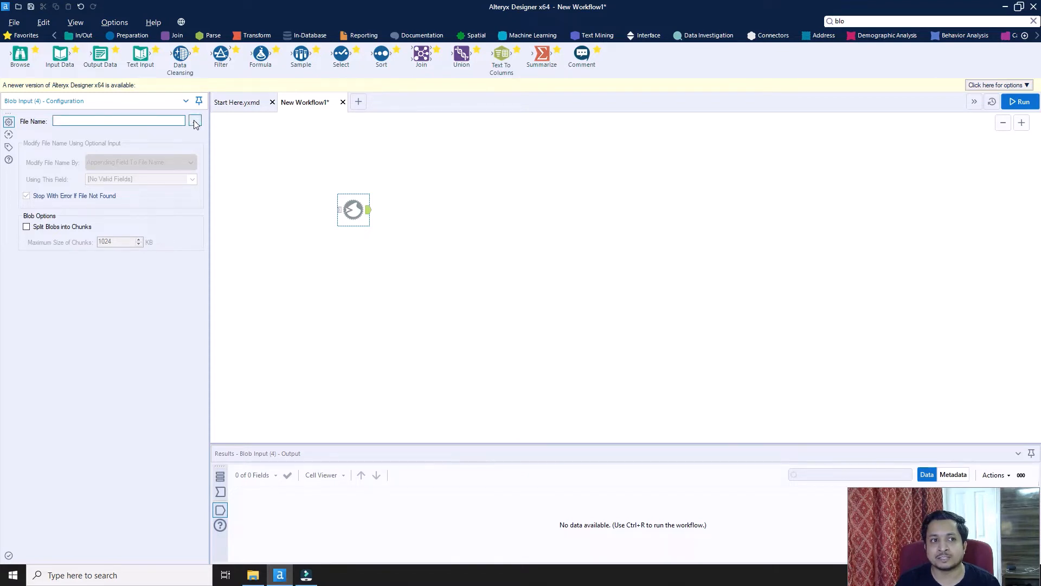
- Browse Blob Input's file name to Shahid Kapoor.jpg in the Input Files folder
{"action": "left_click", "coordinate": [195, 120]}
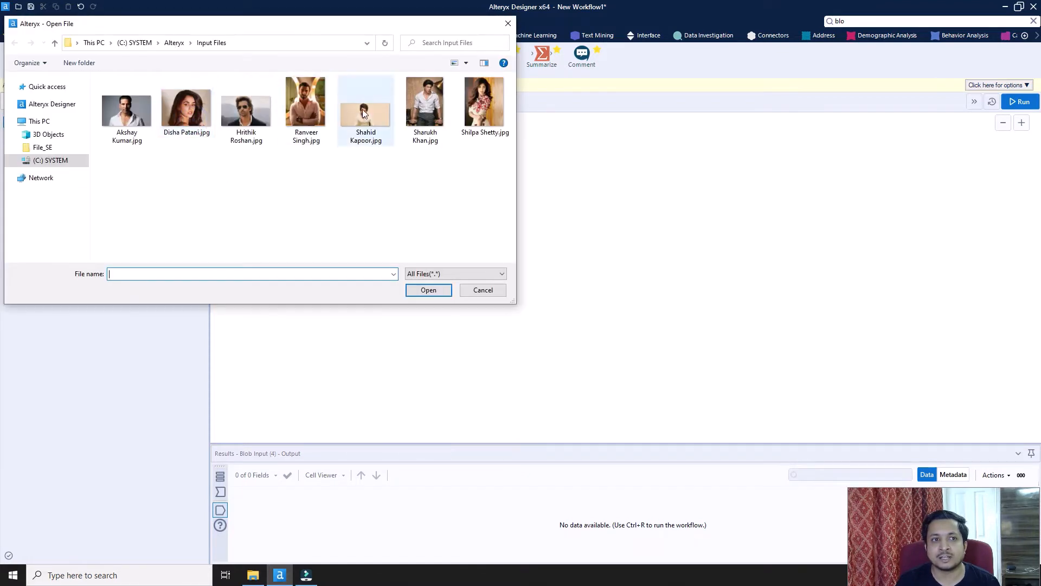
{"action": "left_click", "coordinate": [365, 106]}
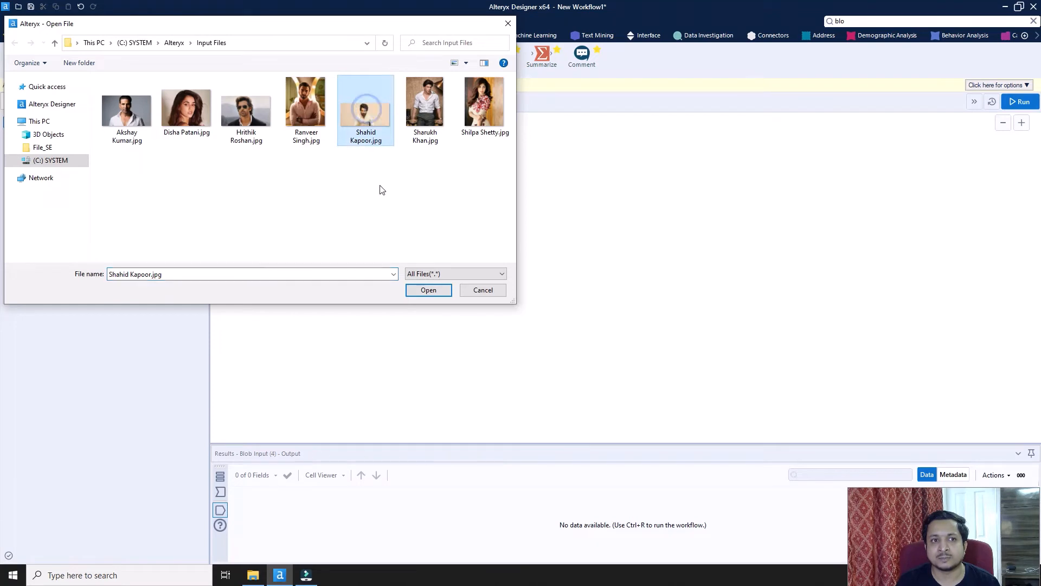
{"action": "mouse_move", "coordinate": [366, 106]}
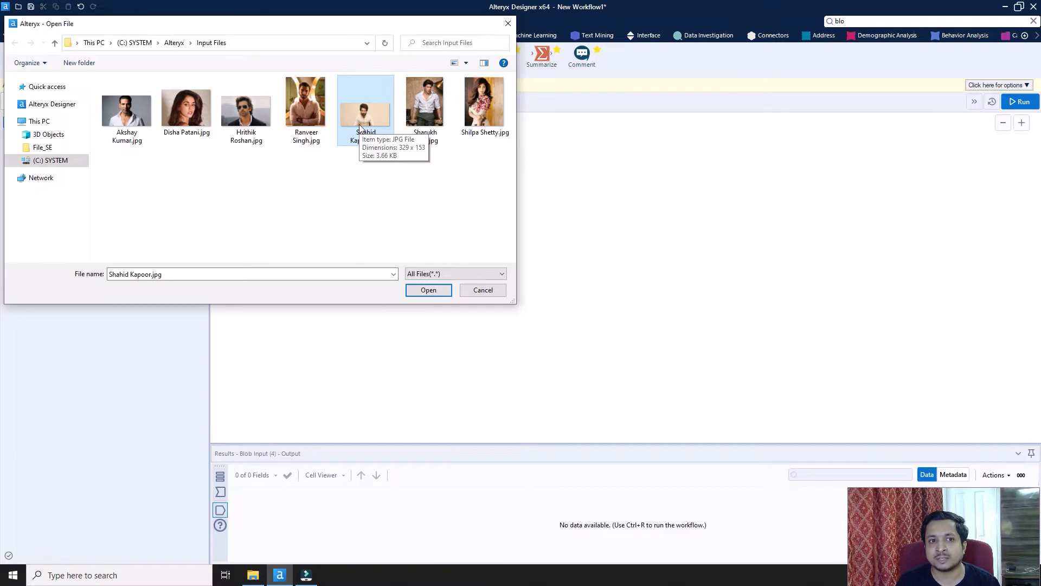
{"action": "left_click", "coordinate": [429, 289]}
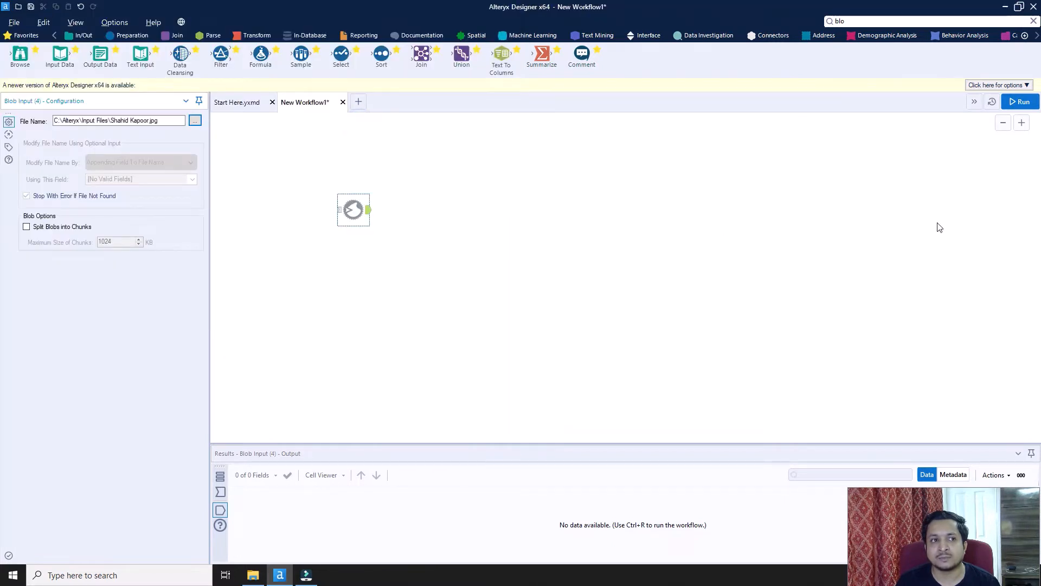
{"action": "left_click", "coordinate": [1022, 101]}
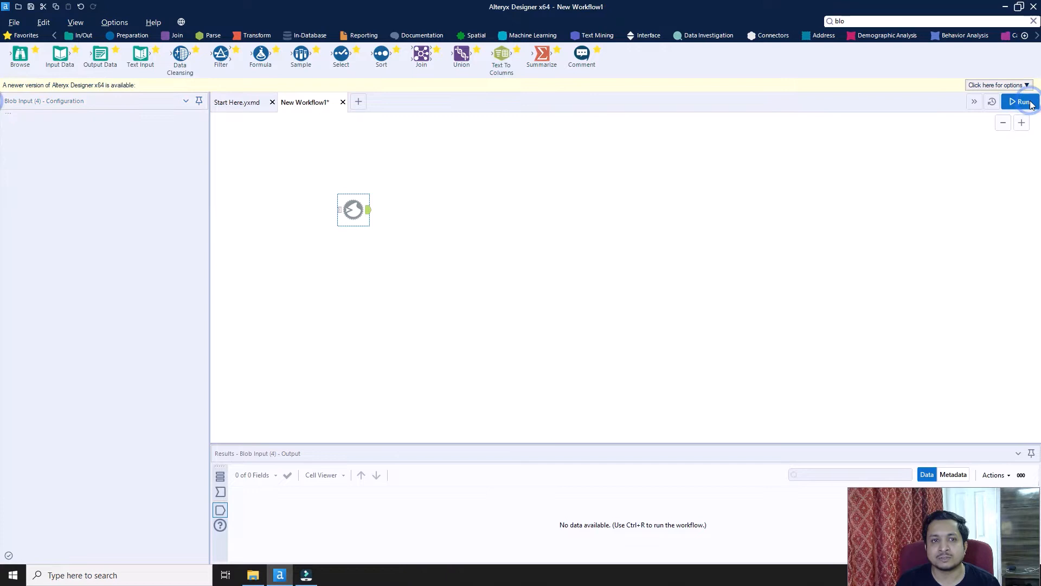
{"action": "left_click", "coordinate": [1023, 102]}
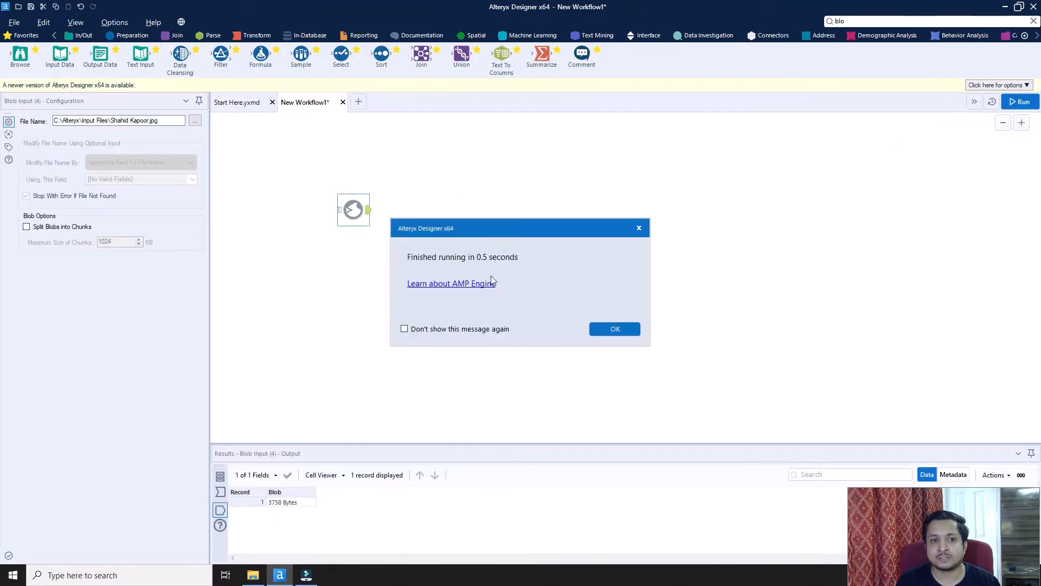
{"action": "left_click", "coordinate": [614, 329]}
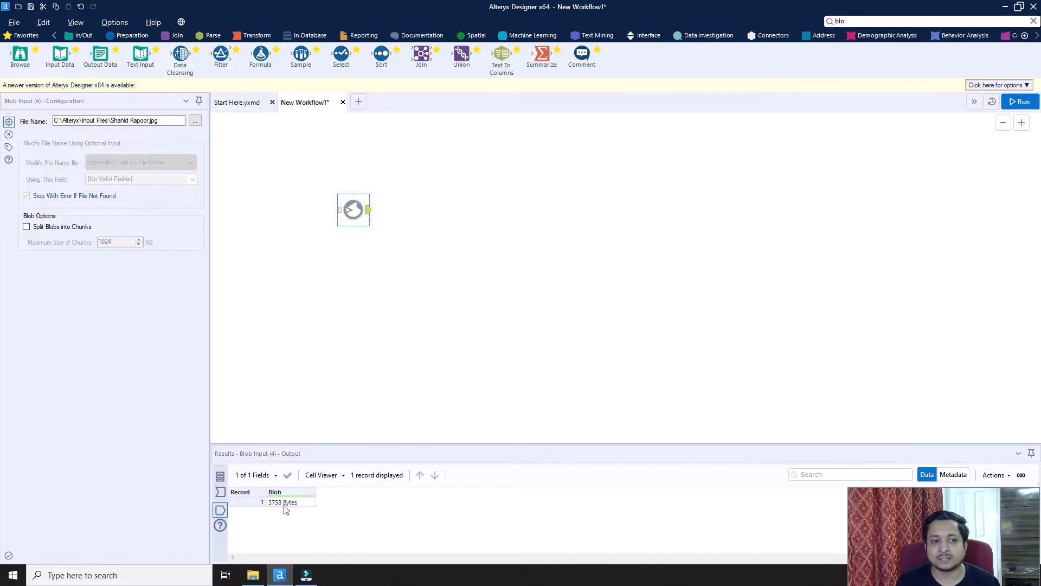
{"action": "mouse_move", "coordinate": [409, 238]}
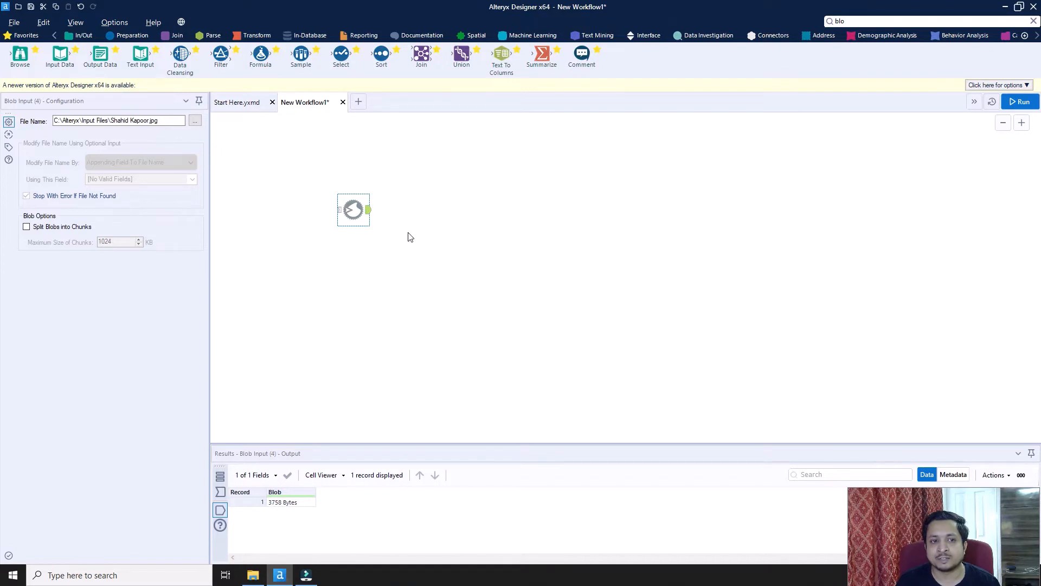
{"action": "mouse_move", "coordinate": [160, 285]}
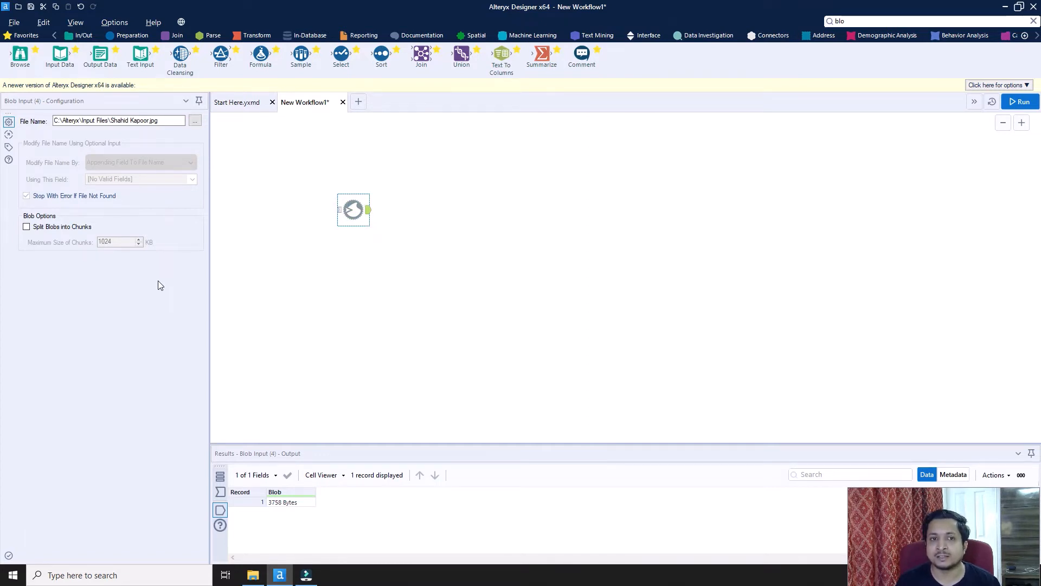
{"action": "mouse_move", "coordinate": [446, 221]}
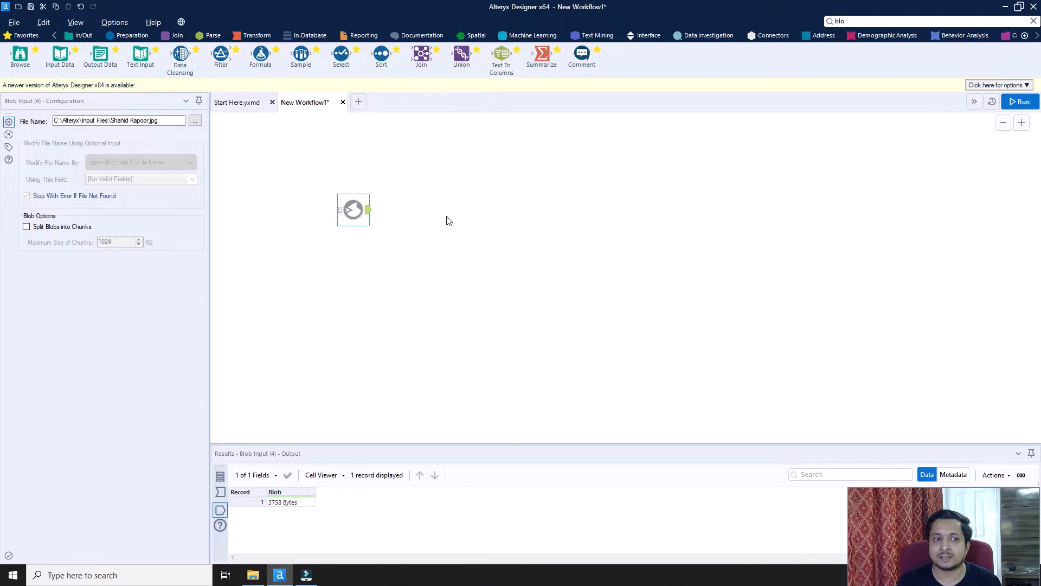
{"action": "mouse_move", "coordinate": [404, 276]}
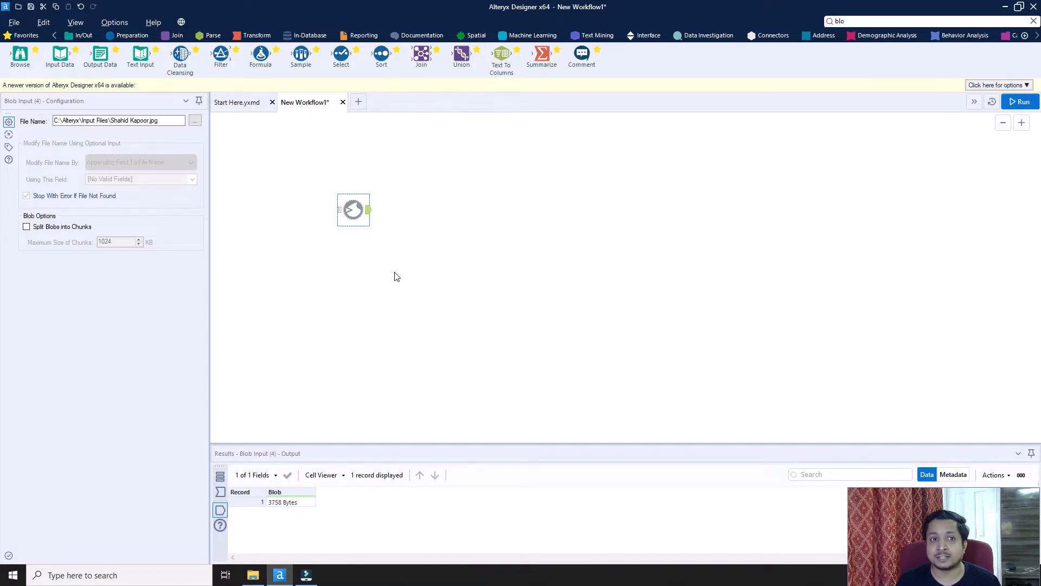
{"action": "mouse_move", "coordinate": [303, 338]}
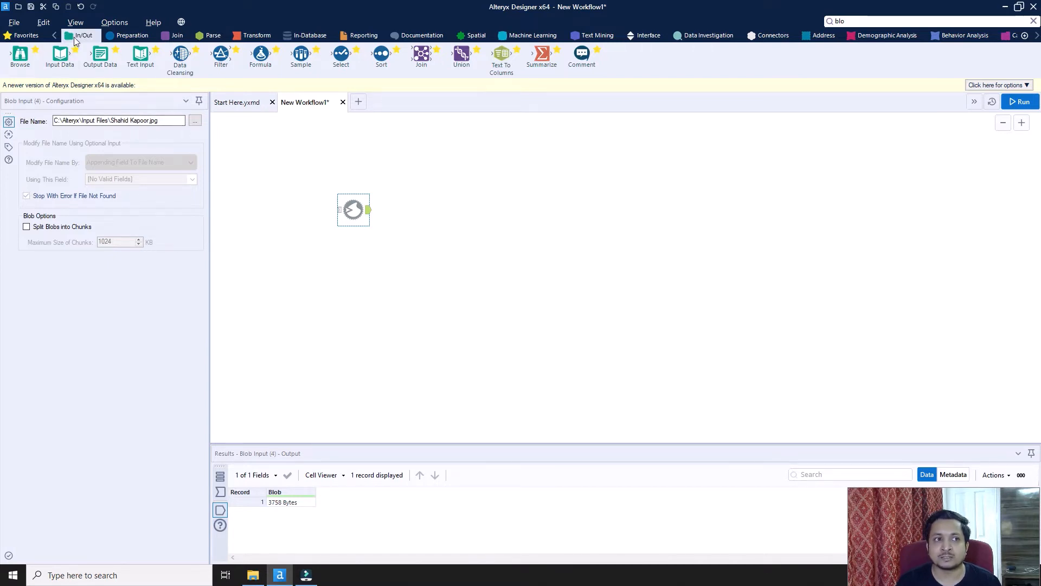
- Place a Directory tool from In/Out set to list C:\Alteryx\Input Files
{"action": "left_click", "coordinate": [83, 35]}
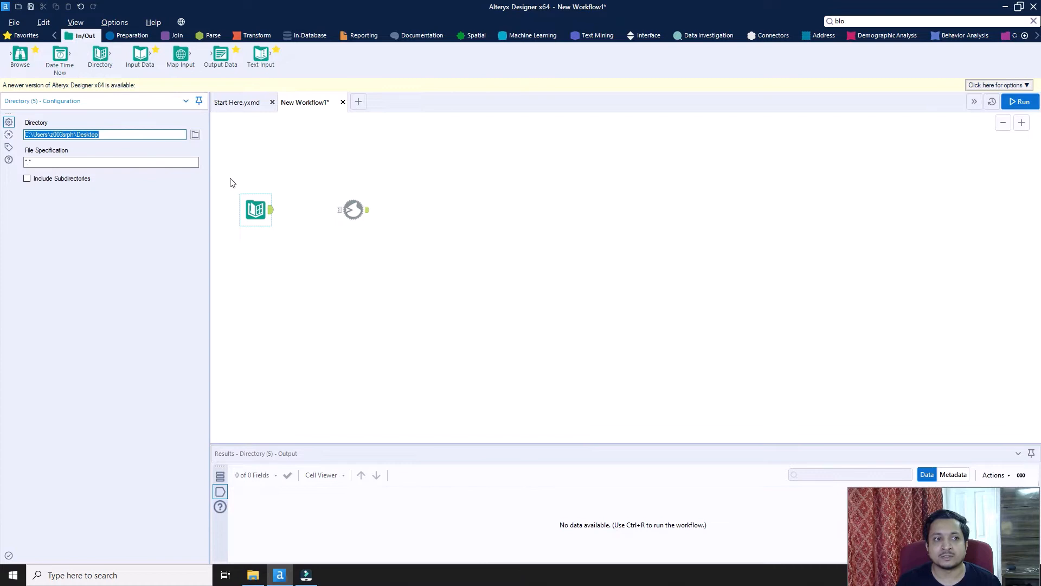
{"action": "left_click", "coordinate": [194, 135]}
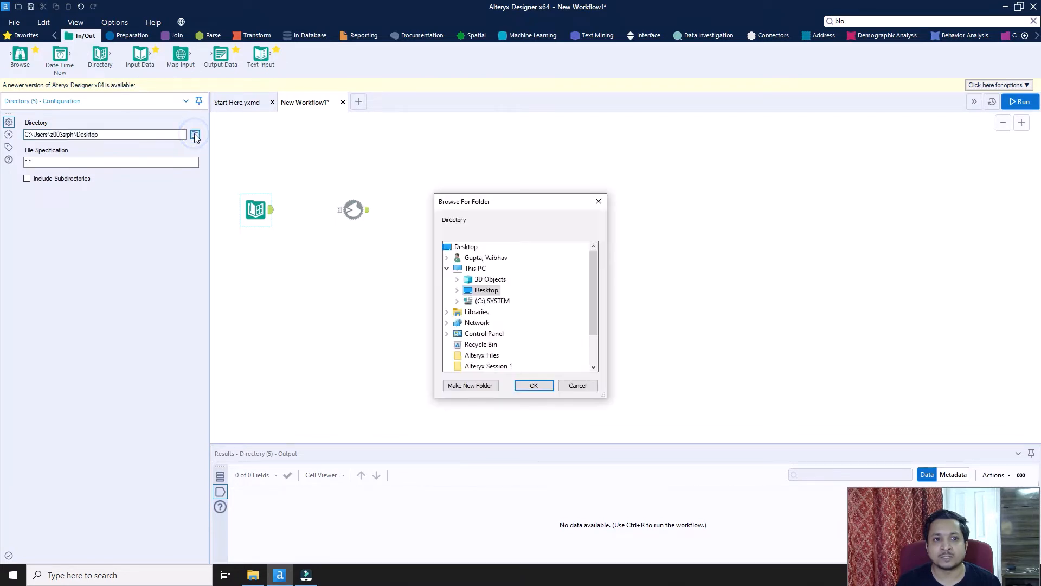
{"action": "mouse_move", "coordinate": [544, 332]}
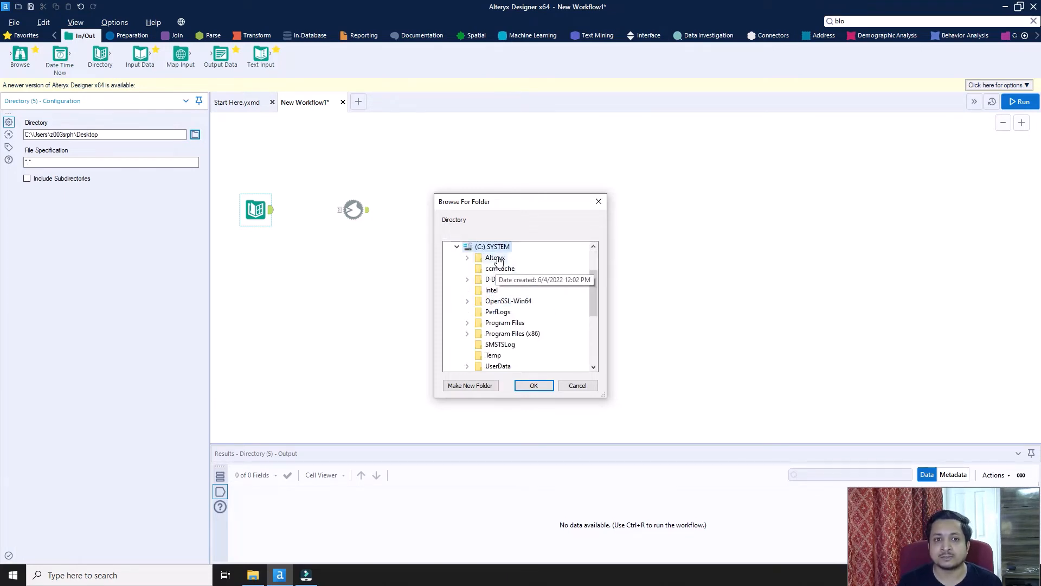
{"action": "left_click", "coordinate": [467, 258]}
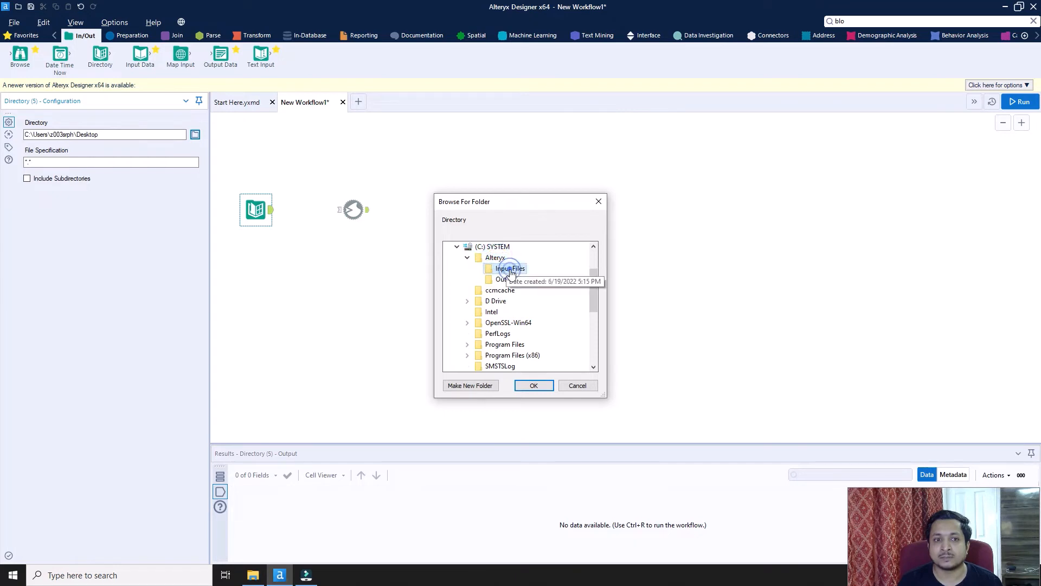
{"action": "left_click", "coordinate": [534, 385]}
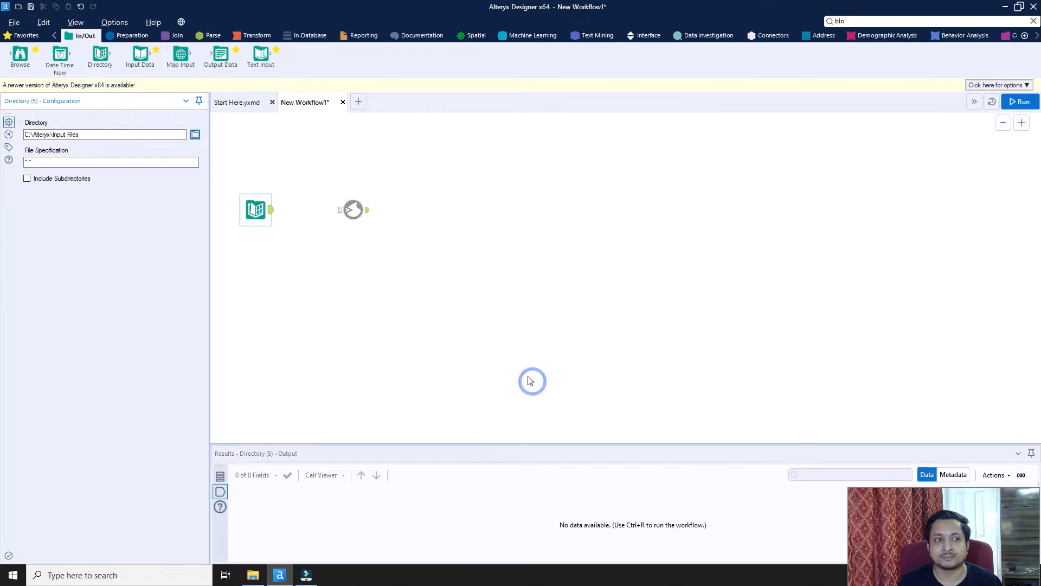
{"action": "left_click", "coordinate": [104, 135]}
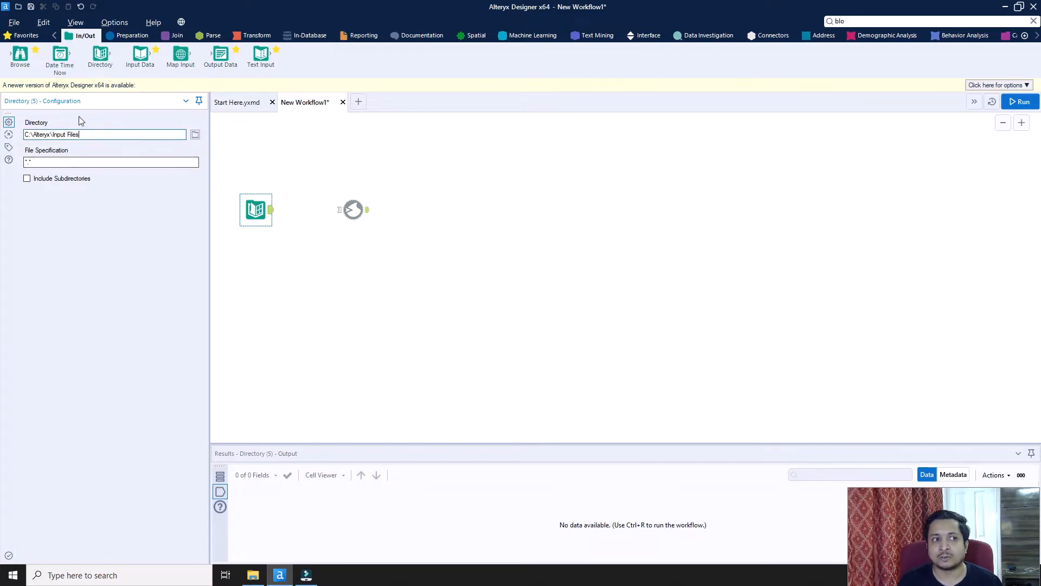
{"action": "mouse_move", "coordinate": [127, 156]}
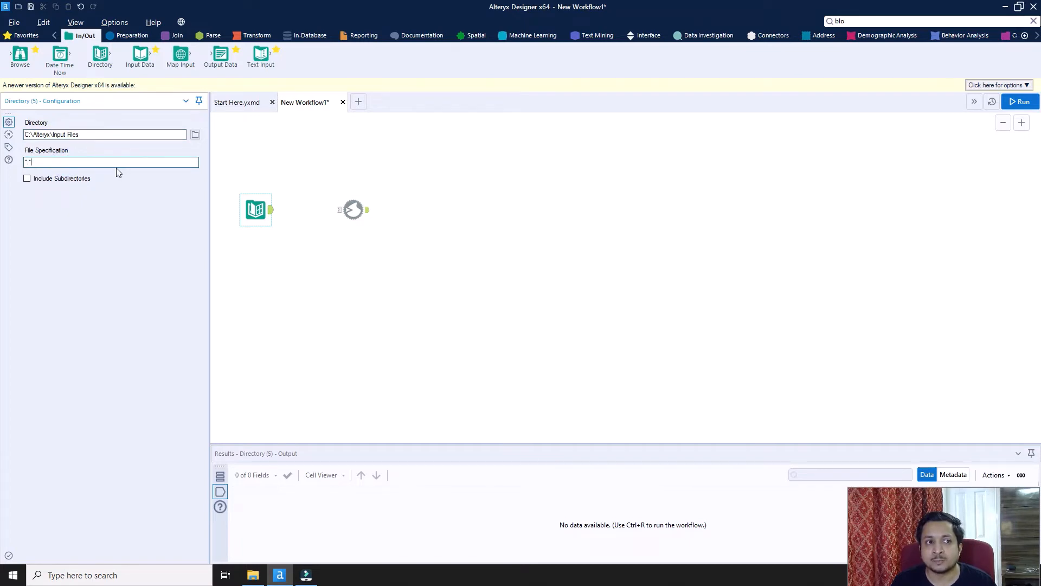
{"action": "mouse_move", "coordinate": [72, 162]}
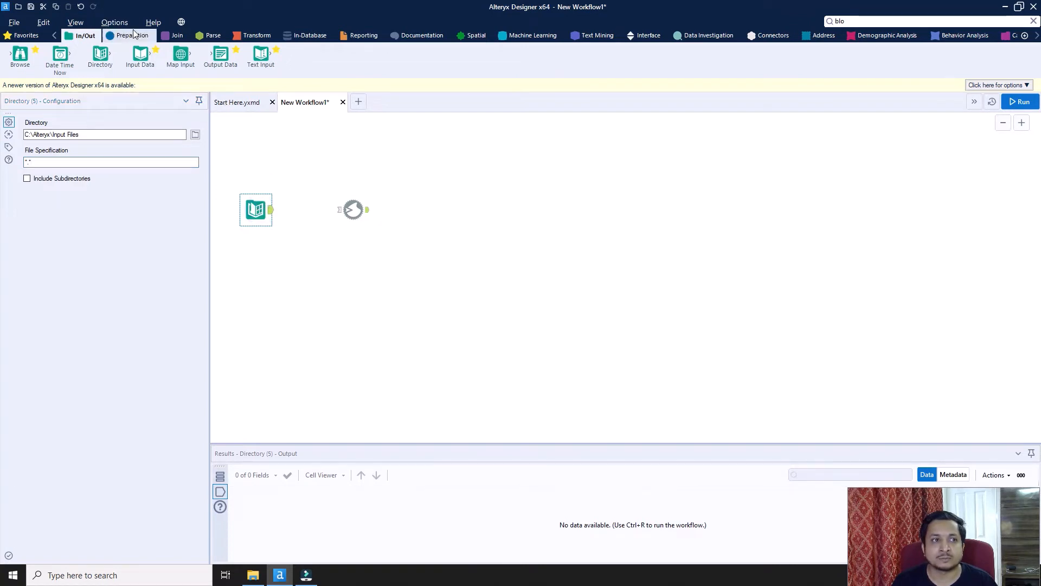
- Drop a Select tool after Directory, deselect all fields and keep only FullPath
{"action": "left_click", "coordinate": [132, 35]}
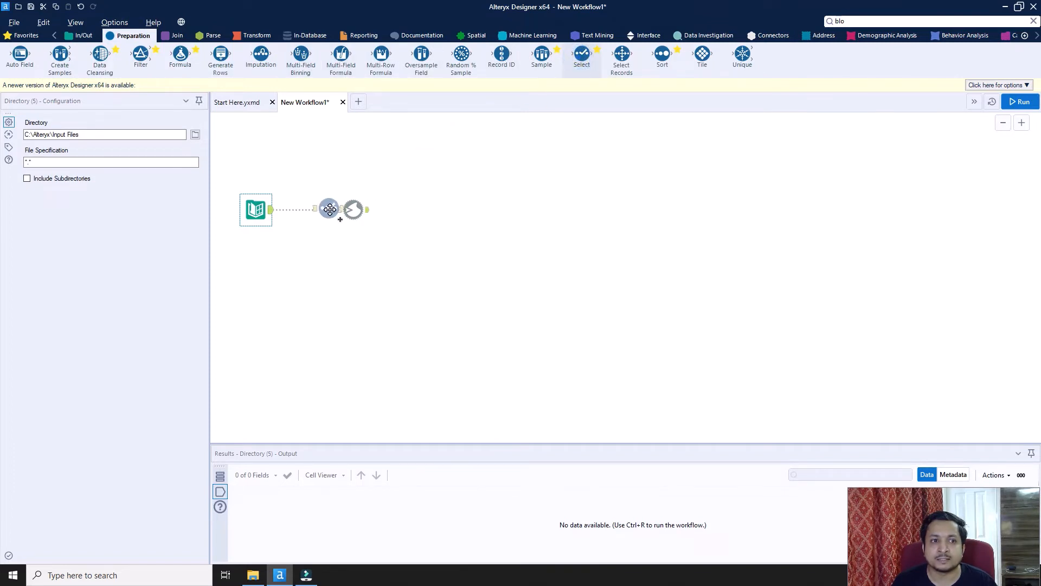
{"action": "left_click", "coordinate": [307, 209]}
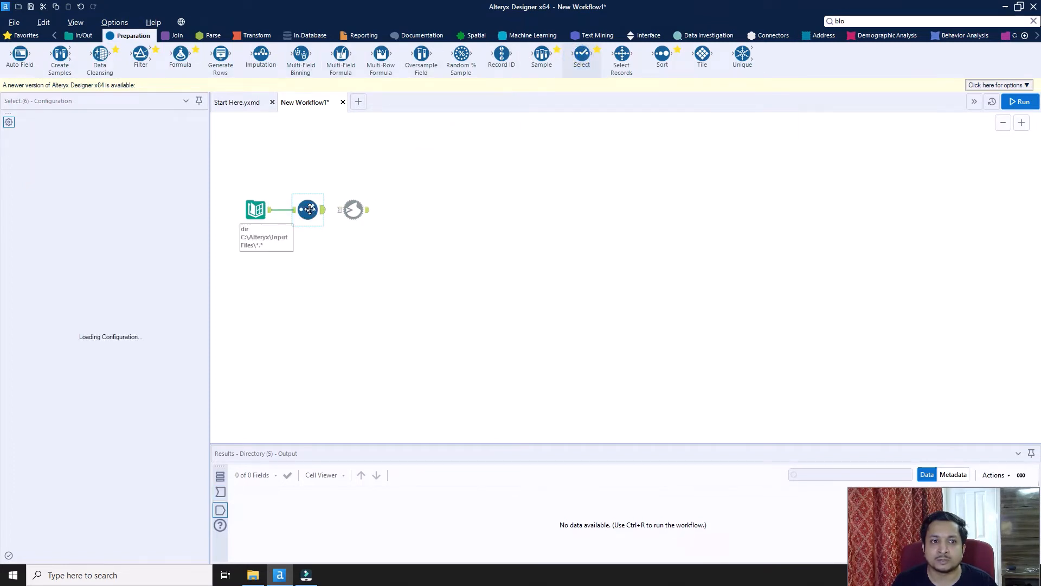
{"action": "left_click", "coordinate": [307, 210]}
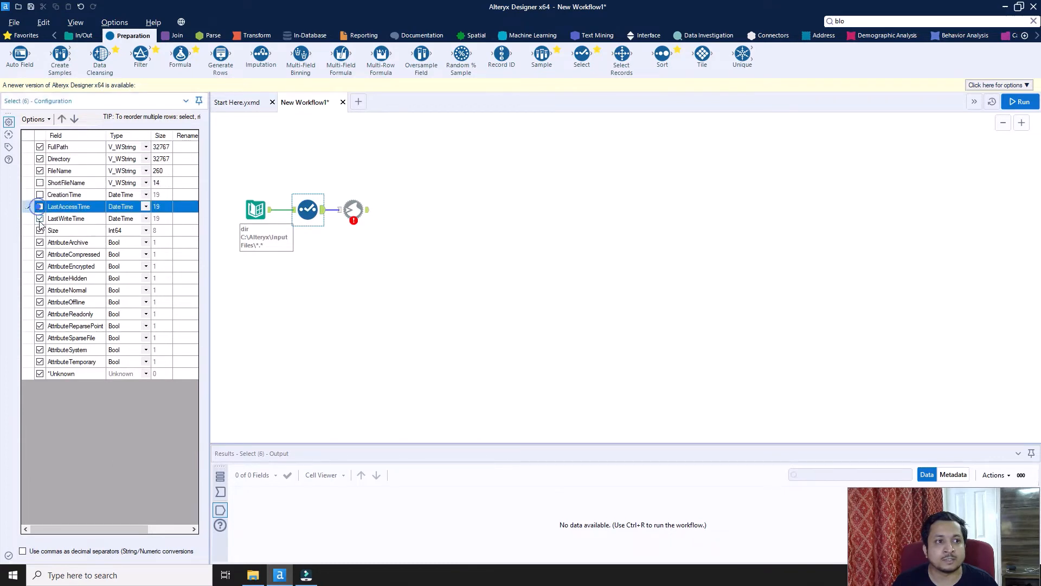
{"action": "left_click", "coordinate": [34, 119]}
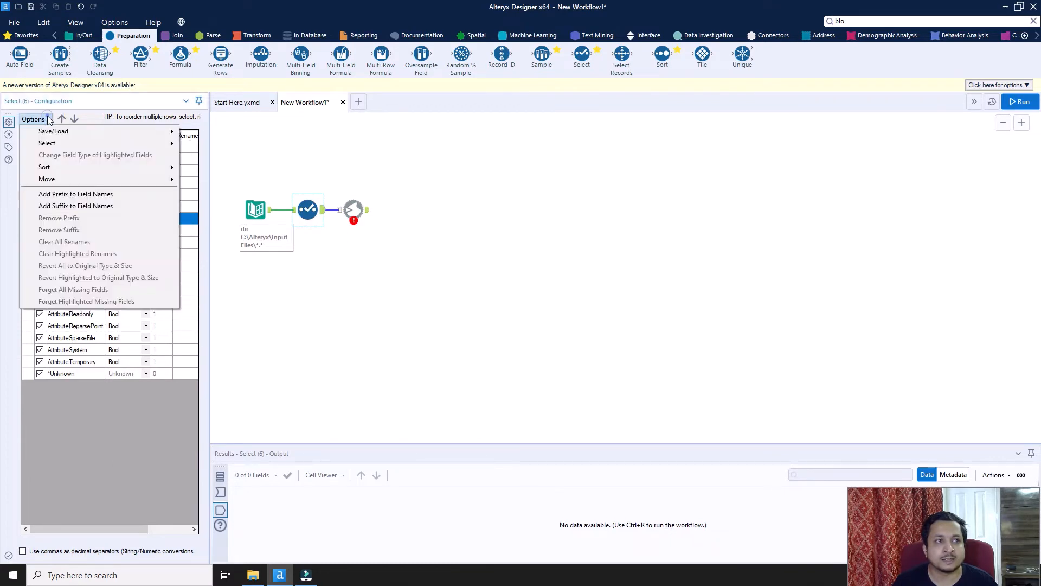
{"action": "mouse_move", "coordinate": [47, 143]}
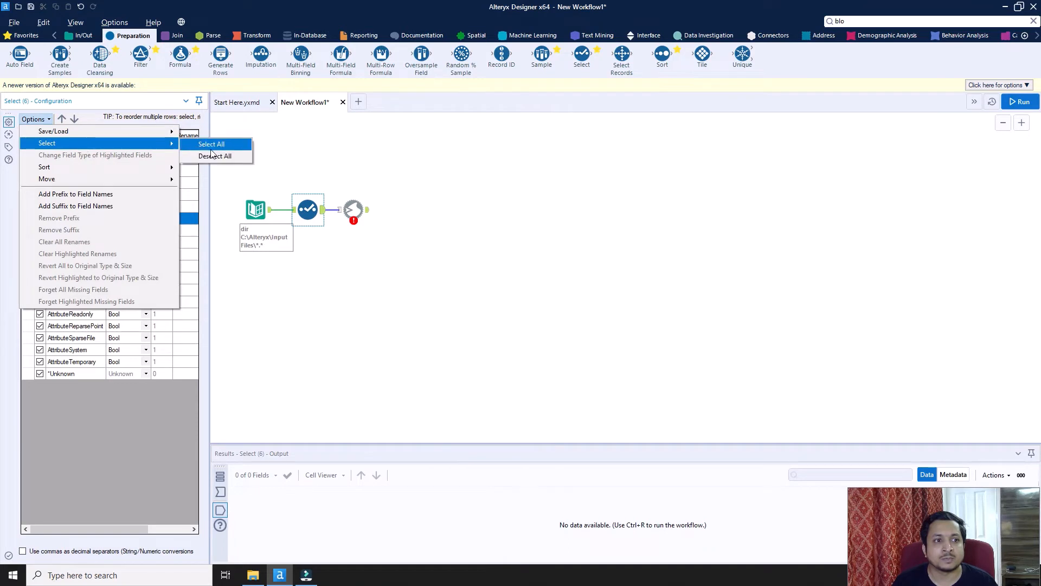
{"action": "left_click", "coordinate": [214, 155]}
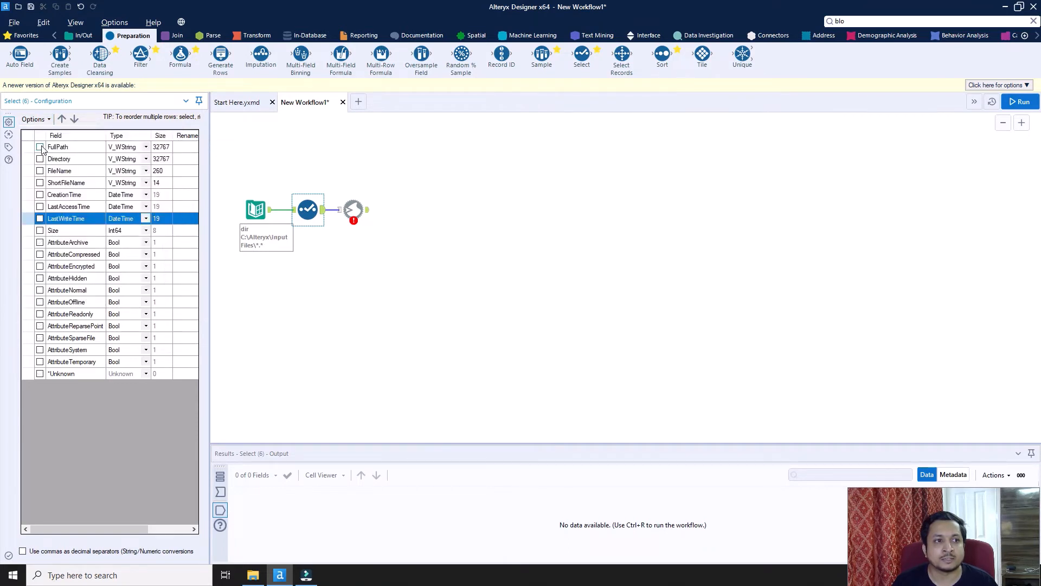
{"action": "left_click", "coordinate": [39, 147]}
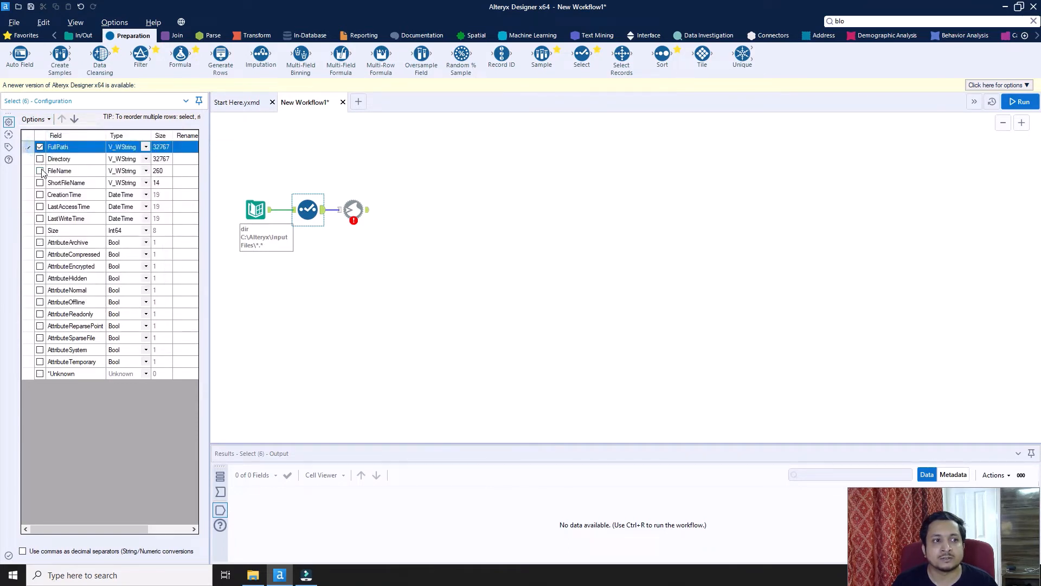
{"action": "left_click", "coordinate": [39, 182]}
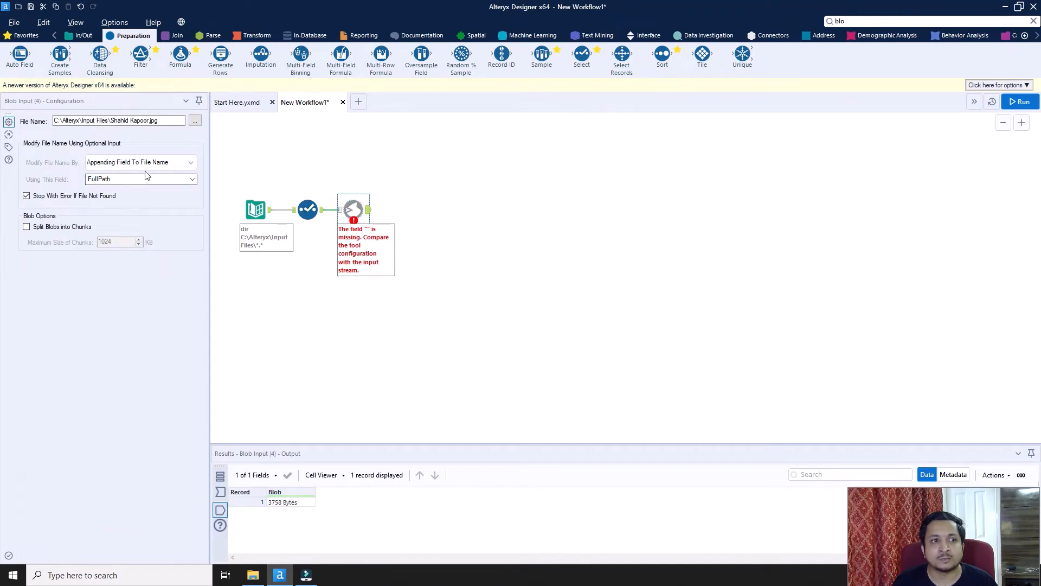
- Set Blob Input to replace its entire path with the FullPath field and run the workflow
{"action": "left_click", "coordinate": [140, 162]}
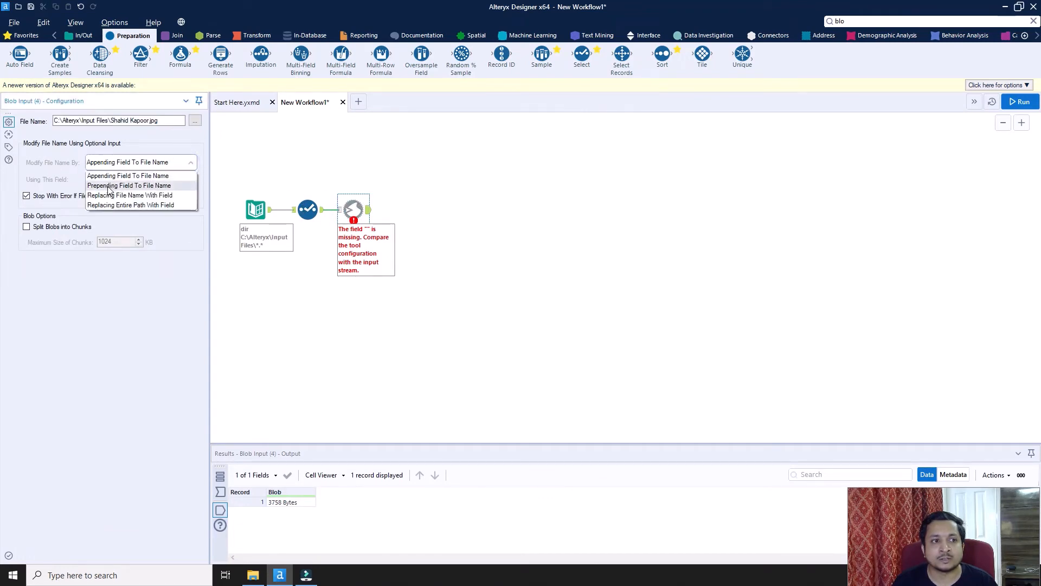
{"action": "mouse_move", "coordinate": [141, 204]}
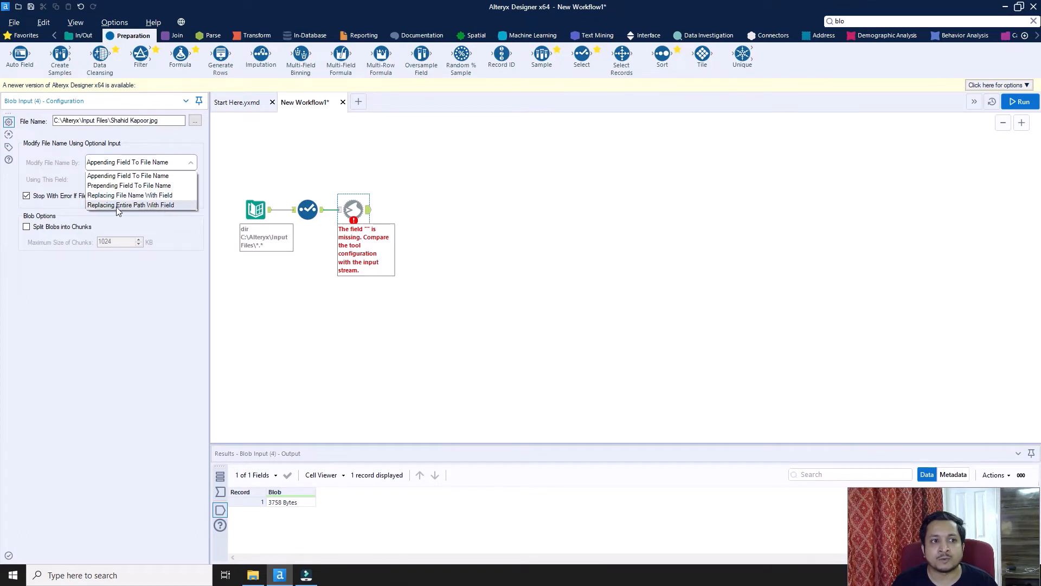
{"action": "mouse_move", "coordinate": [160, 208]}
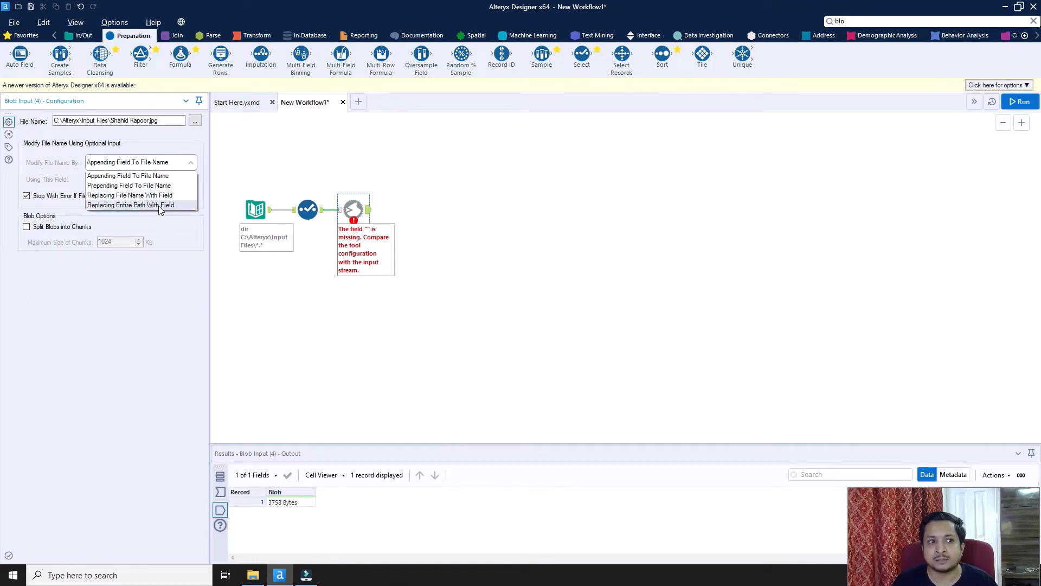
{"action": "left_click", "coordinate": [130, 205]}
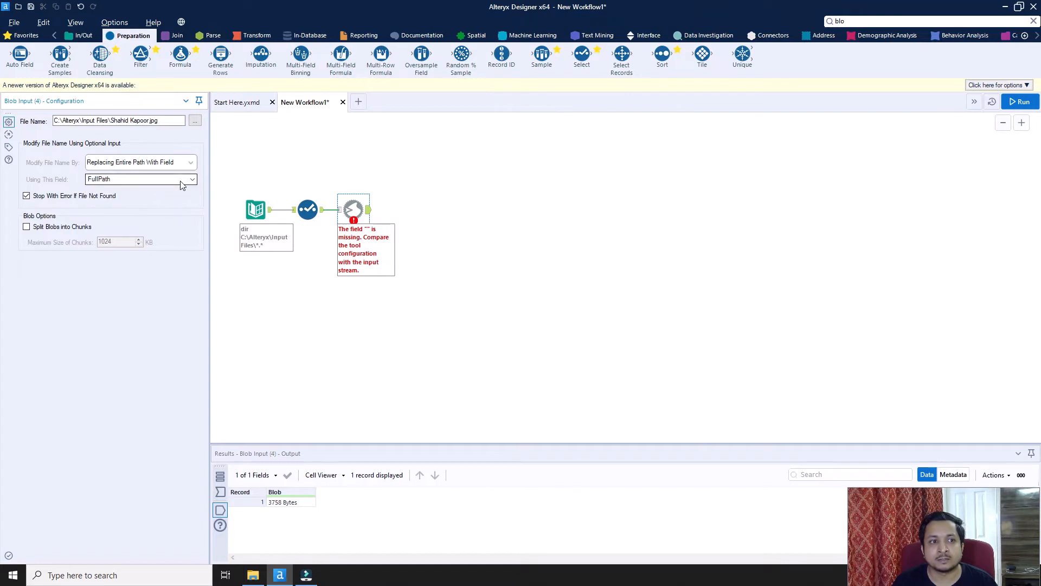
{"action": "left_click", "coordinate": [140, 179]}
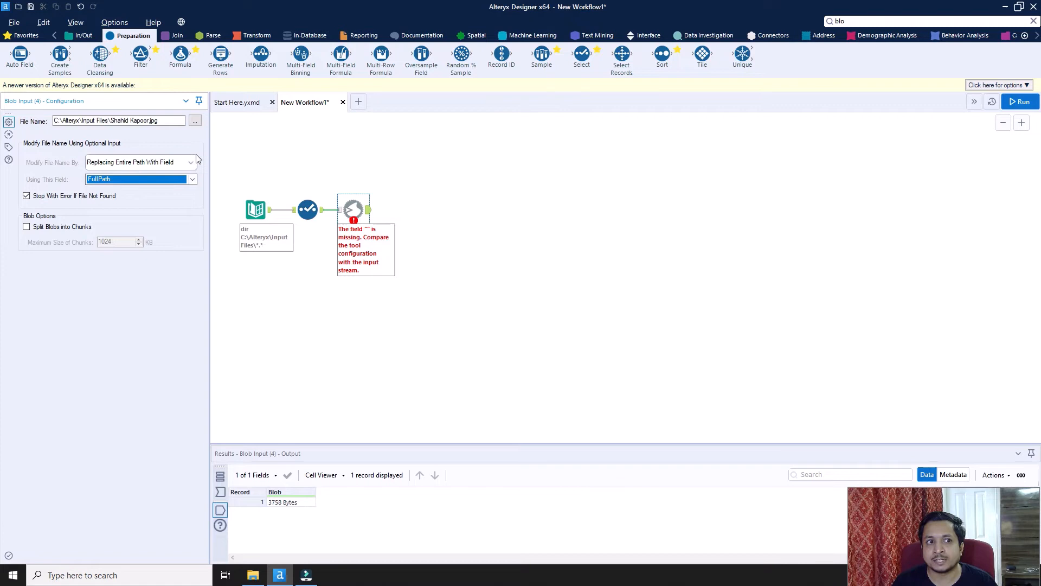
{"action": "mouse_move", "coordinate": [100, 144]}
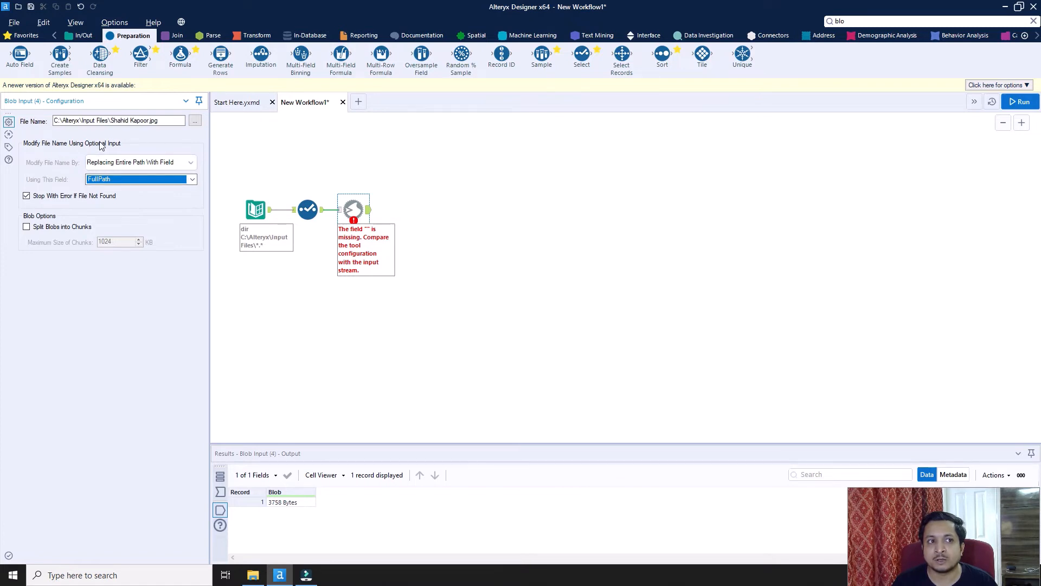
{"action": "mouse_move", "coordinate": [81, 191]}
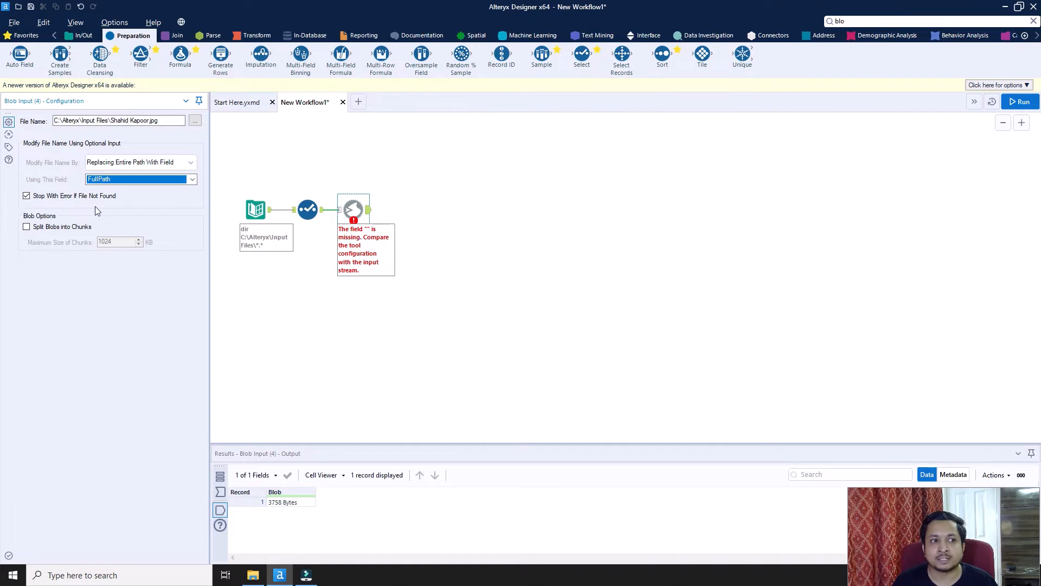
{"action": "left_click", "coordinate": [26, 196]}
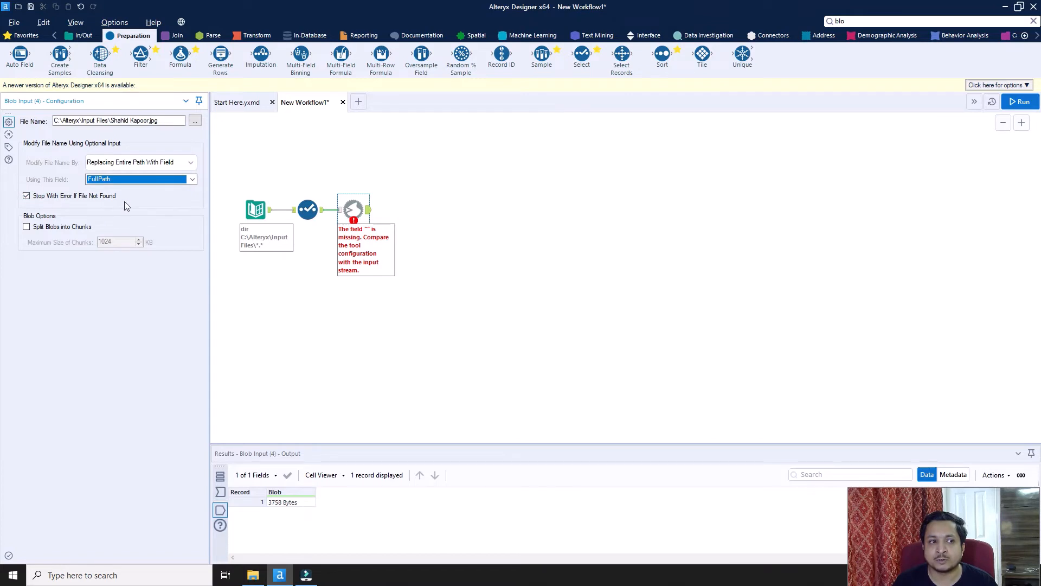
{"action": "mouse_move", "coordinate": [37, 211]}
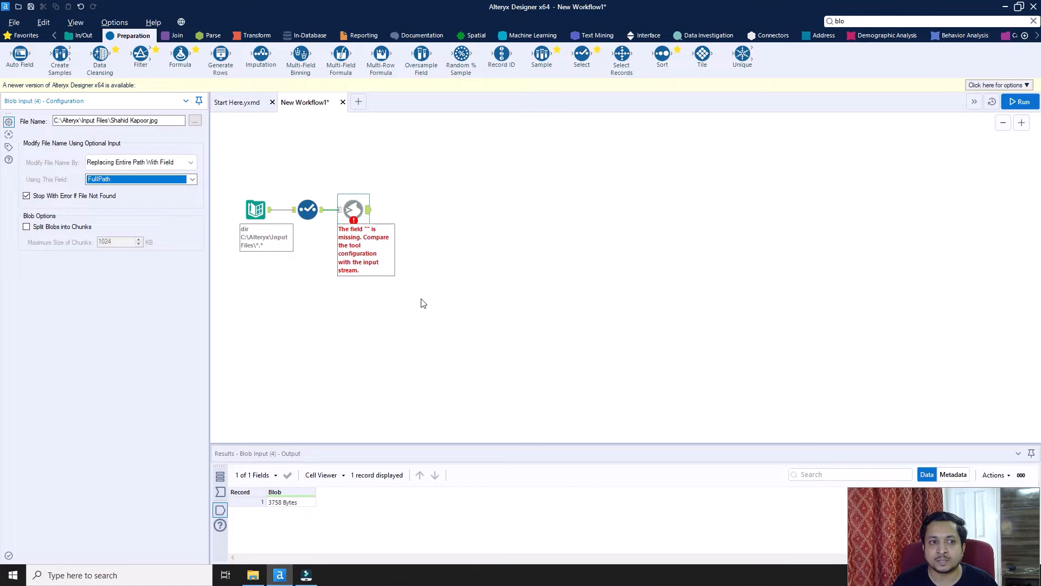
{"action": "left_click", "coordinate": [1023, 101]}
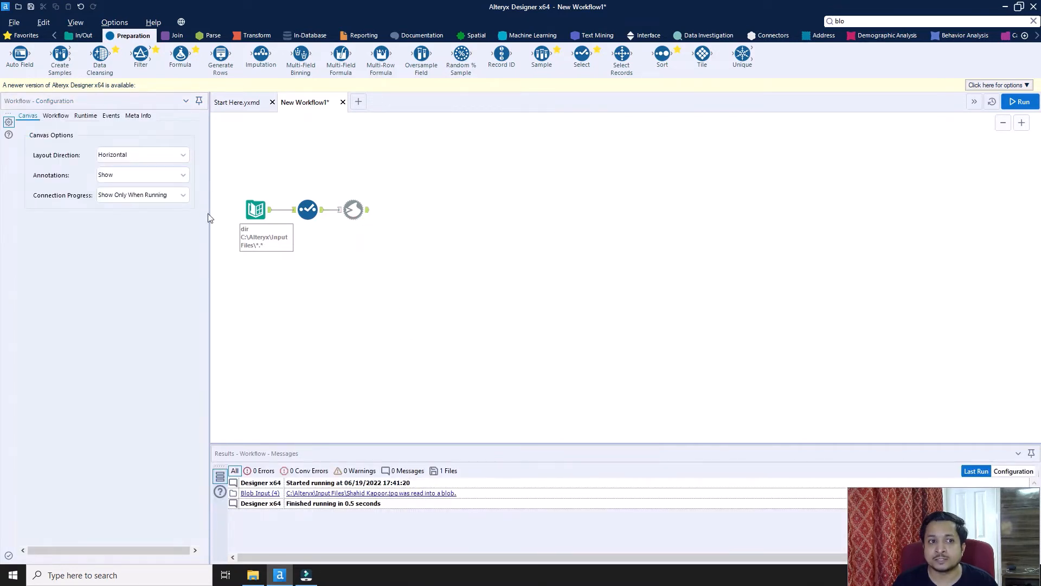
{"action": "mouse_move", "coordinate": [1004, 122]}
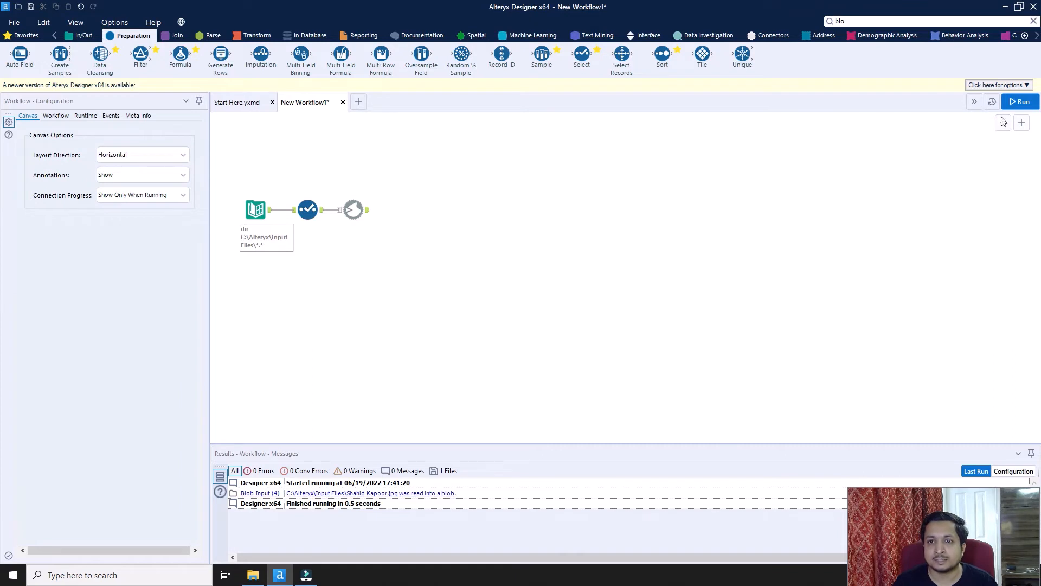
- Run the workflow and view Blob Input's seven output records in the enlarged Results pane
{"action": "left_click", "coordinate": [1022, 102]}
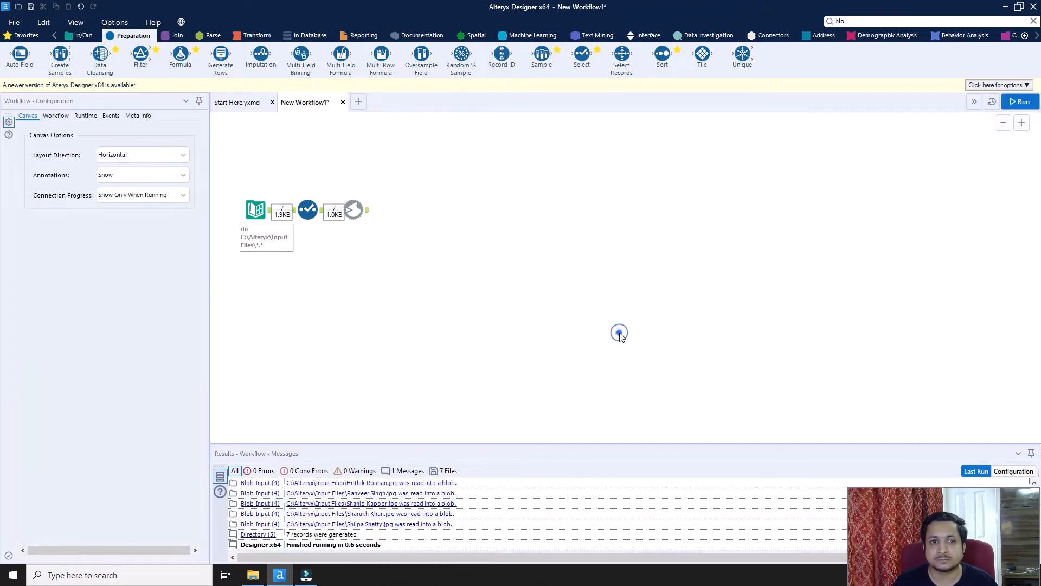
{"action": "left_click", "coordinate": [356, 209]}
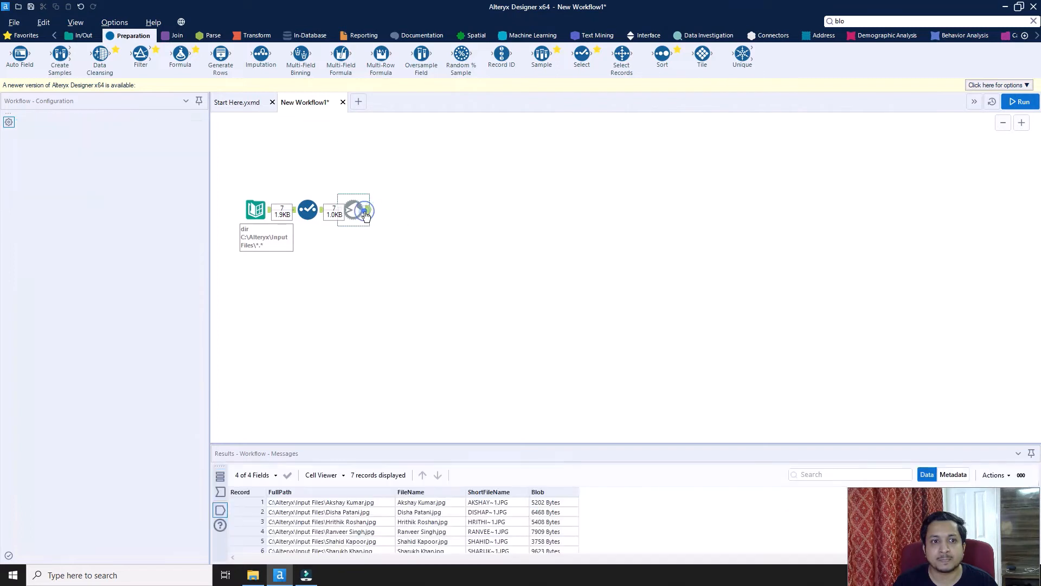
{"action": "left_click", "coordinate": [354, 209]}
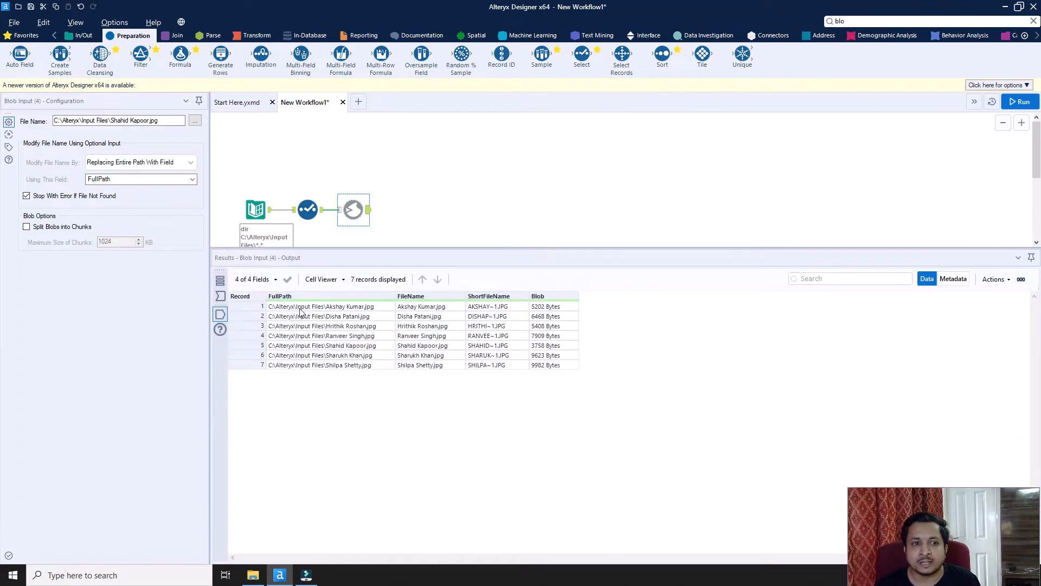
{"action": "mouse_move", "coordinate": [337, 378]}
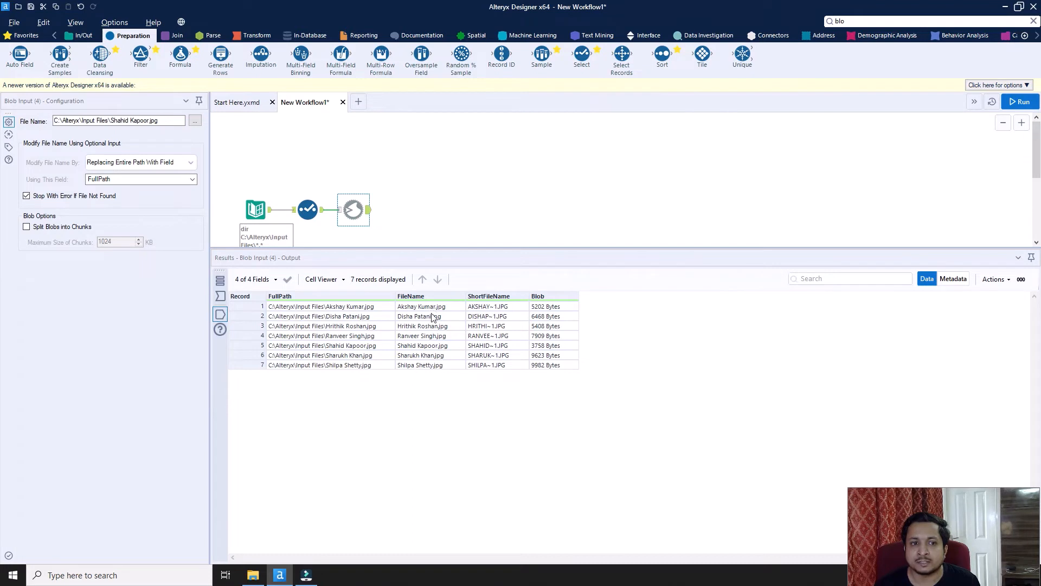
{"action": "mouse_move", "coordinate": [488, 311]}
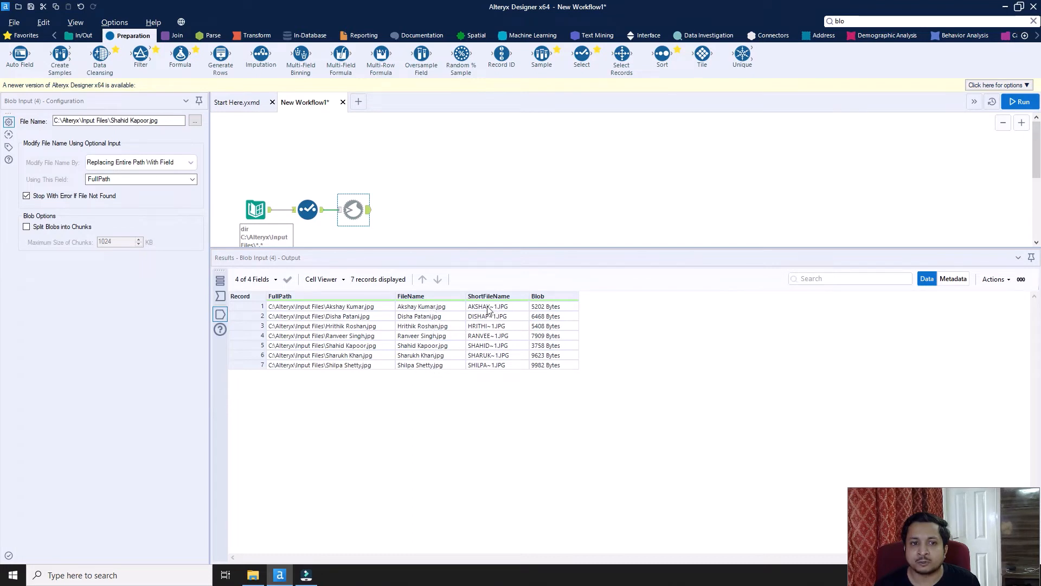
{"action": "mouse_move", "coordinate": [549, 312]}
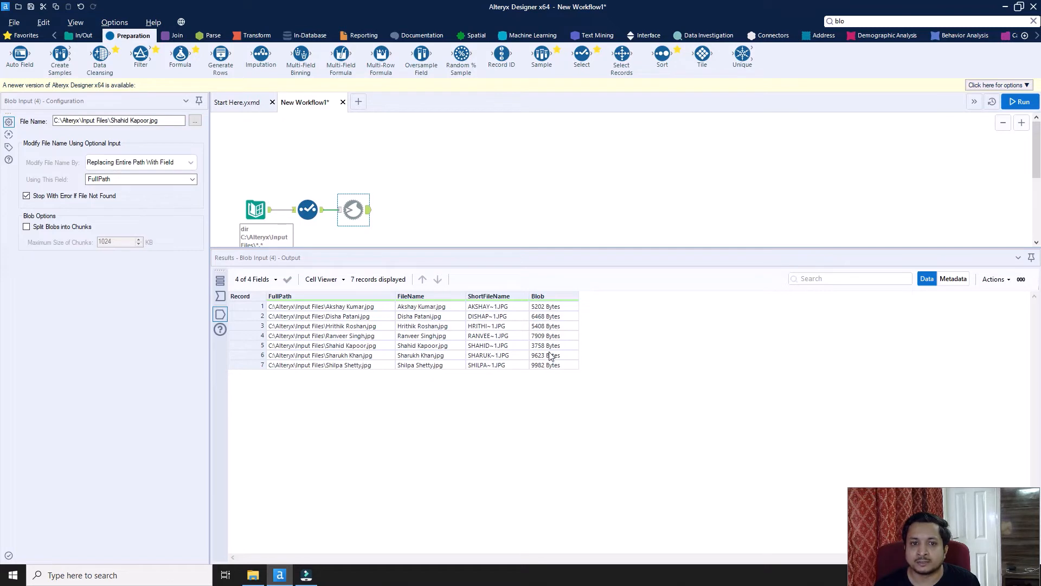
{"action": "mouse_move", "coordinate": [550, 306]}
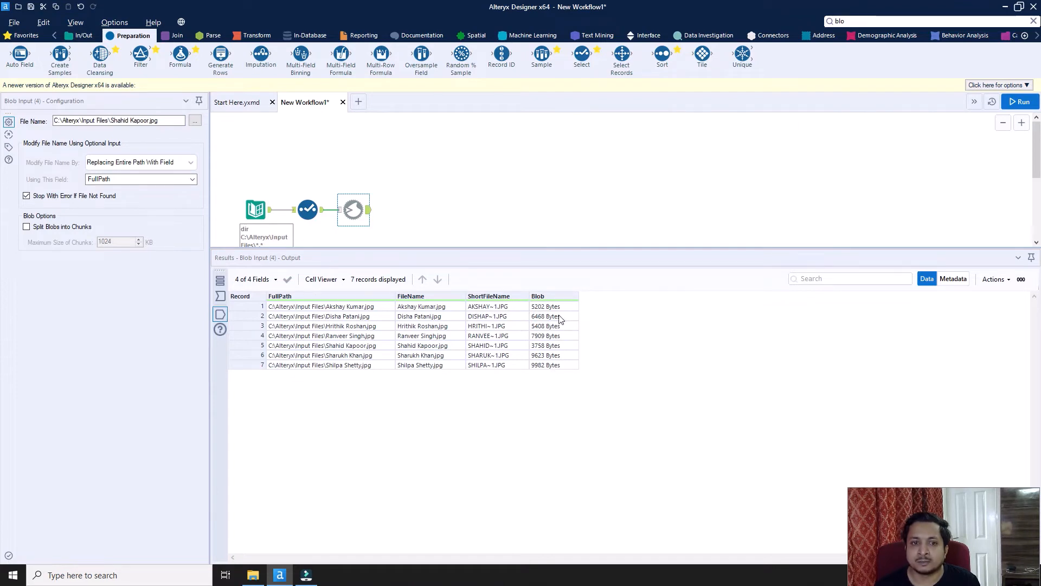
{"action": "mouse_move", "coordinate": [643, 253]}
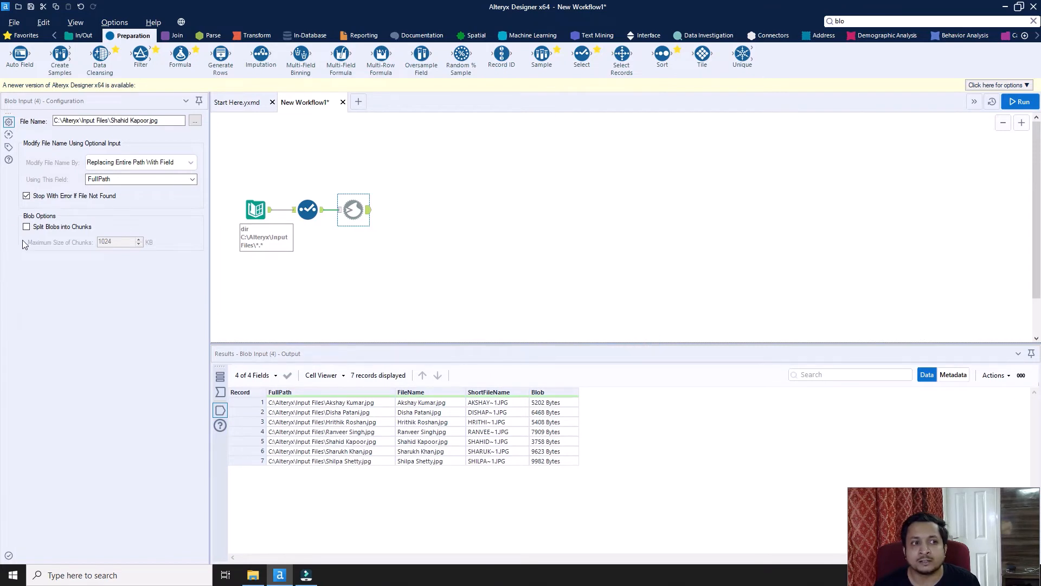
{"action": "mouse_move", "coordinate": [100, 225]}
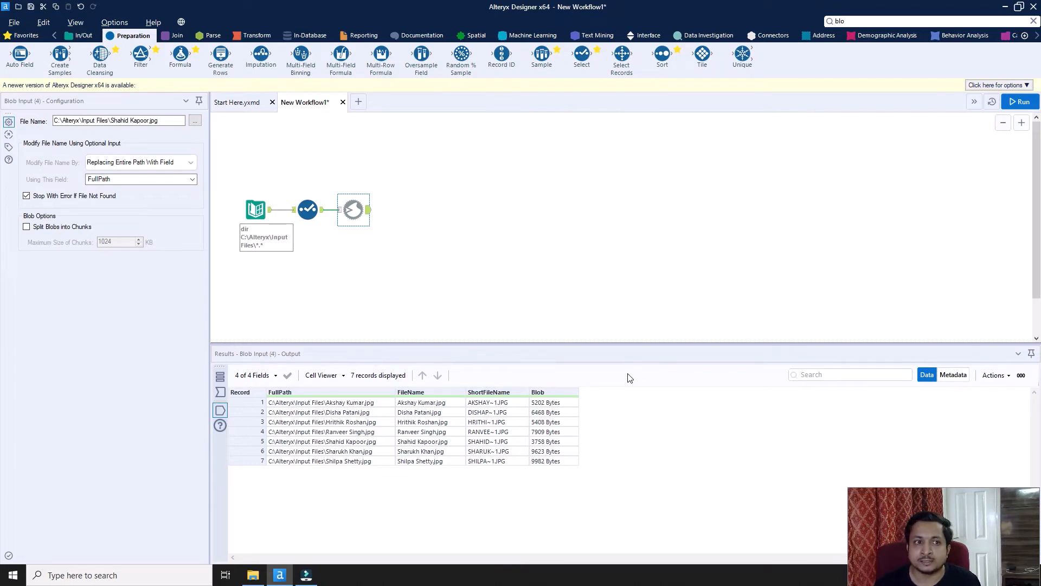
{"action": "mouse_move", "coordinate": [650, 269]}
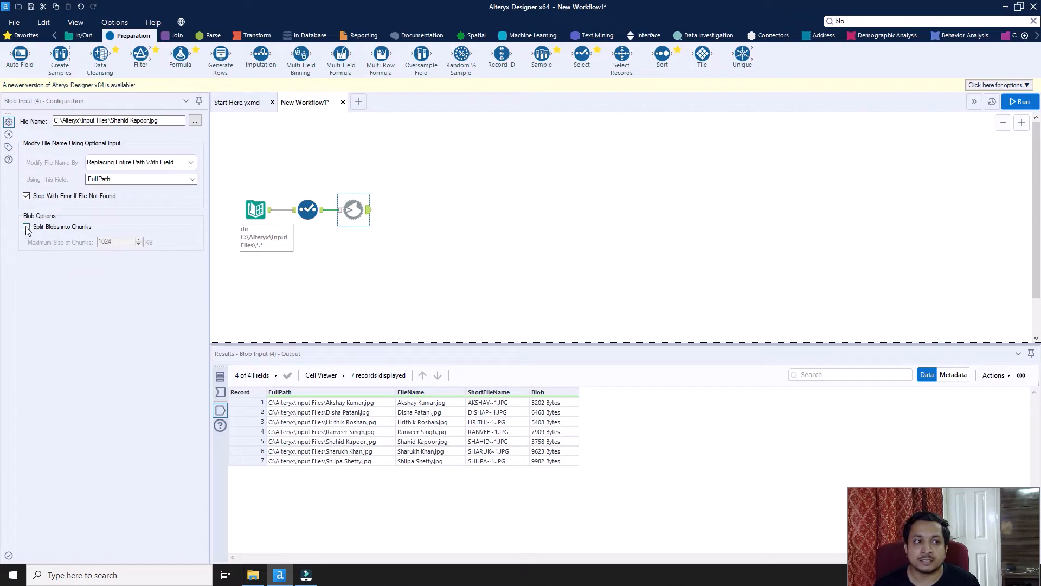
- Tick Split Blobs into Chunks, keeping the 1024 KB maximum chunk size
{"action": "left_click", "coordinate": [26, 227]}
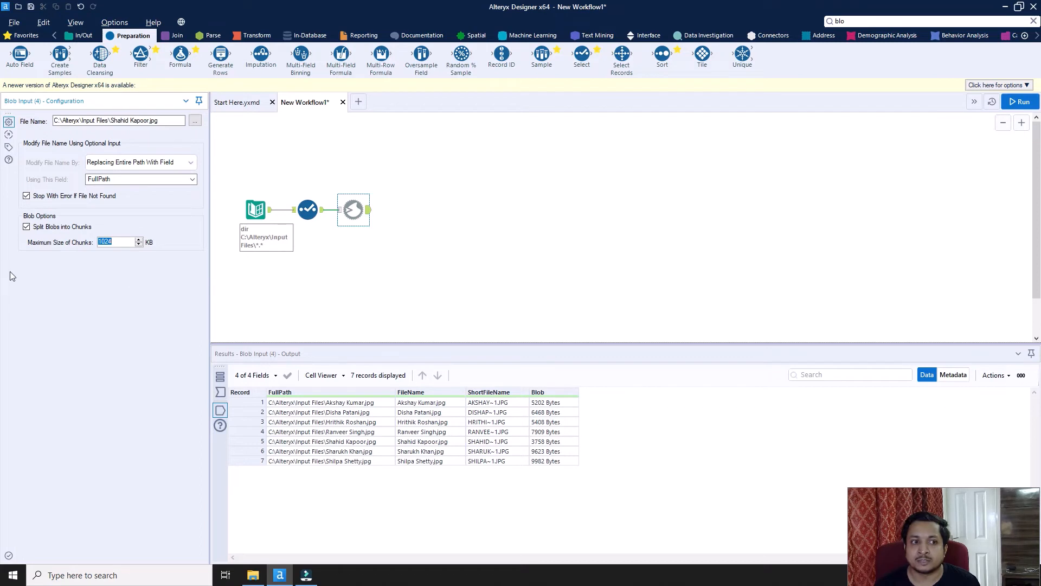
{"action": "mouse_move", "coordinate": [95, 256]}
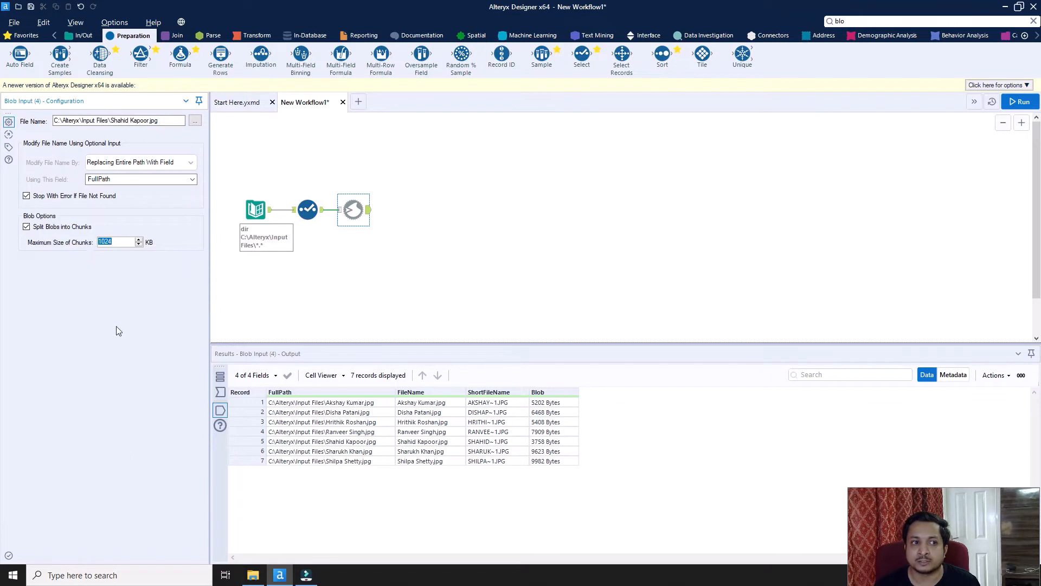
{"action": "mouse_move", "coordinate": [85, 257]}
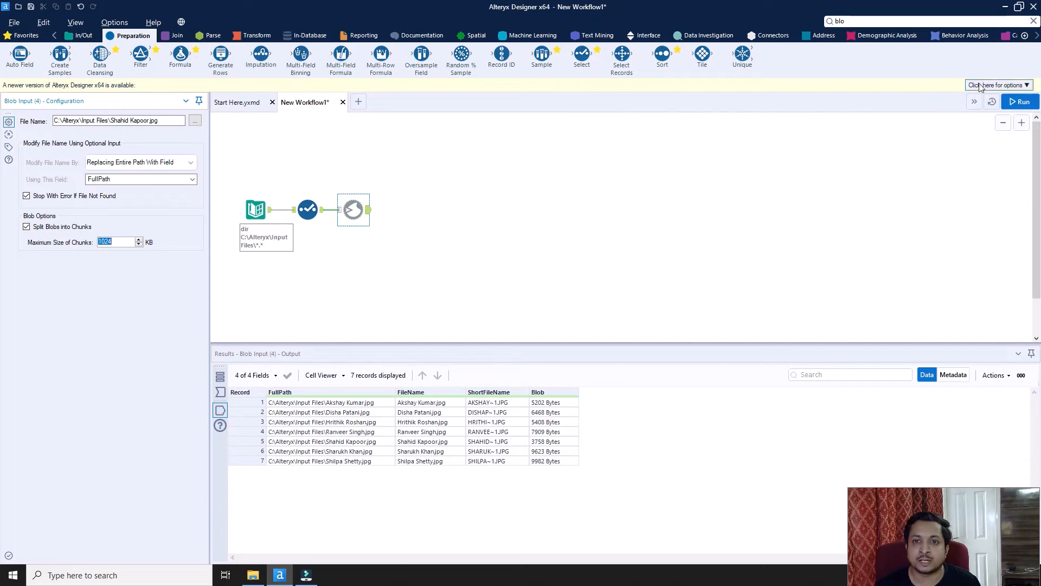
- Rerun with chunking on and highlight the new BlobNumber column showing 1 for all seven images
{"action": "left_click", "coordinate": [1022, 102]}
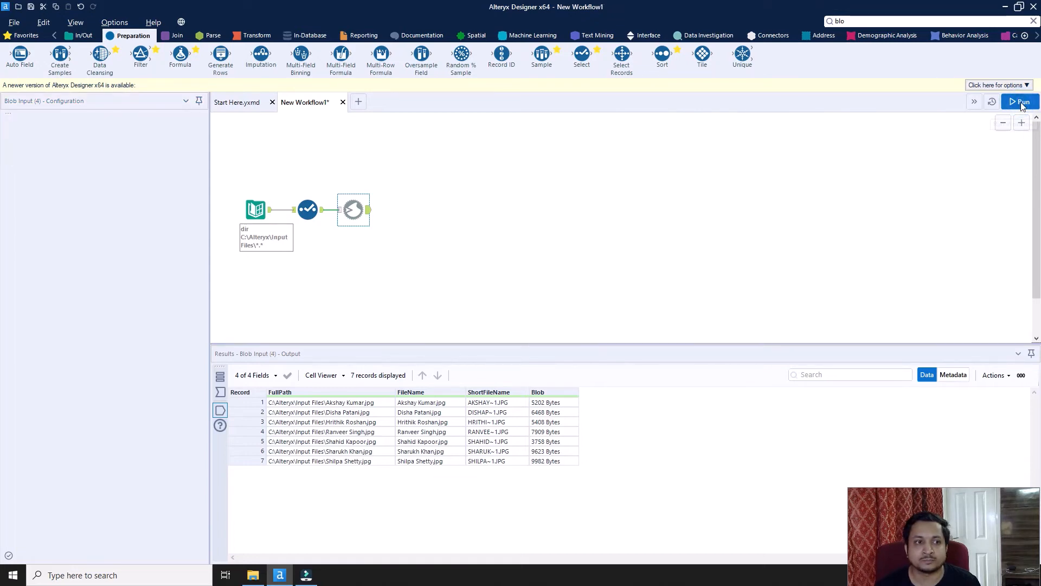
{"action": "left_click", "coordinate": [1022, 102]}
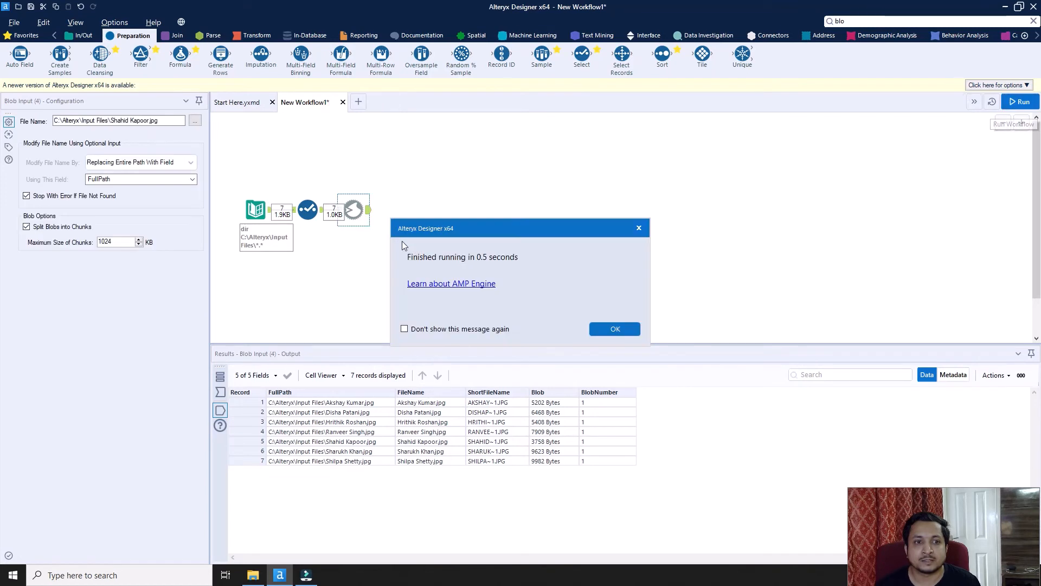
{"action": "left_click", "coordinate": [614, 329]}
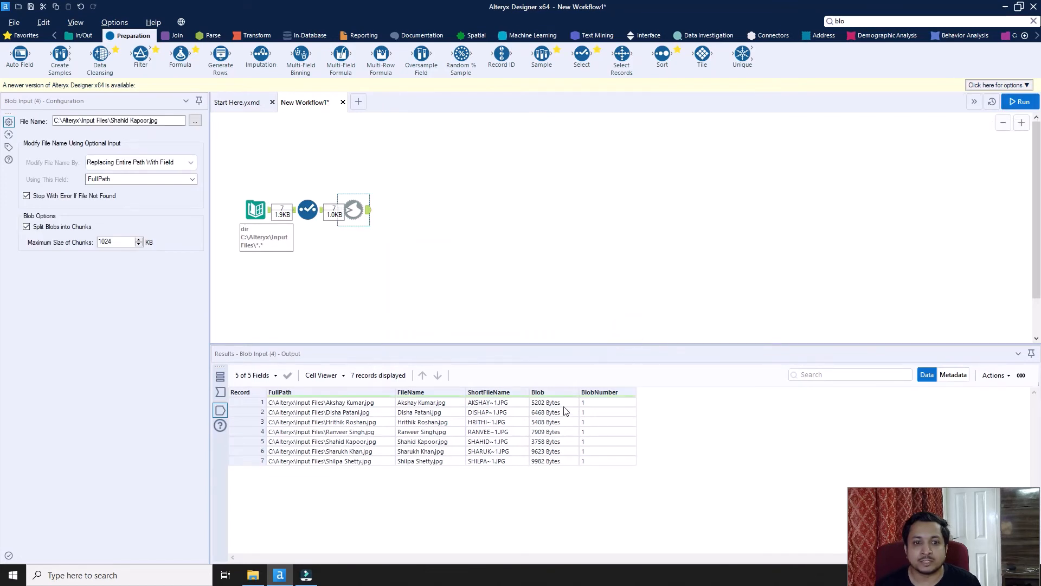
{"action": "left_click", "coordinate": [593, 404]}
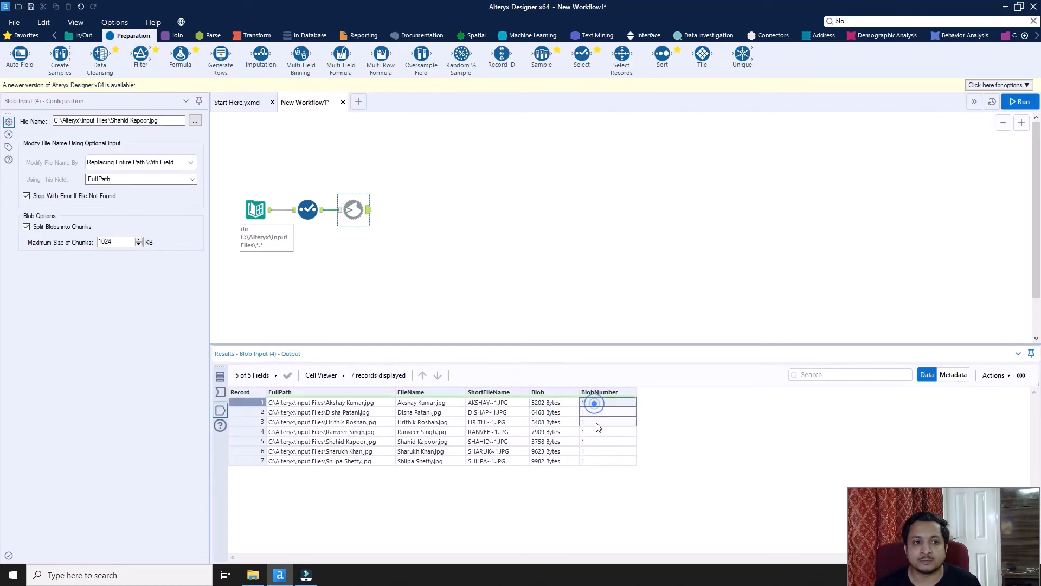
{"action": "left_click", "coordinate": [594, 404]}
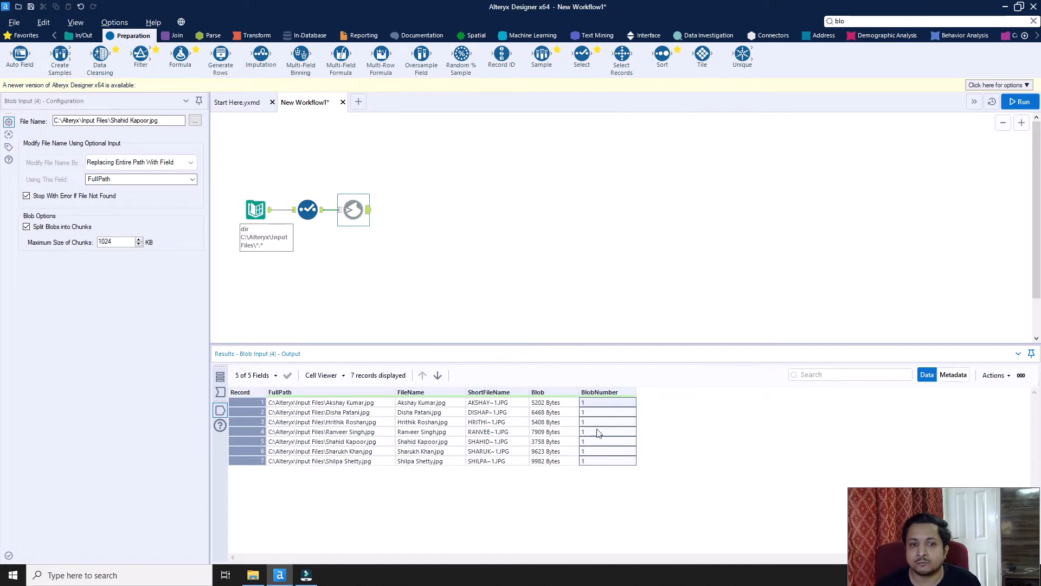
{"action": "mouse_move", "coordinate": [116, 302]}
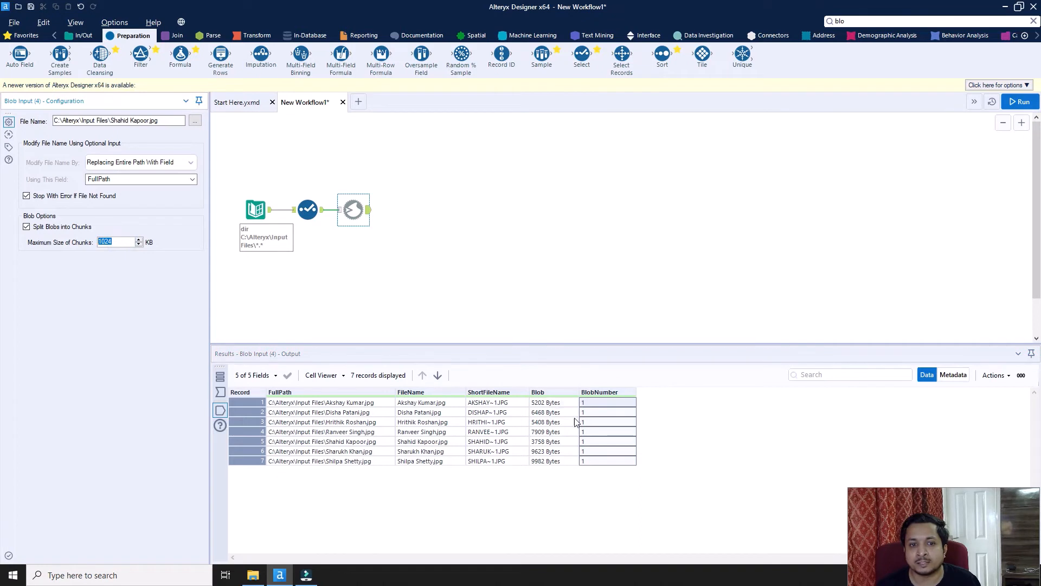
{"action": "mouse_move", "coordinate": [544, 413]}
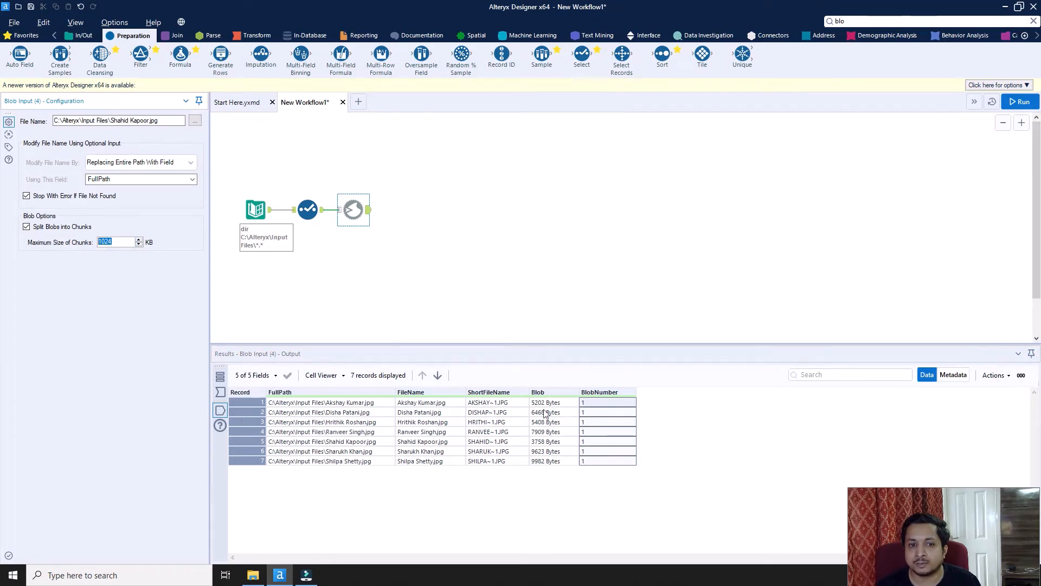
{"action": "mouse_move", "coordinate": [168, 285]}
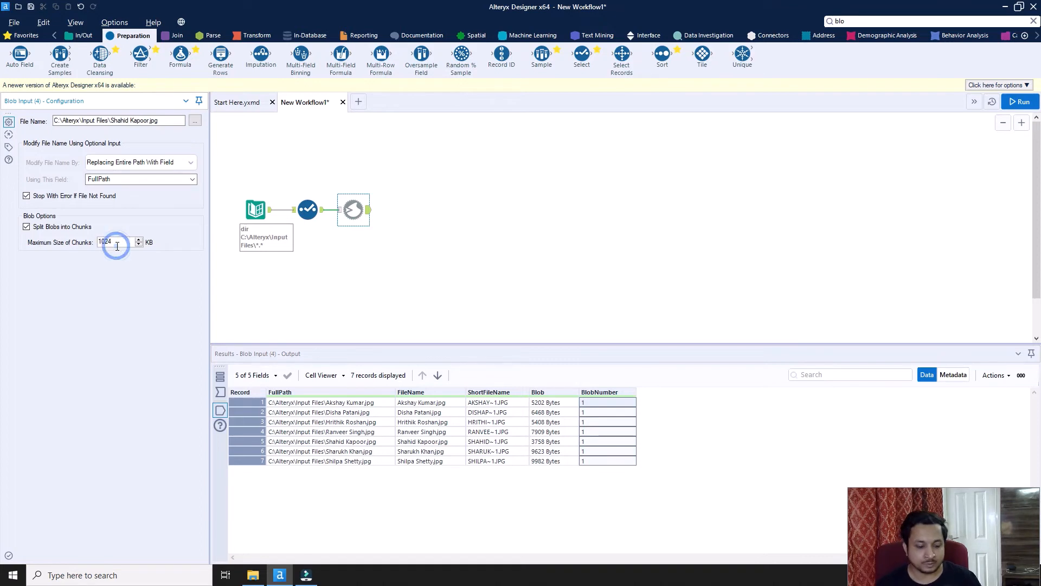
- Lower the chunk size to 1 KB, rerun, and inspect Akshay Kumar.jpg's numbered chunk rows
{"action": "type", "text": "1"}
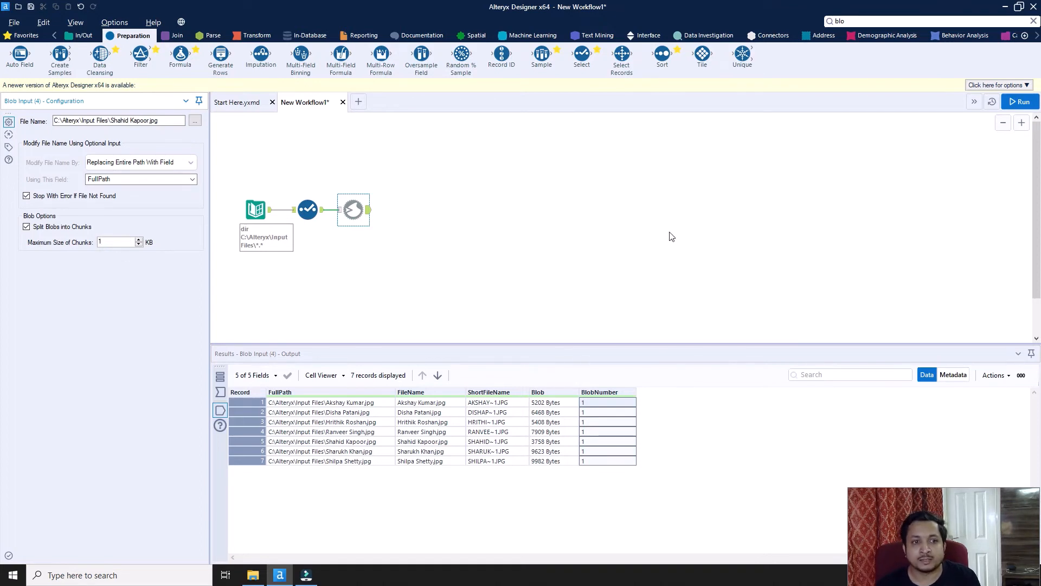
{"action": "left_click", "coordinate": [1023, 102]}
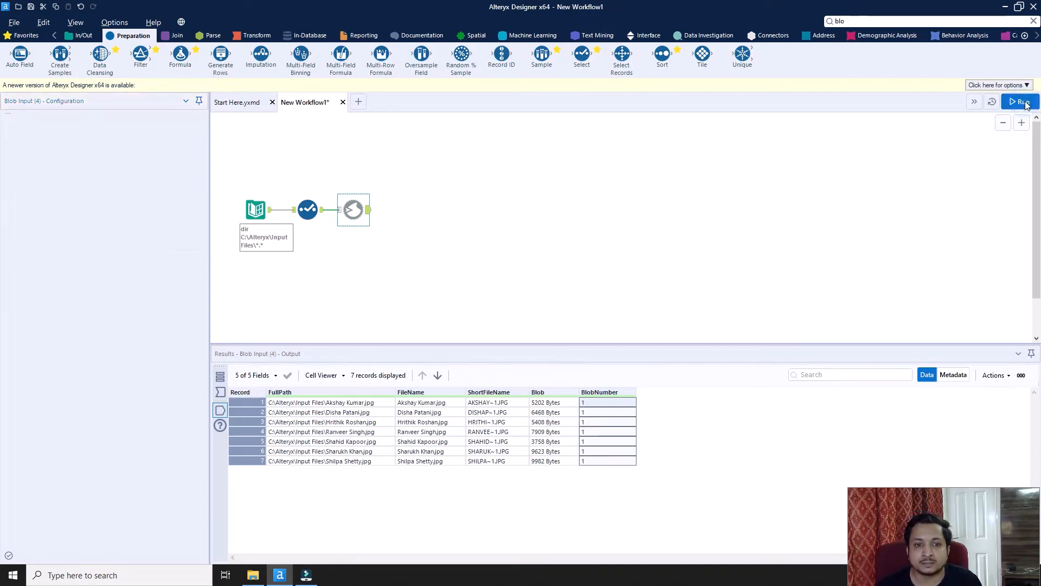
{"action": "left_click", "coordinate": [1022, 102]}
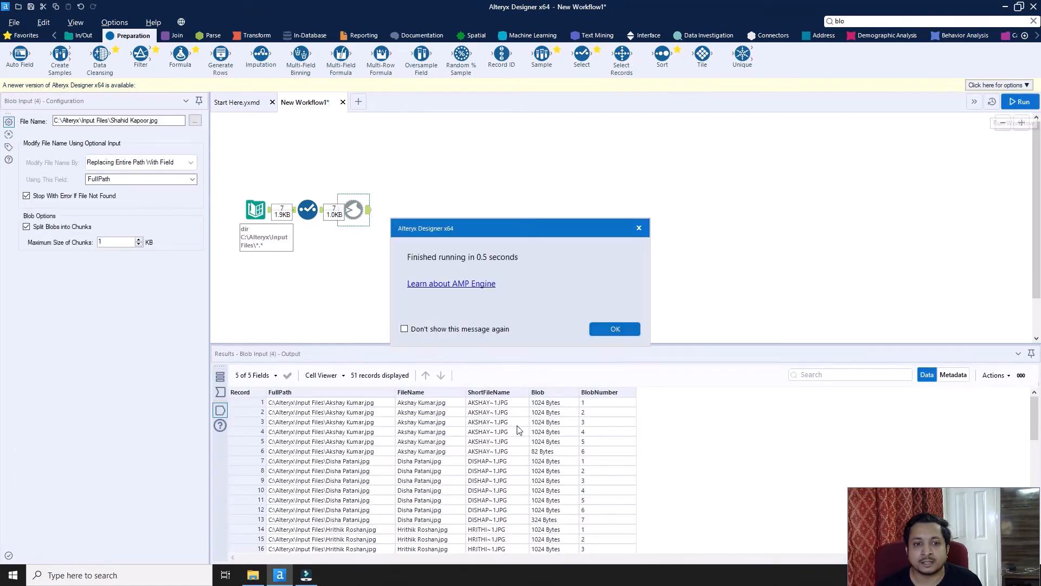
{"action": "left_click", "coordinate": [614, 329]}
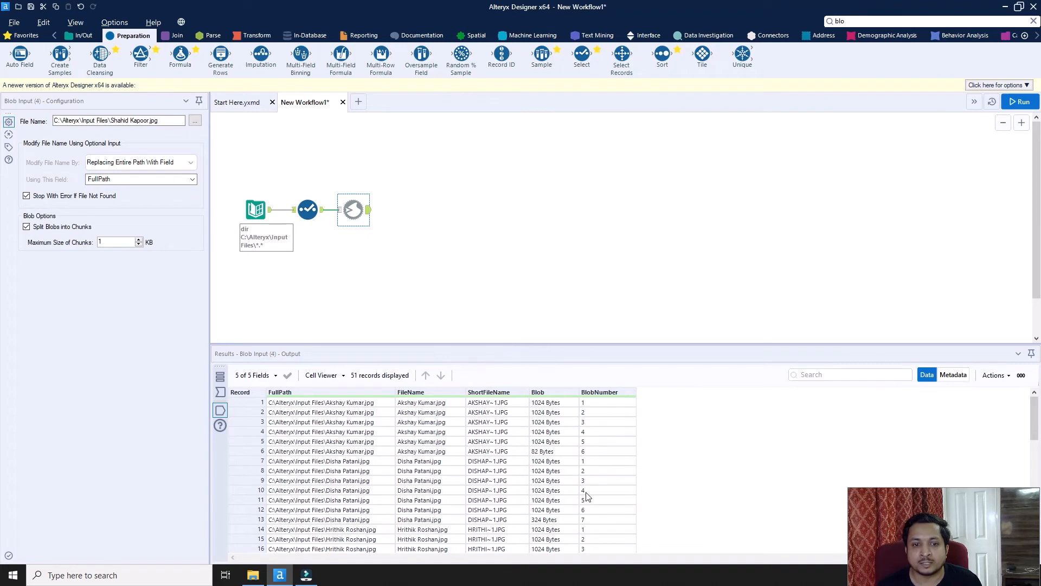
{"action": "left_click", "coordinate": [431, 401]}
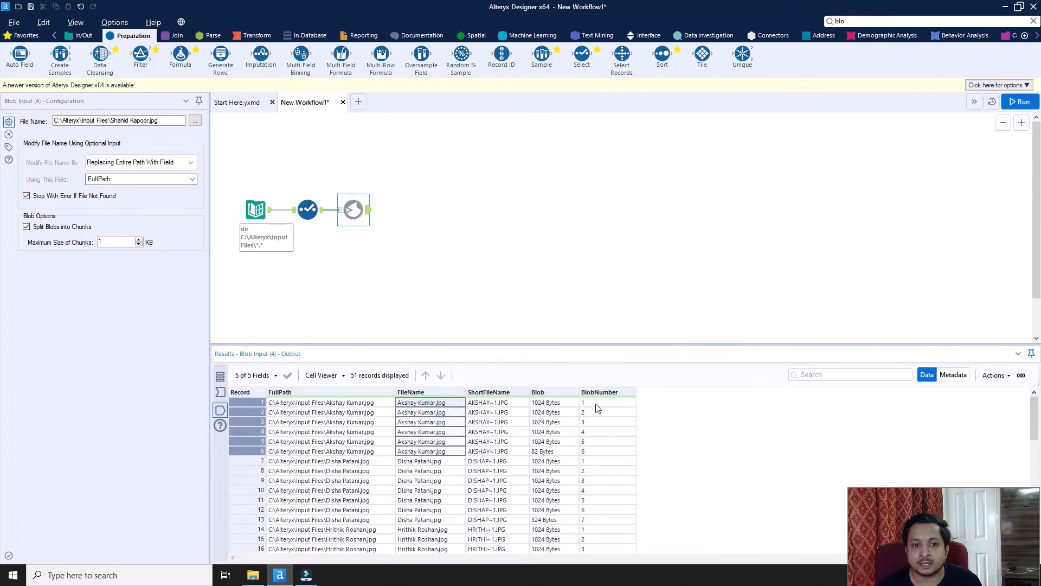
{"action": "left_click", "coordinate": [598, 401]}
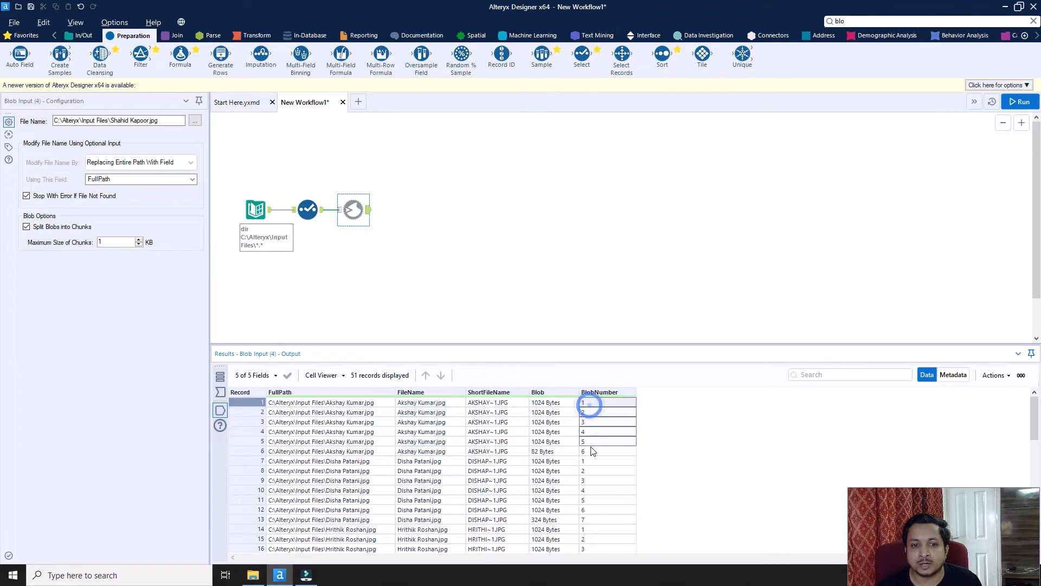
{"action": "scroll", "scroll_direction": "down", "scroll_amount": 3}
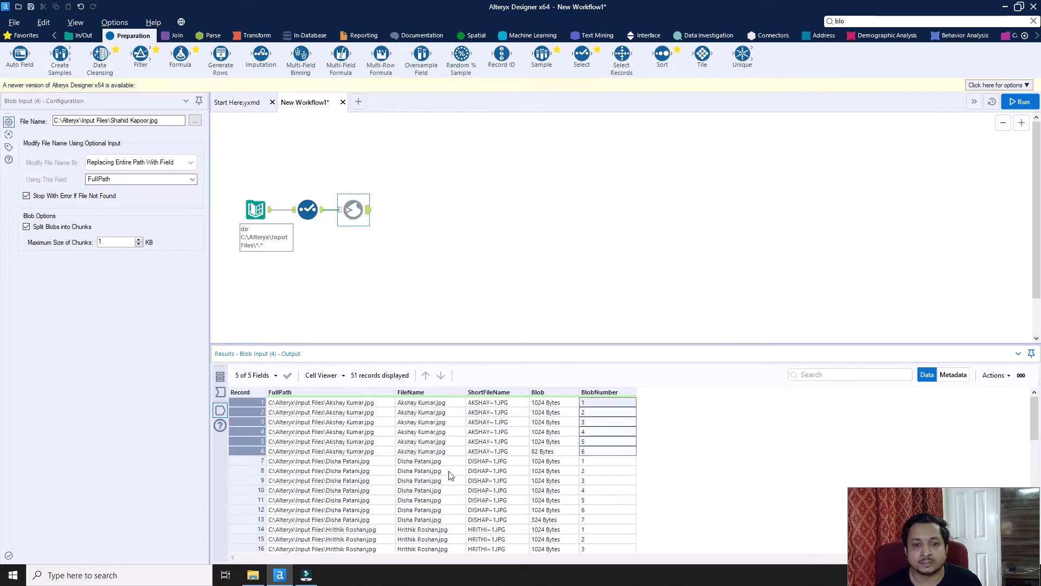
{"action": "mouse_move", "coordinate": [595, 301]}
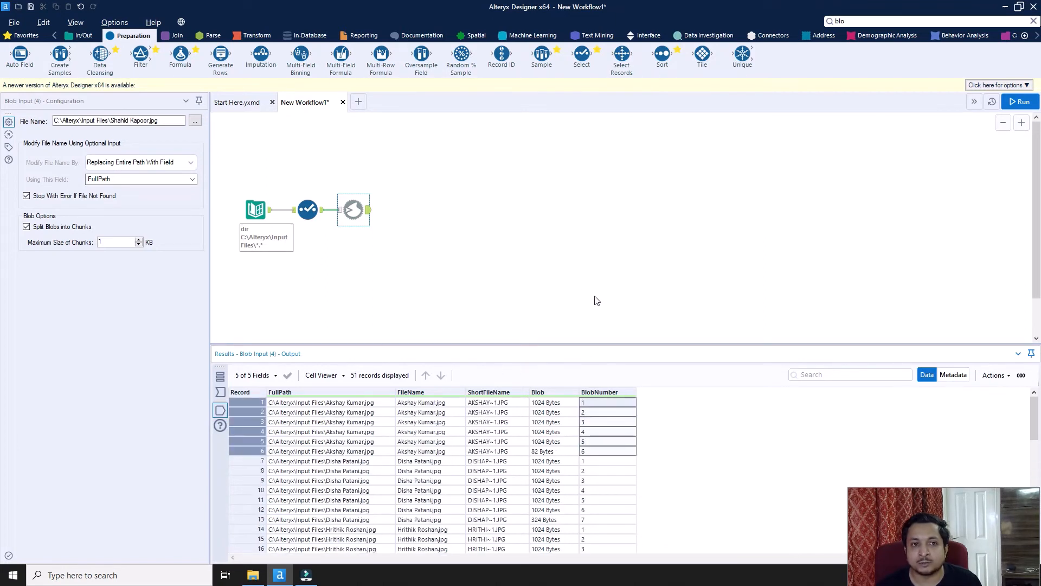
{"action": "mouse_move", "coordinate": [537, 197]}
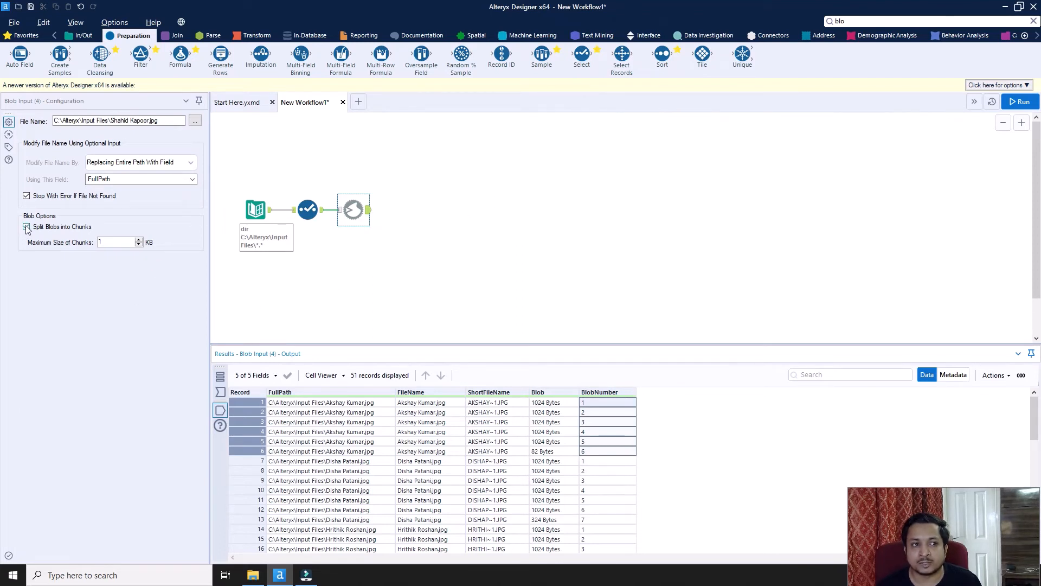
- Untick chunk splitting, connect a Blob Output after Blob Input and browse for its save location
{"action": "left_click", "coordinate": [26, 227]}
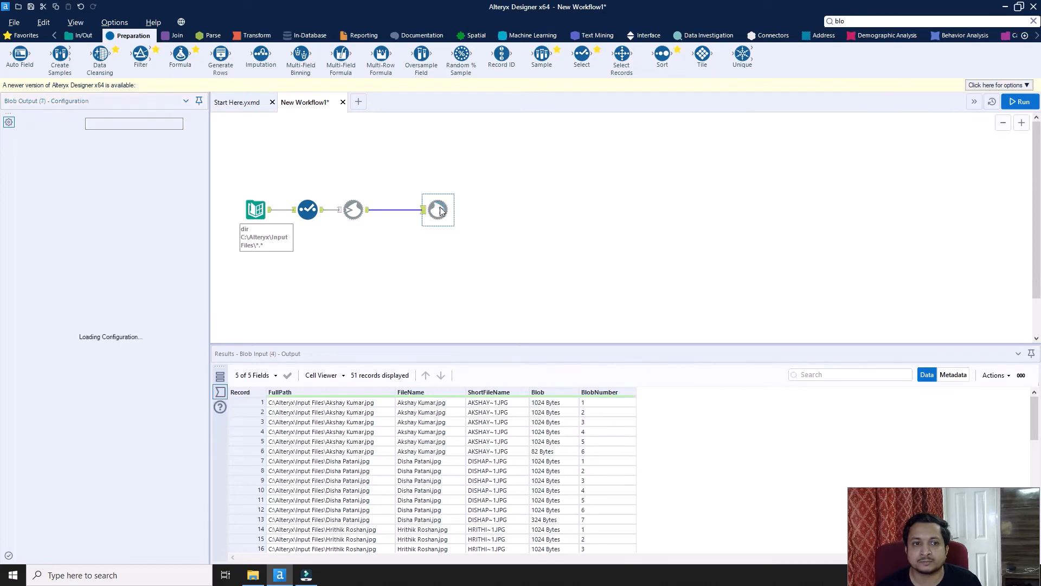
{"action": "left_click", "coordinate": [437, 210]}
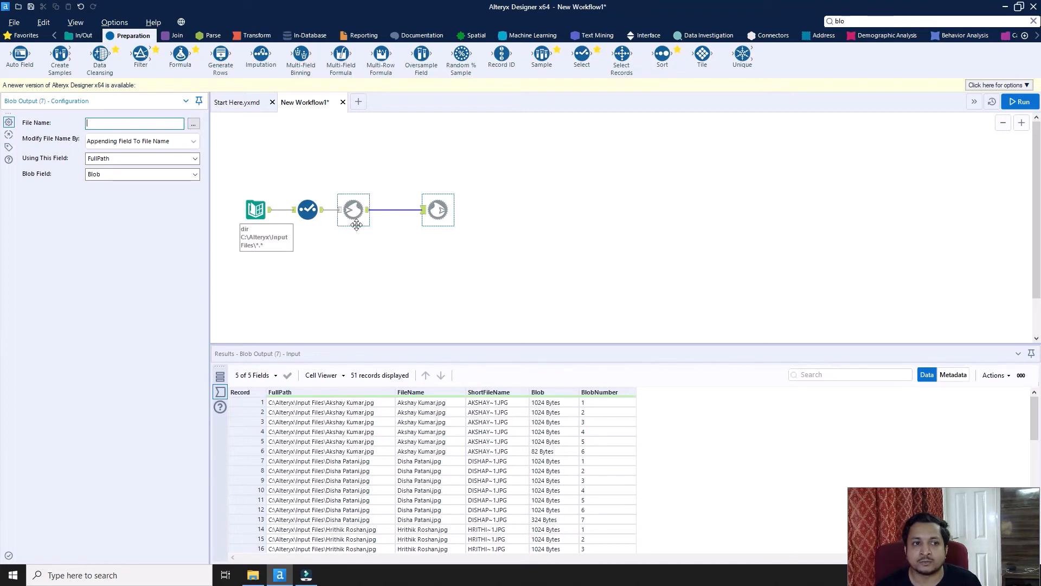
{"action": "left_click", "coordinate": [353, 209]}
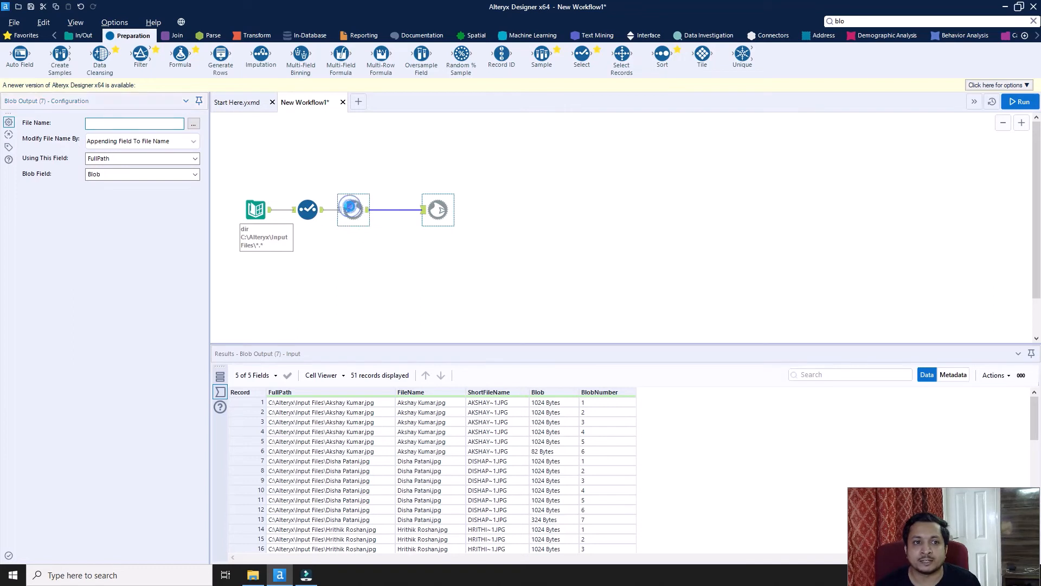
{"action": "left_click", "coordinate": [437, 209]}
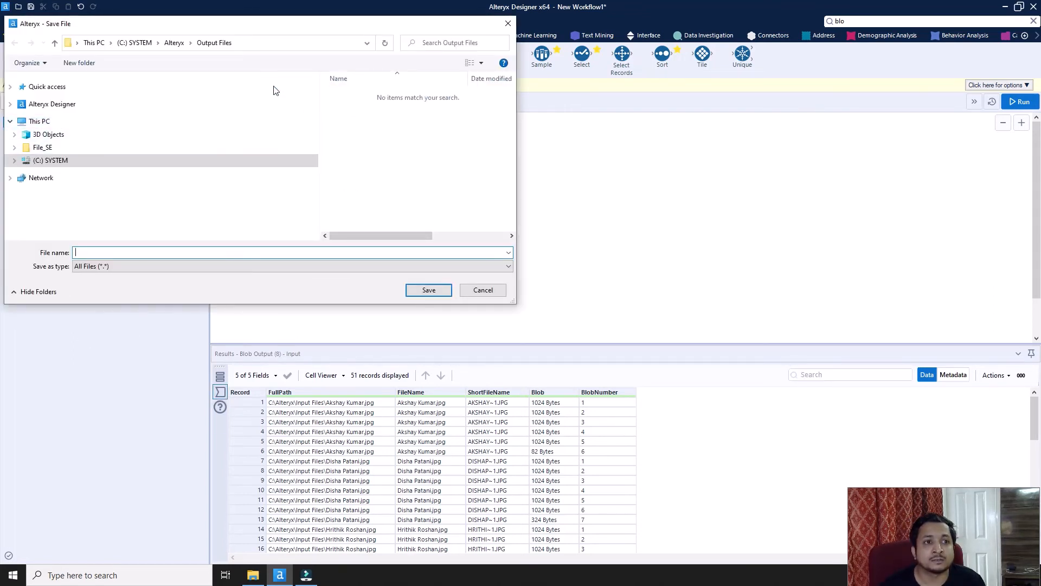
- Save the Blob Output target as test.png in C:\Alteryx\Output Files
{"action": "left_click", "coordinate": [174, 42]}
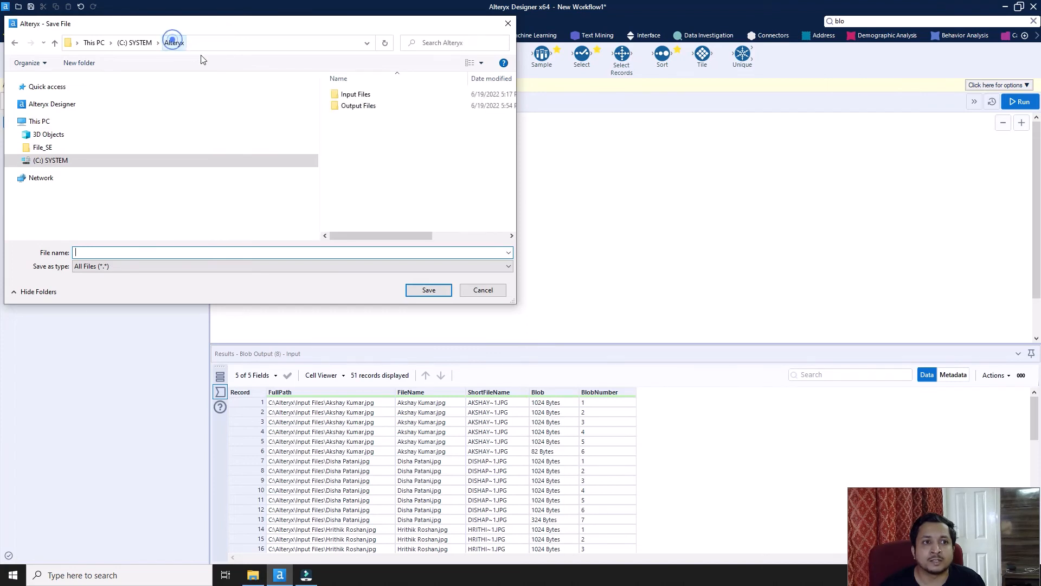
{"action": "double_click", "coordinate": [358, 105]}
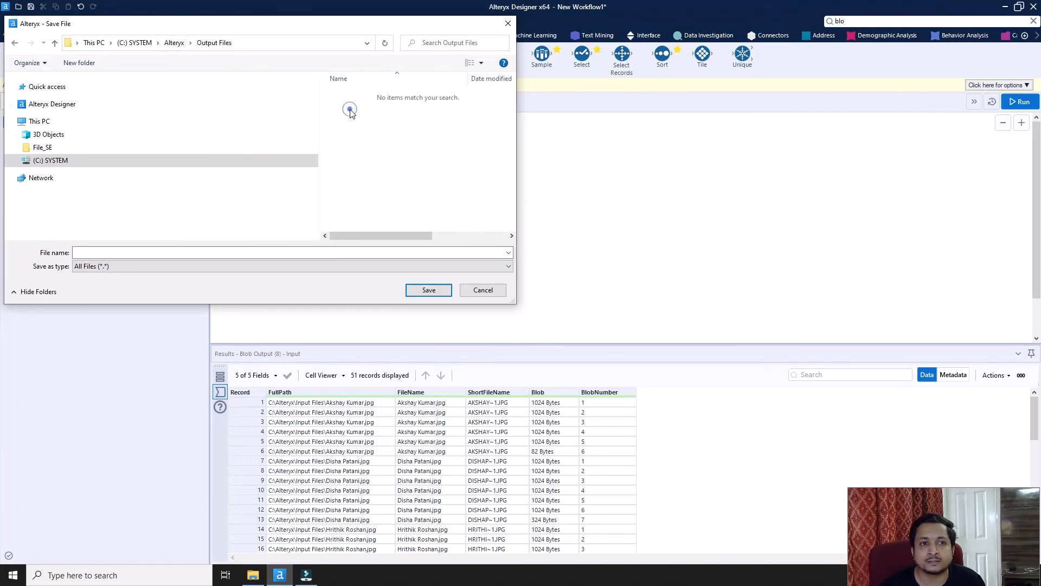
{"action": "left_click", "coordinate": [291, 253]}
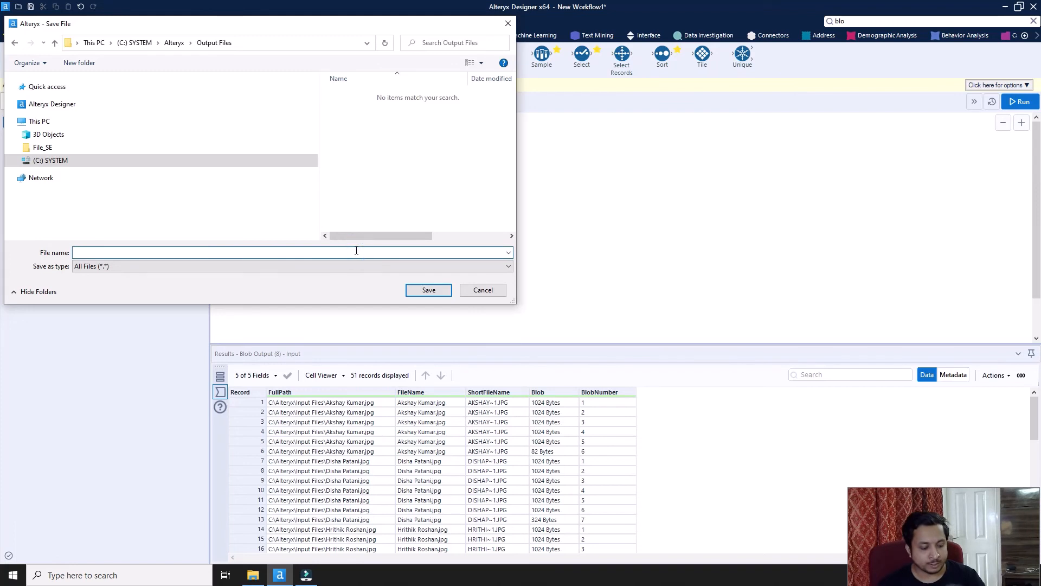
{"action": "type", "text": "test"}
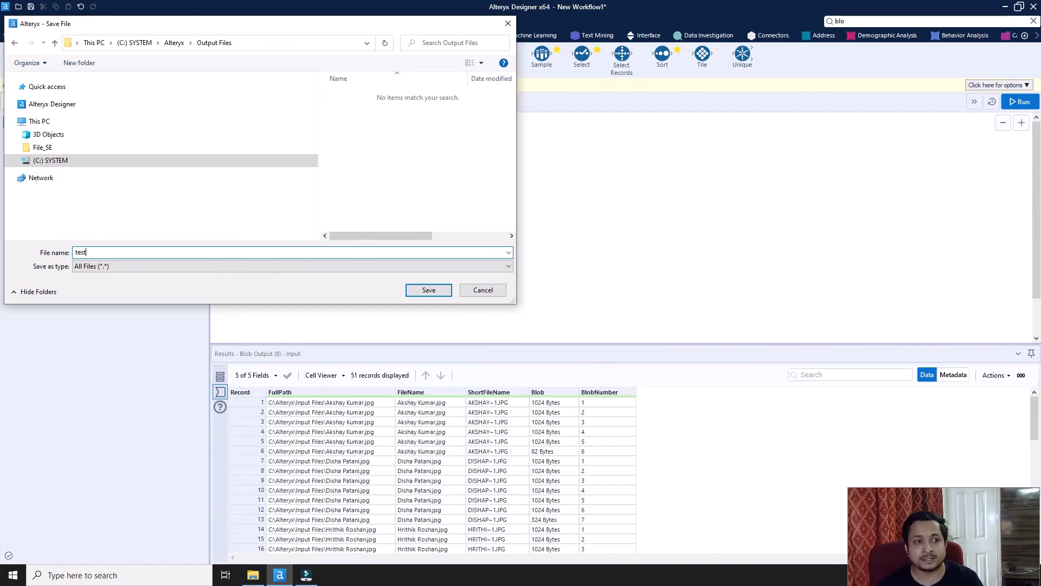
{"action": "left_click", "coordinate": [428, 290]}
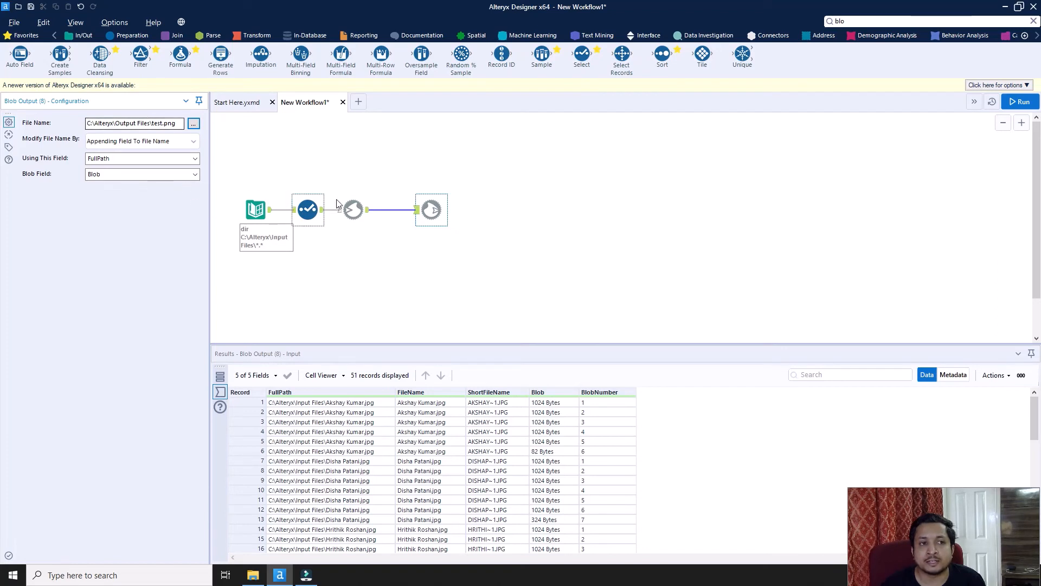
- Set Modify File Name By to Replacing File Name With Field using FileName, then run the workflow
{"action": "left_click", "coordinate": [163, 124]}
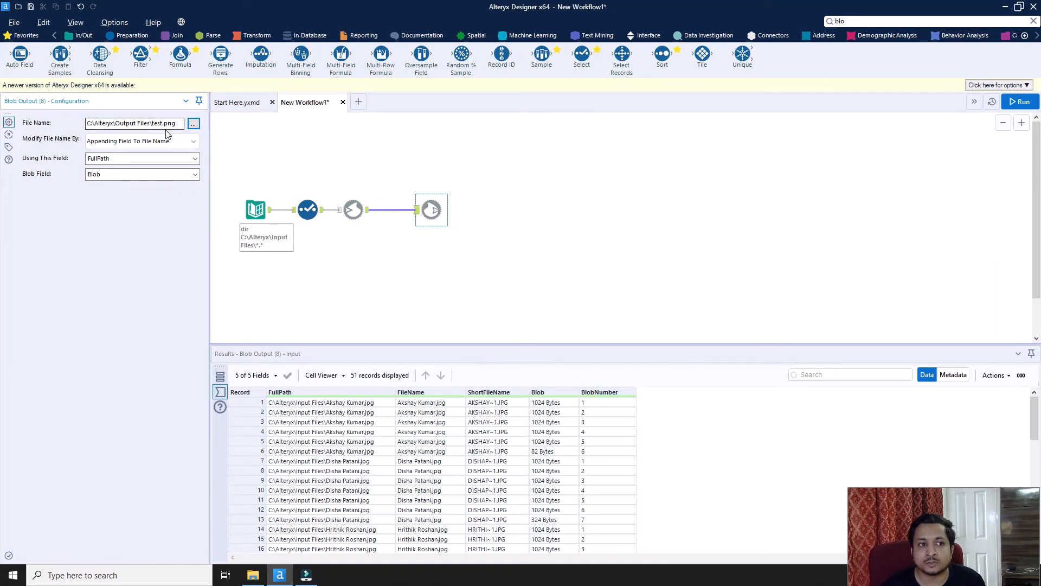
{"action": "left_click", "coordinate": [193, 158]}
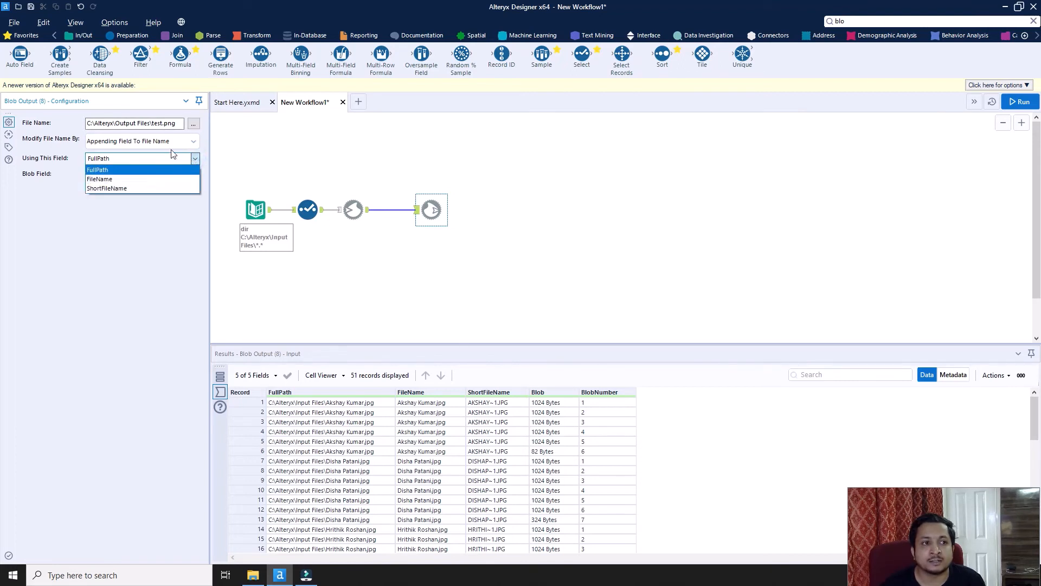
{"action": "left_click", "coordinate": [141, 141]}
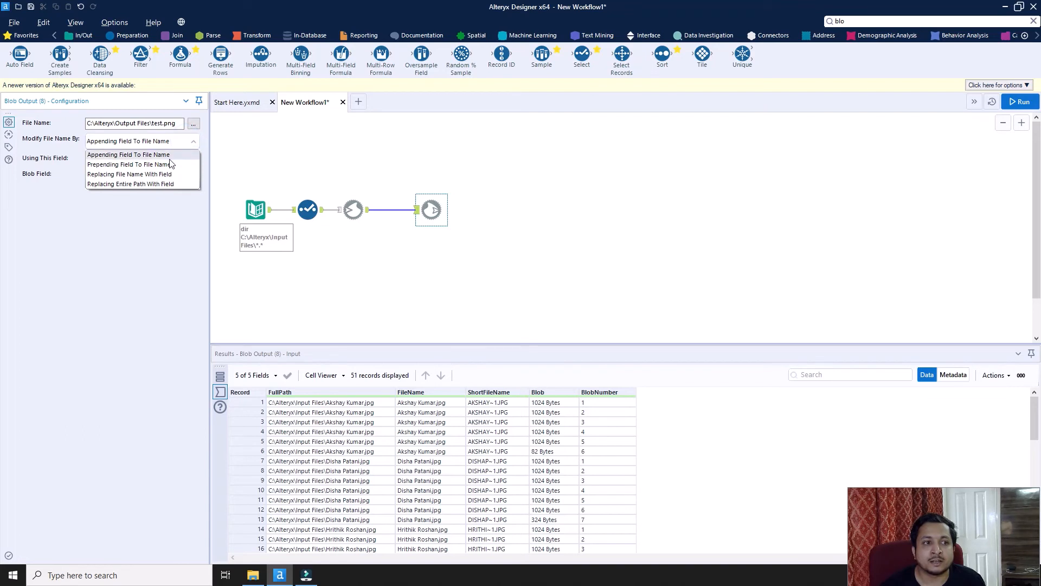
{"action": "left_click", "coordinate": [129, 174]}
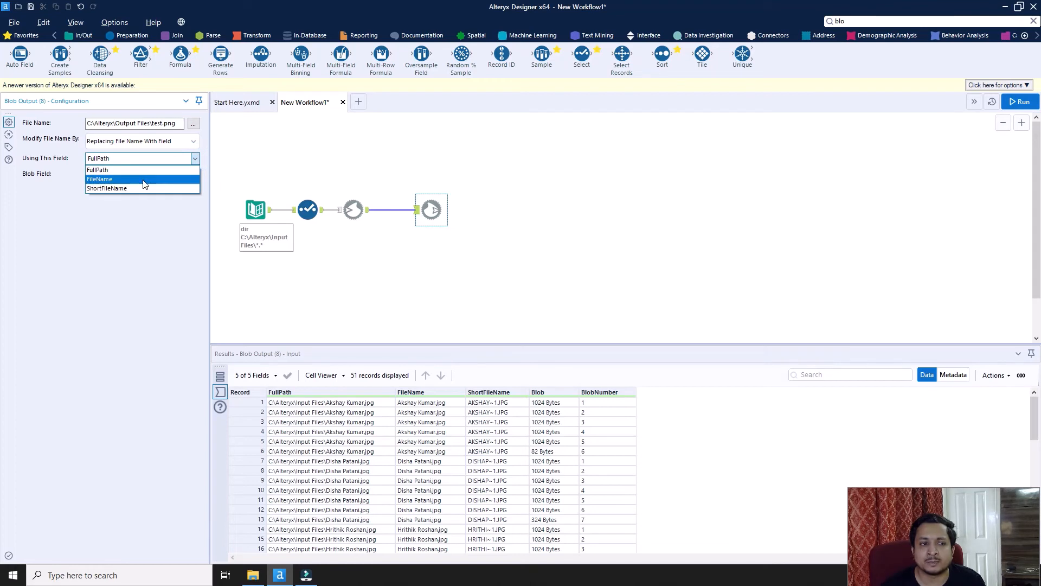
{"action": "left_click", "coordinate": [99, 179]}
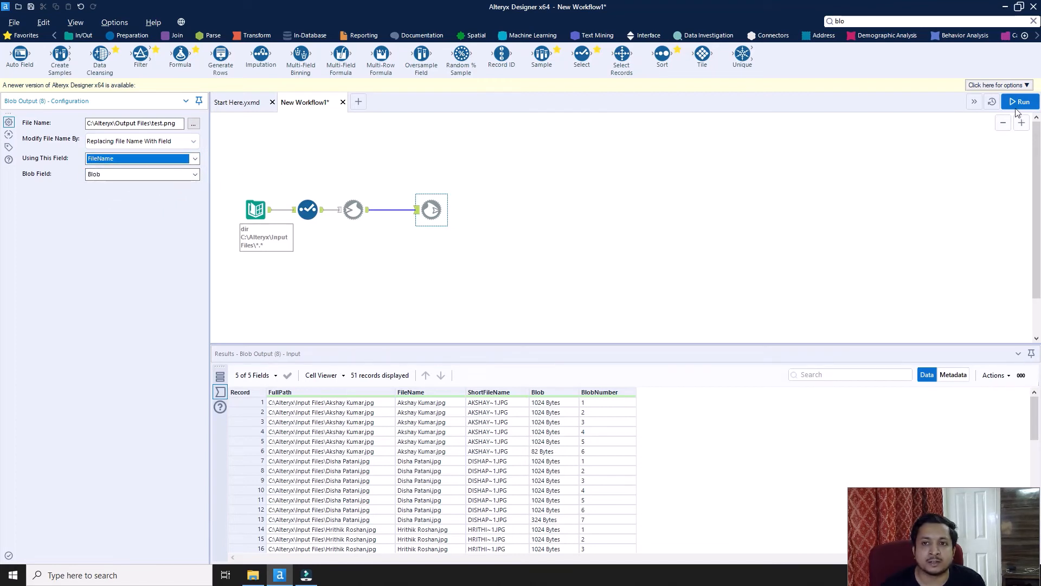
{"action": "left_click", "coordinate": [1019, 102]}
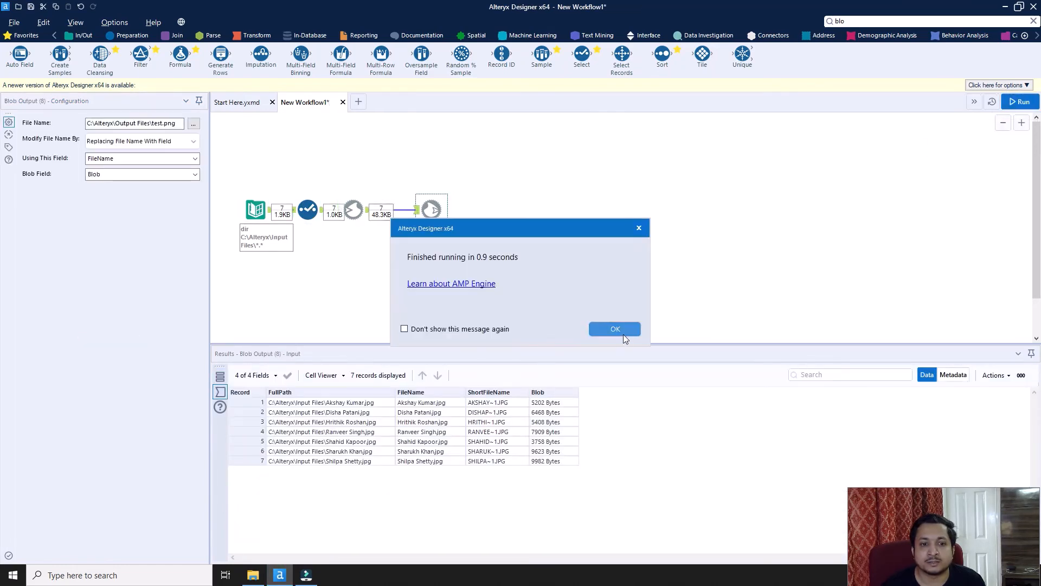
- Dismiss the Finished running message and check the first record's FileName in the seven-record results
{"action": "left_click", "coordinate": [614, 329]}
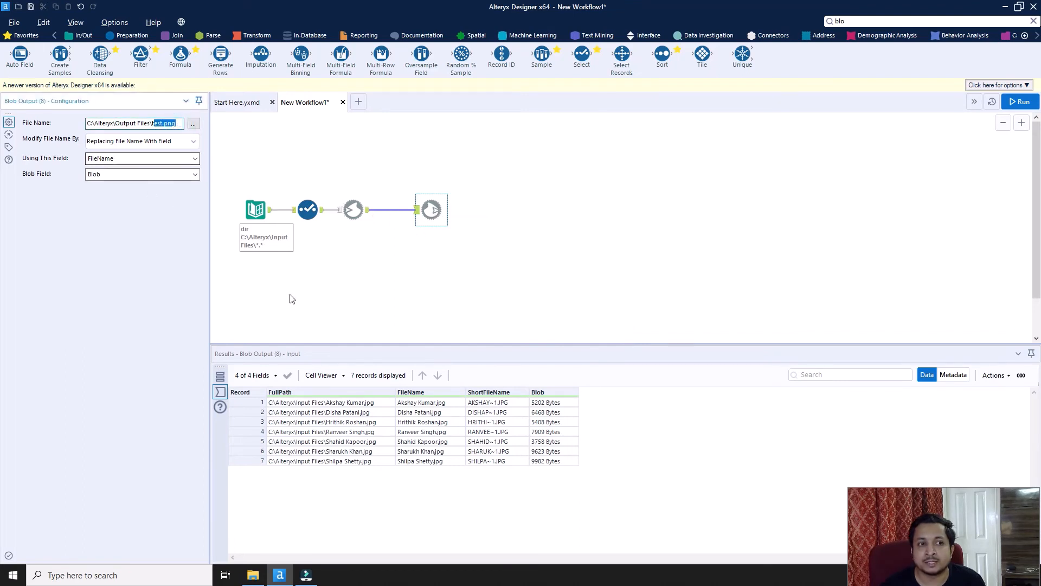
{"action": "left_click", "coordinate": [421, 402]}
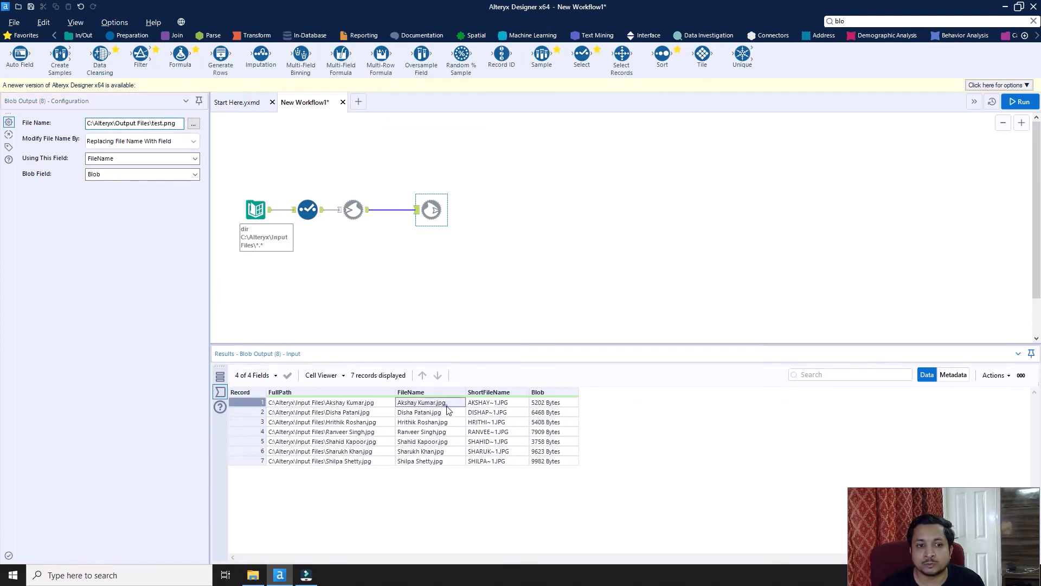
{"action": "mouse_move", "coordinate": [511, 410]}
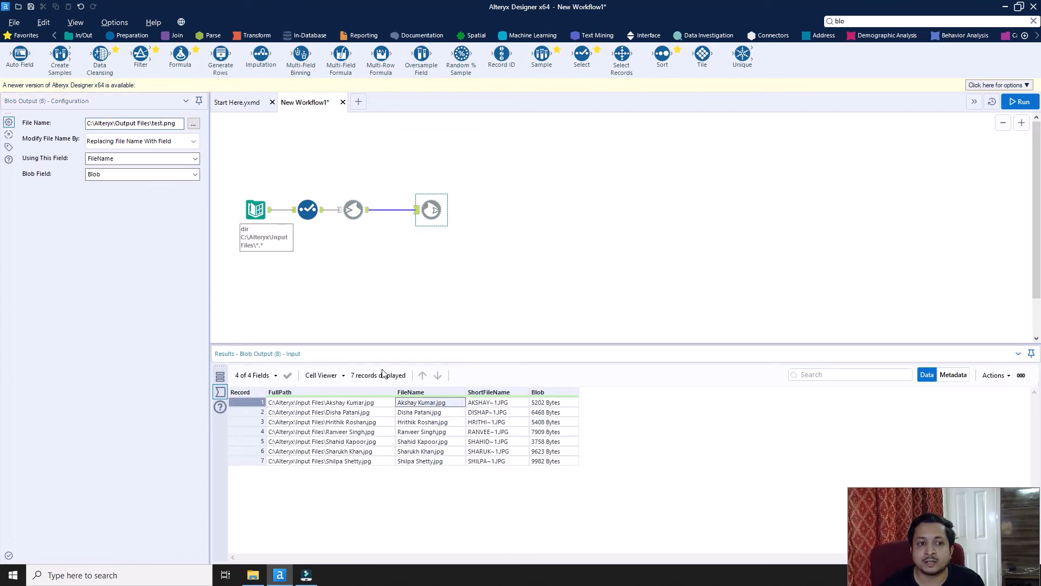
{"action": "mouse_move", "coordinate": [252, 575]}
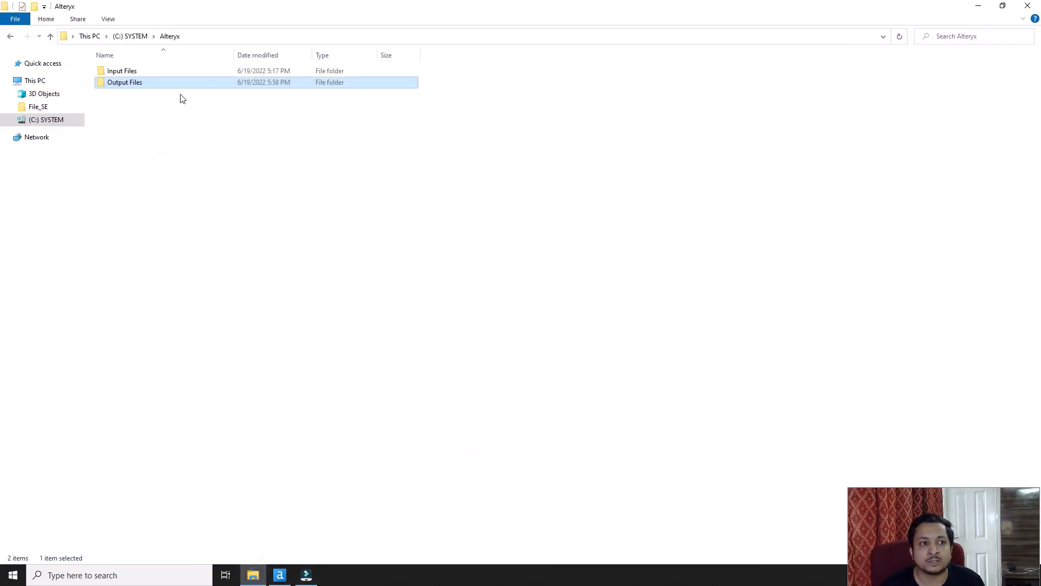
- View the seven actor PNG thumbnails in Output Files, then bring Alteryx Designer back in front
{"action": "double_click", "coordinate": [123, 81]}
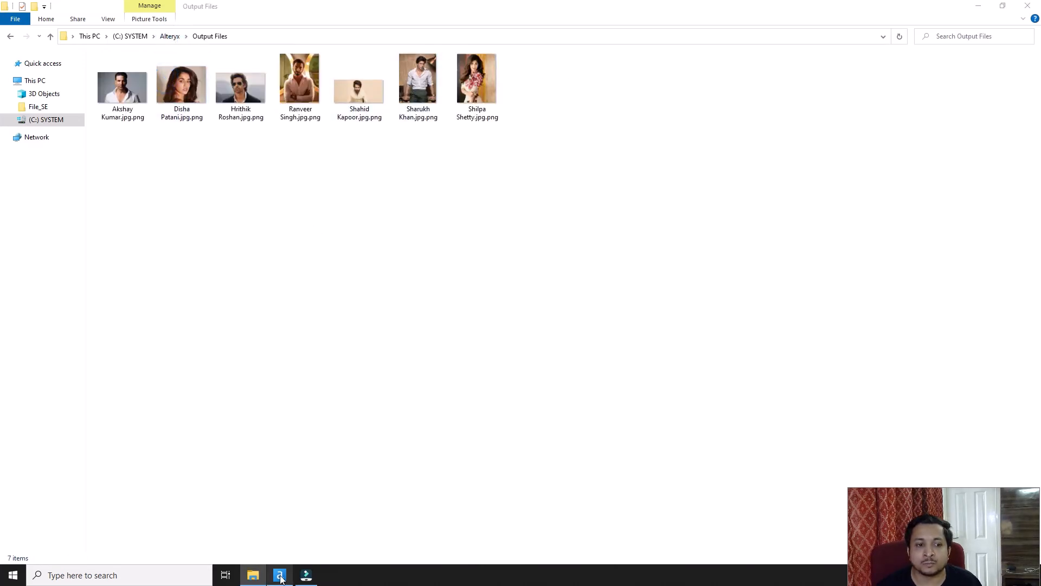
{"action": "left_click", "coordinate": [279, 575]}
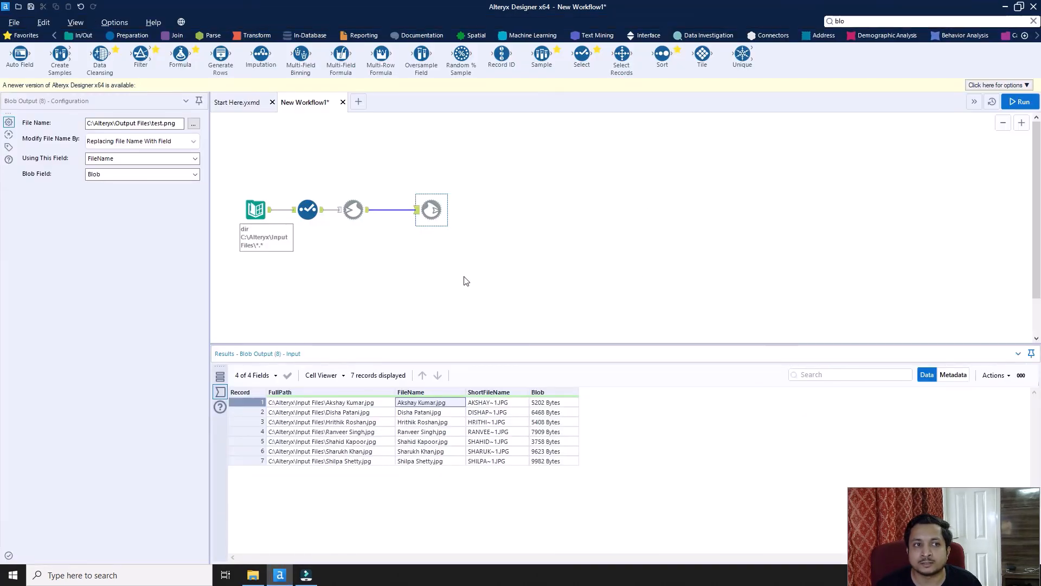
{"action": "mouse_move", "coordinate": [474, 271]}
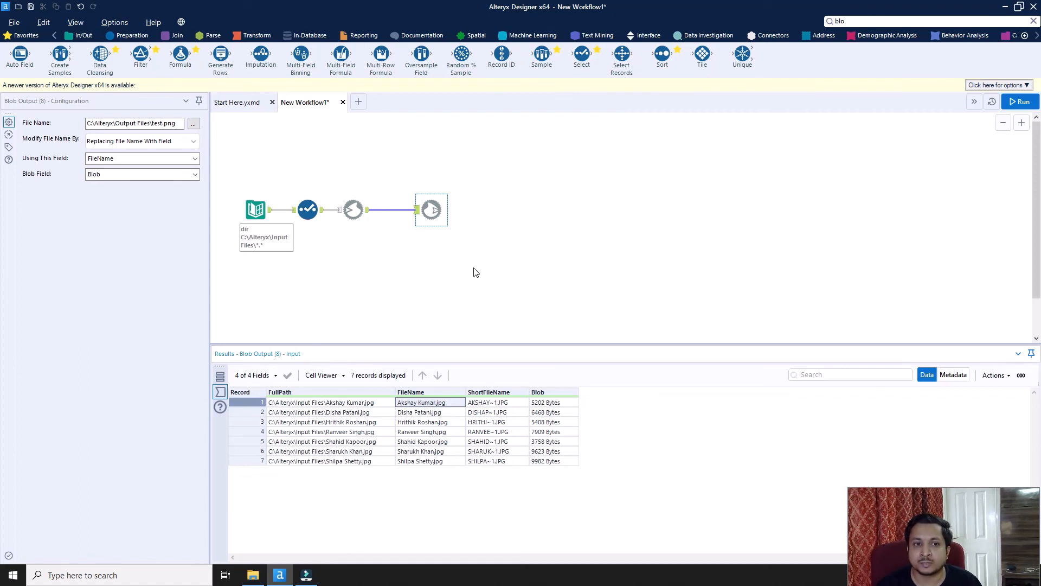
{"action": "mouse_move", "coordinate": [209, 177]}
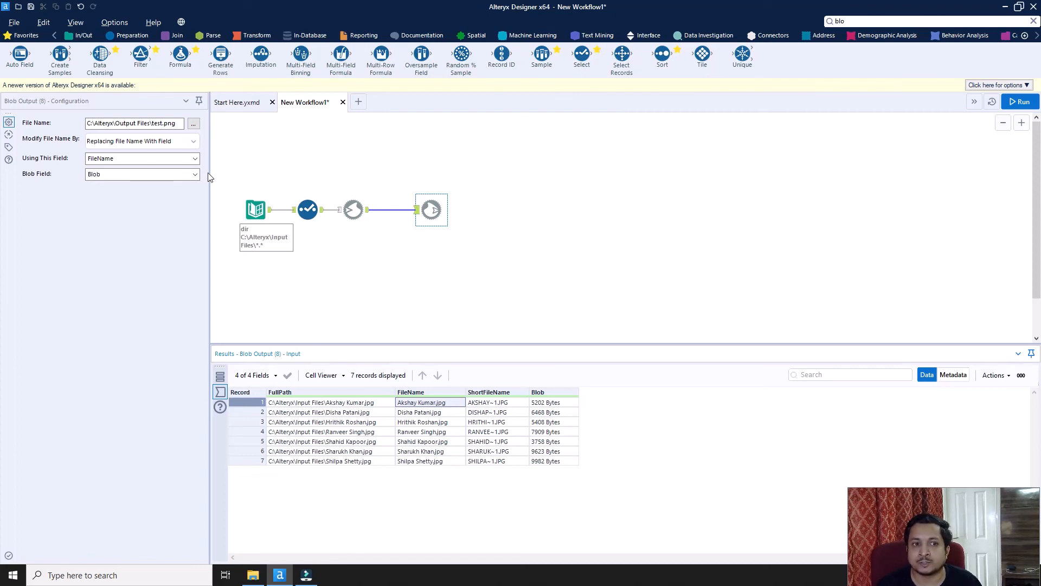
{"action": "mouse_move", "coordinate": [503, 325]}
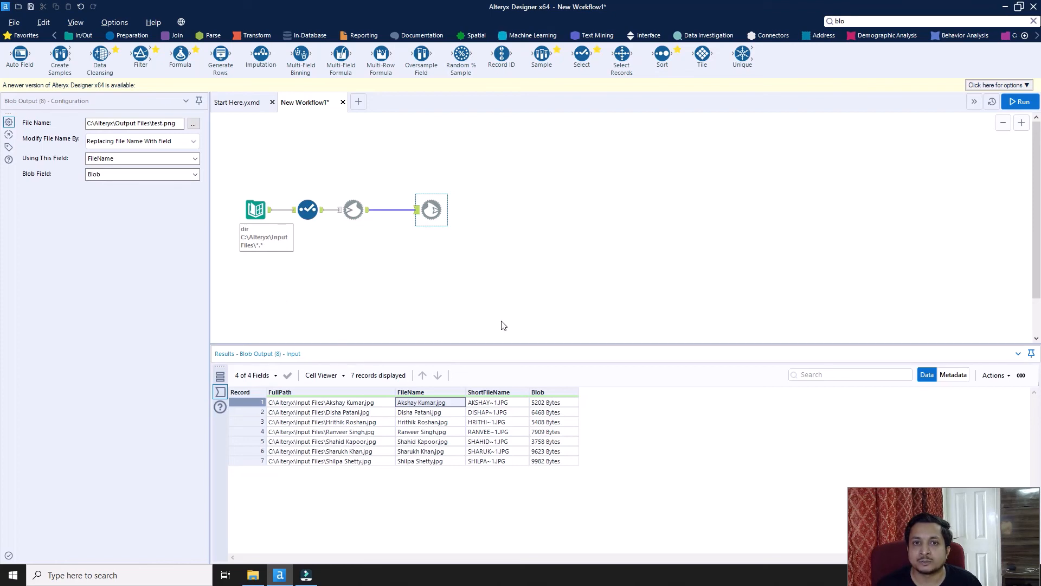